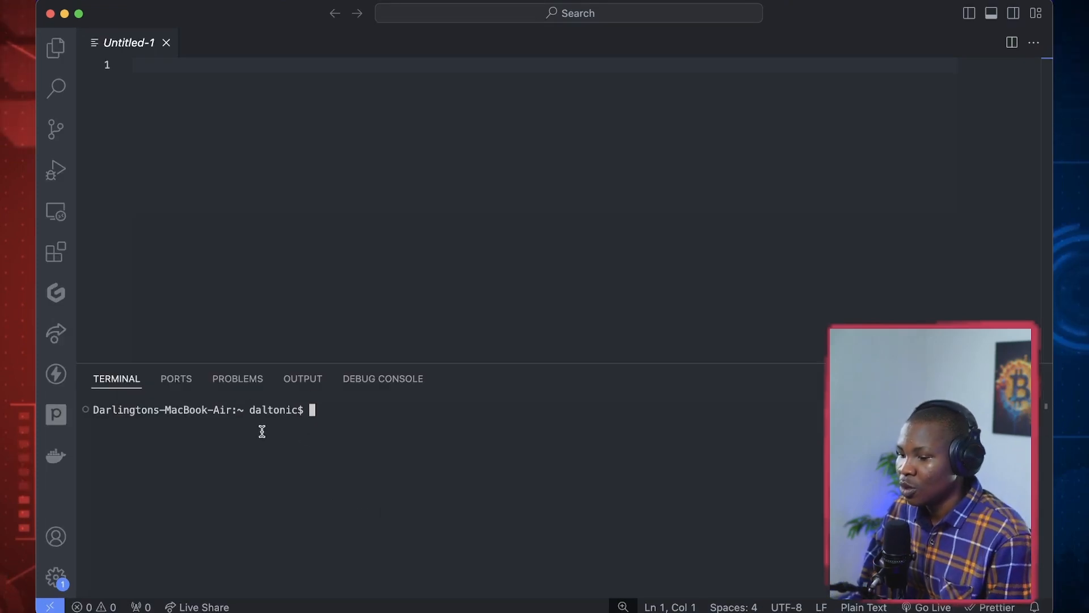
mouse_move(334, 435)
text(cd sites)
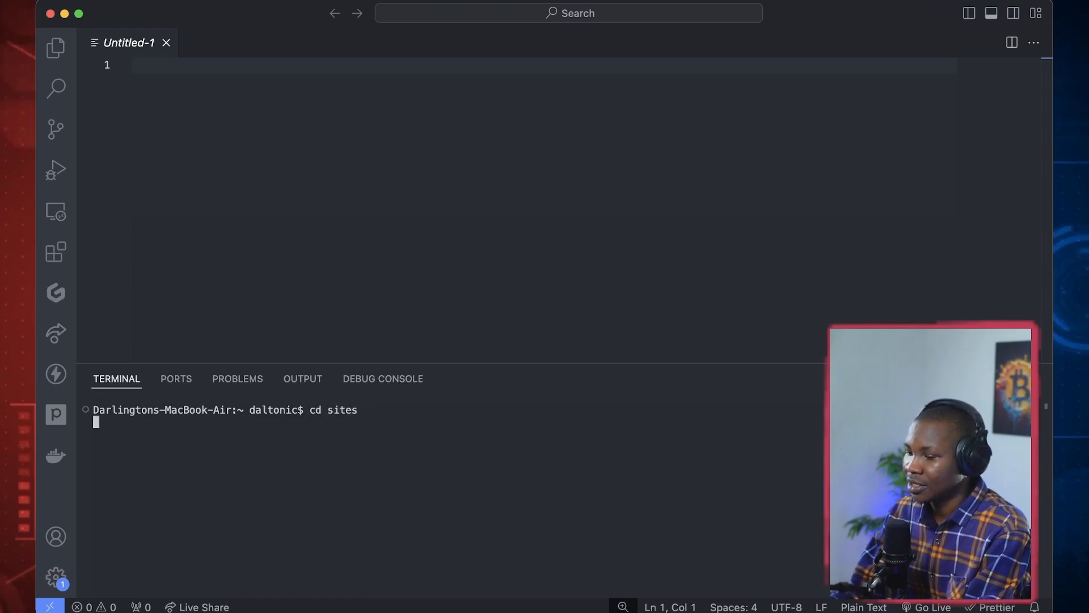
Move into the sites folder and run mkdir yt_solana_series to create the project folder
key(Return)
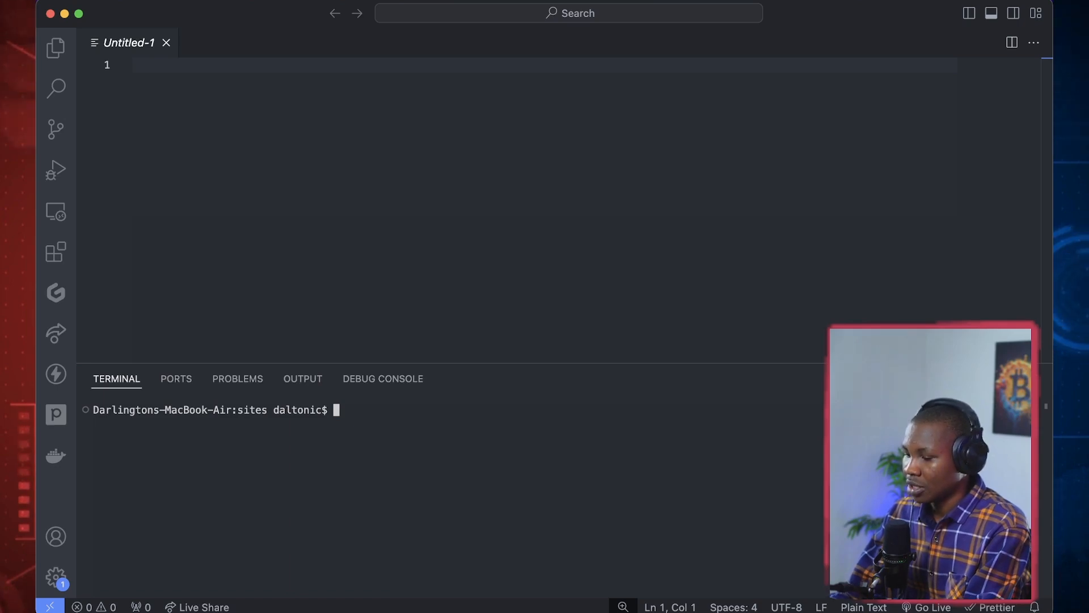
text(m)
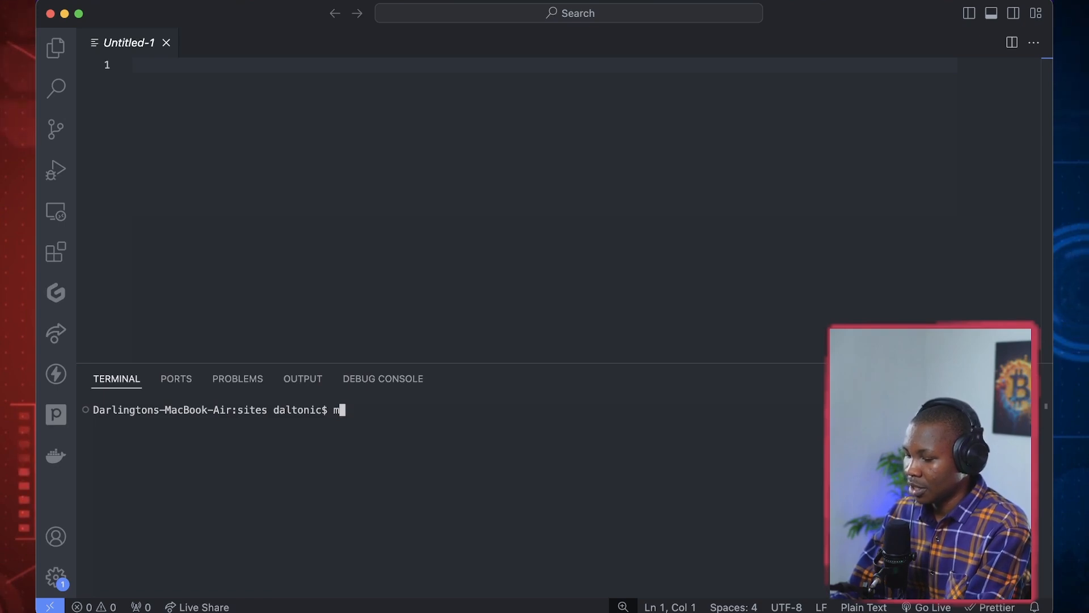
text(kdir)
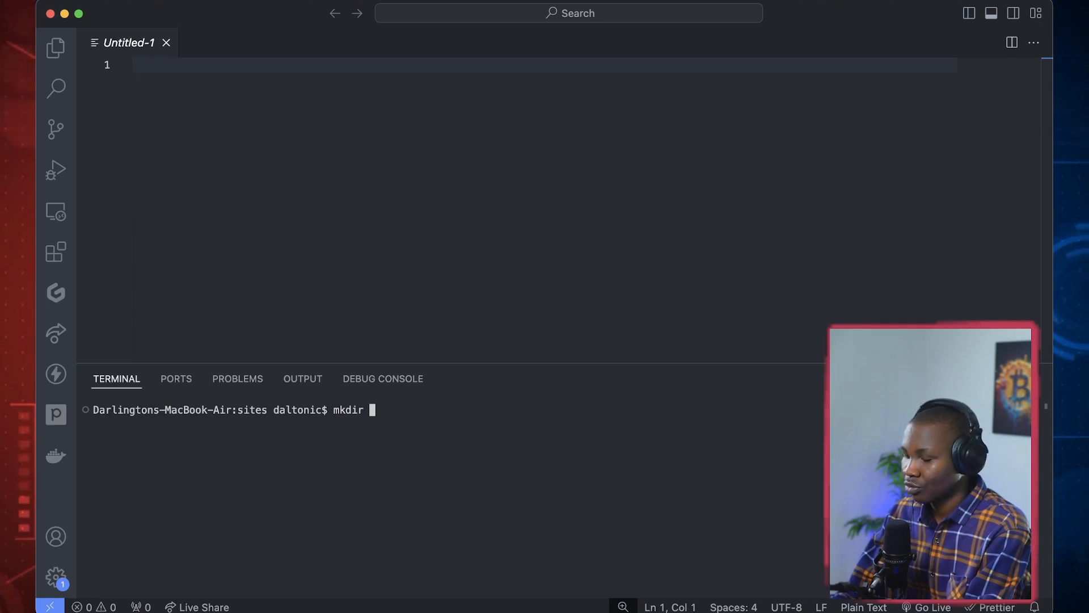
text(yt_)
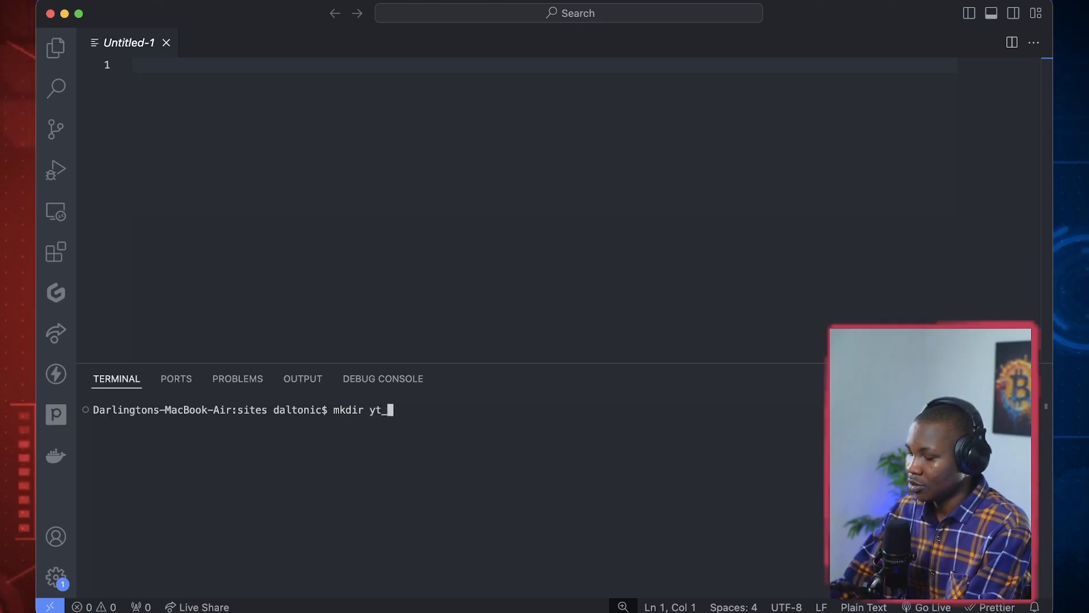
text(solana)
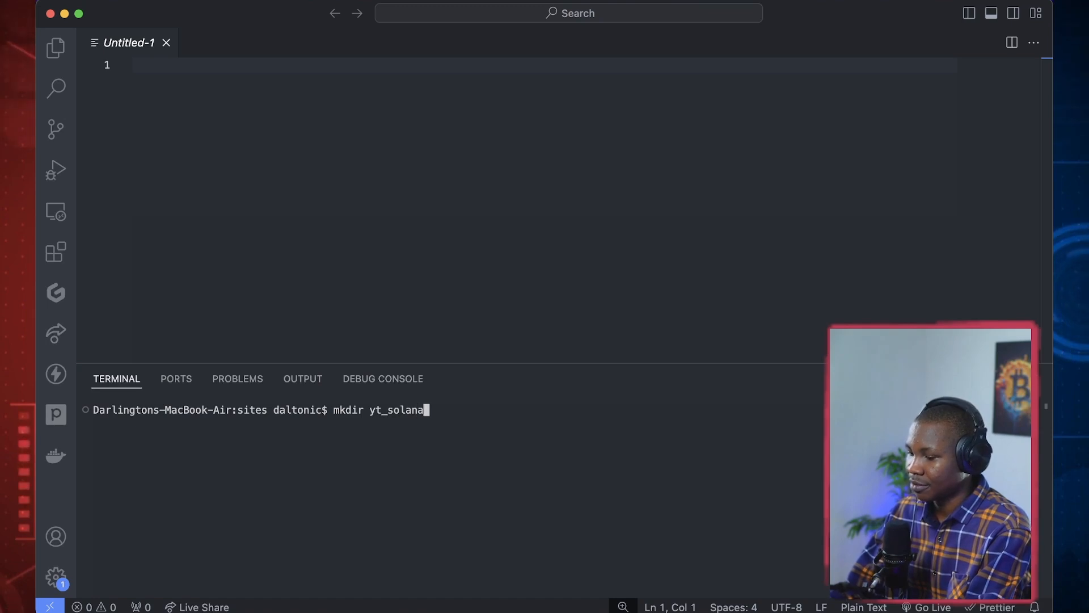
text(_)
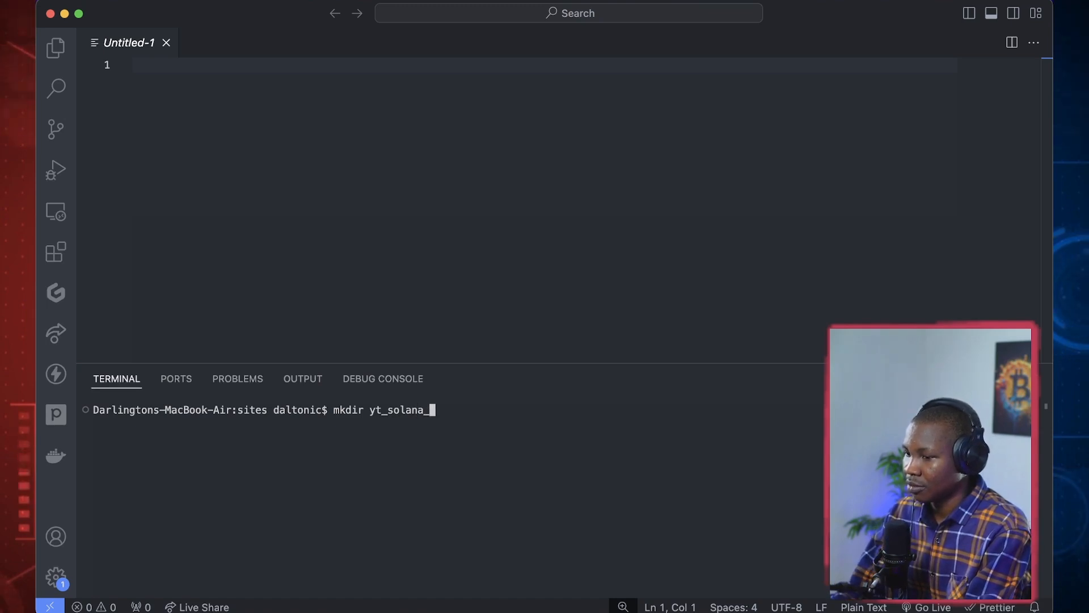
text(series)
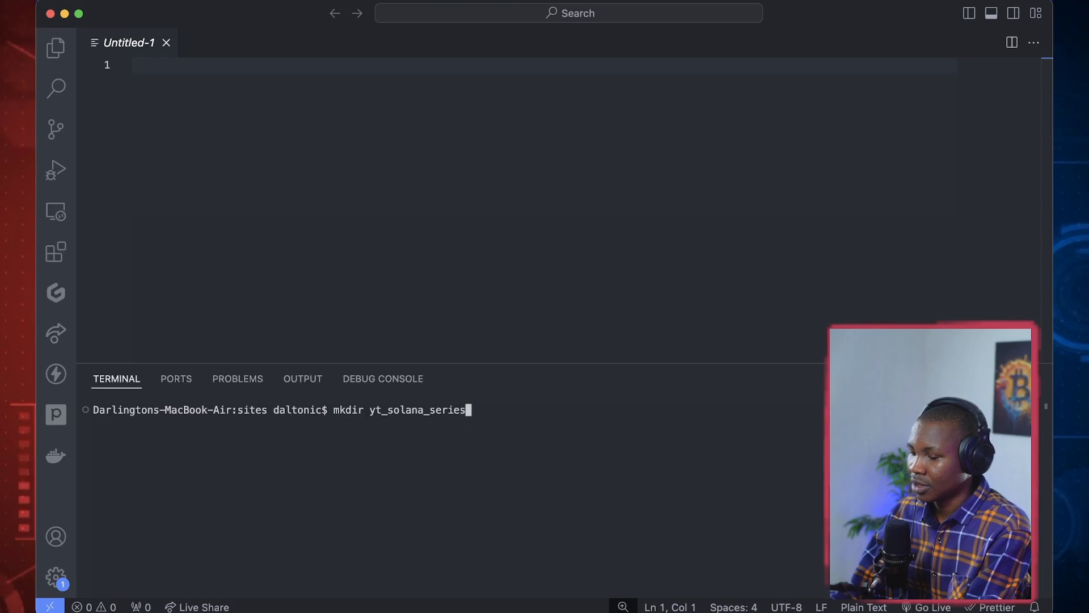
key(Return)
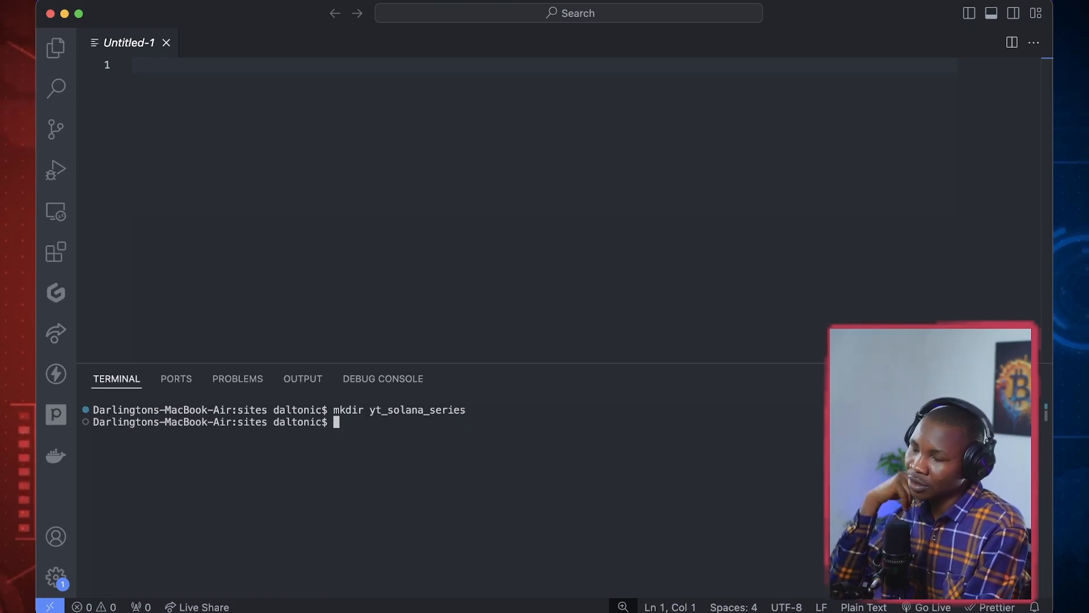
Change directory into the new yt_solana_series folder
text(cd)
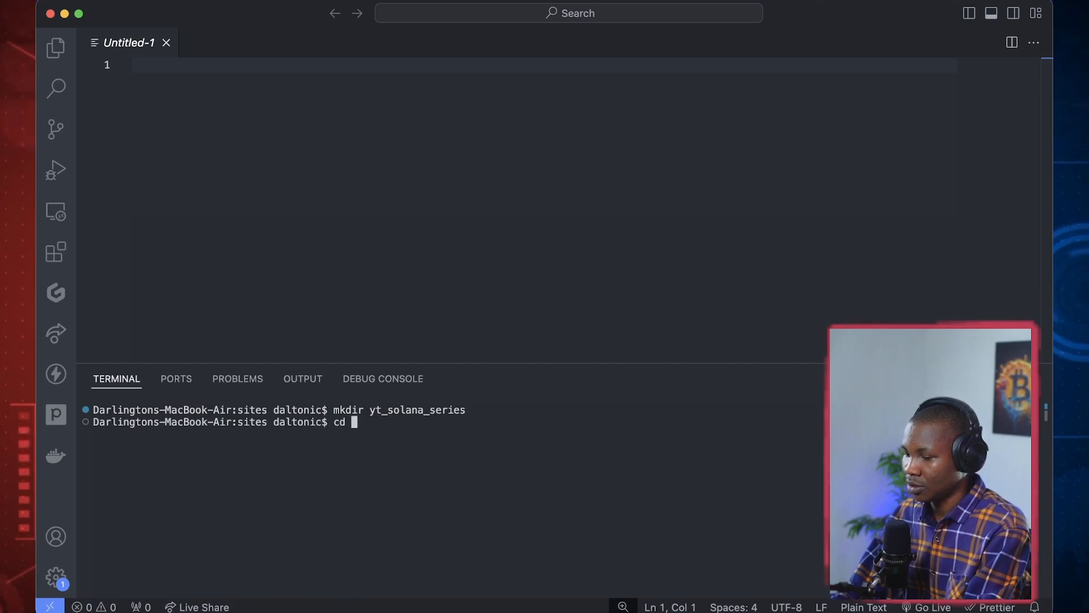
text(yt_s)
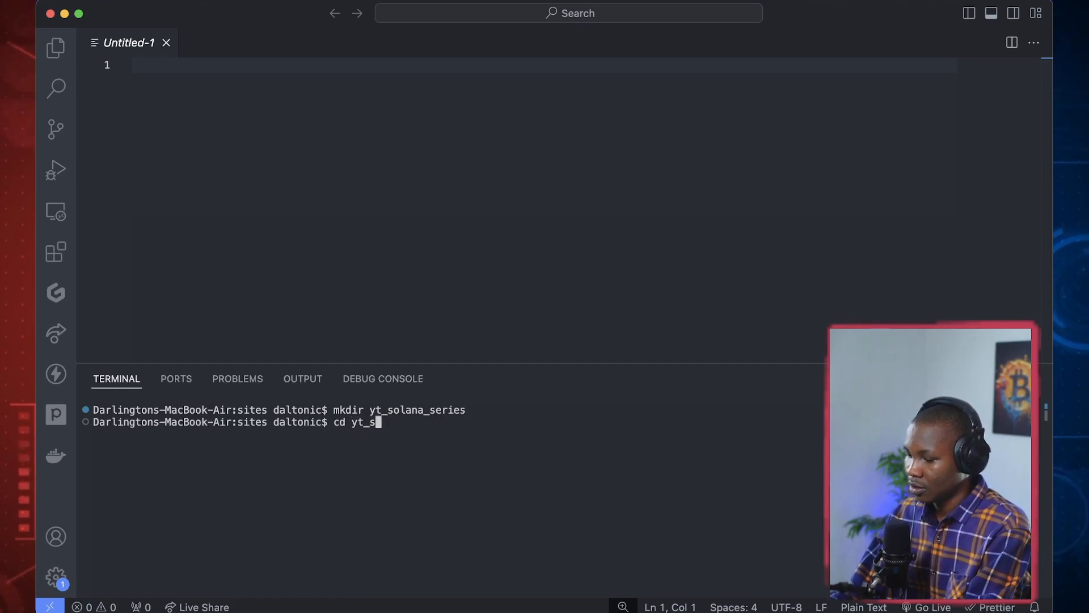
key(Return)
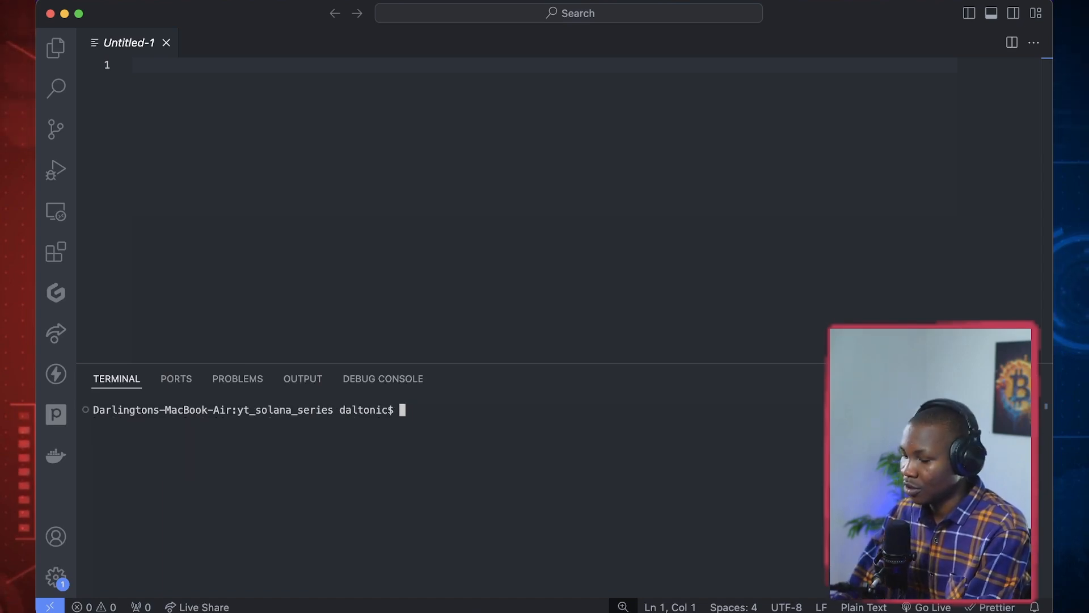
Run npm init --y to initialise the folder with a default package.json
text(np)
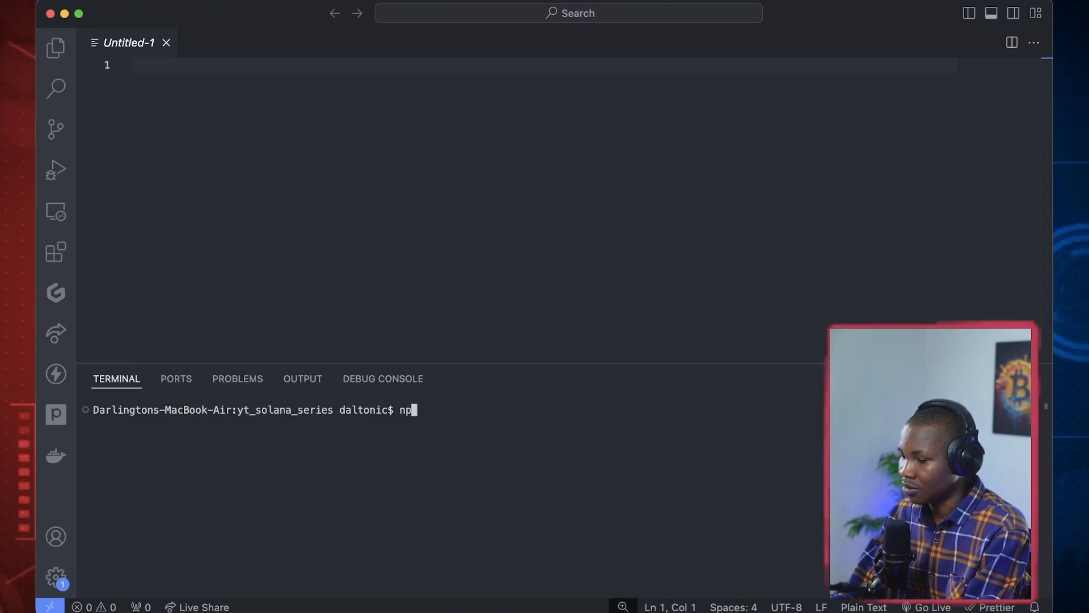
text(m i)
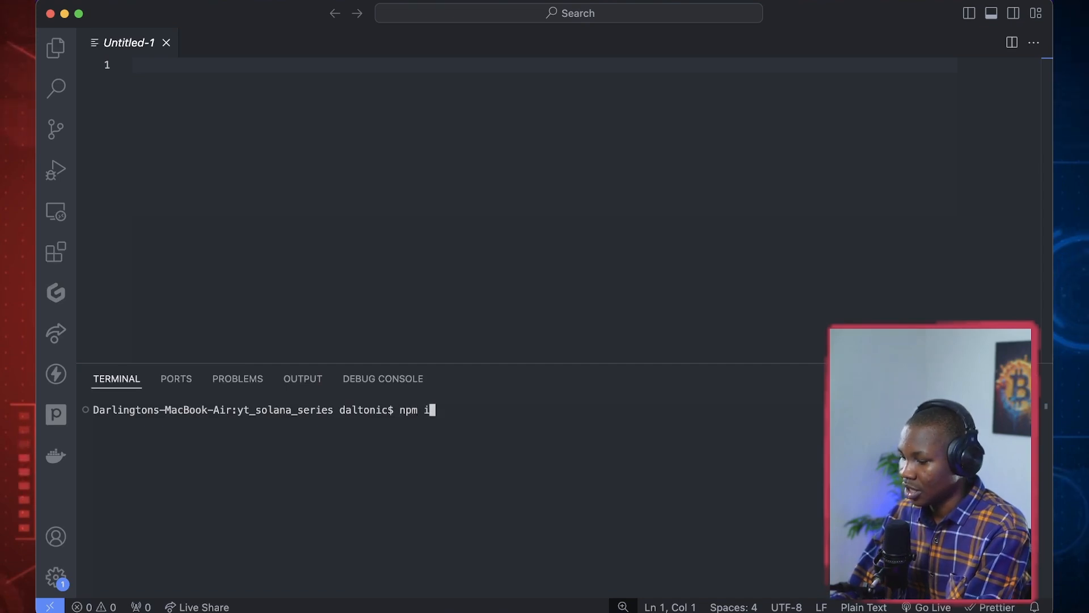
text(nit --)
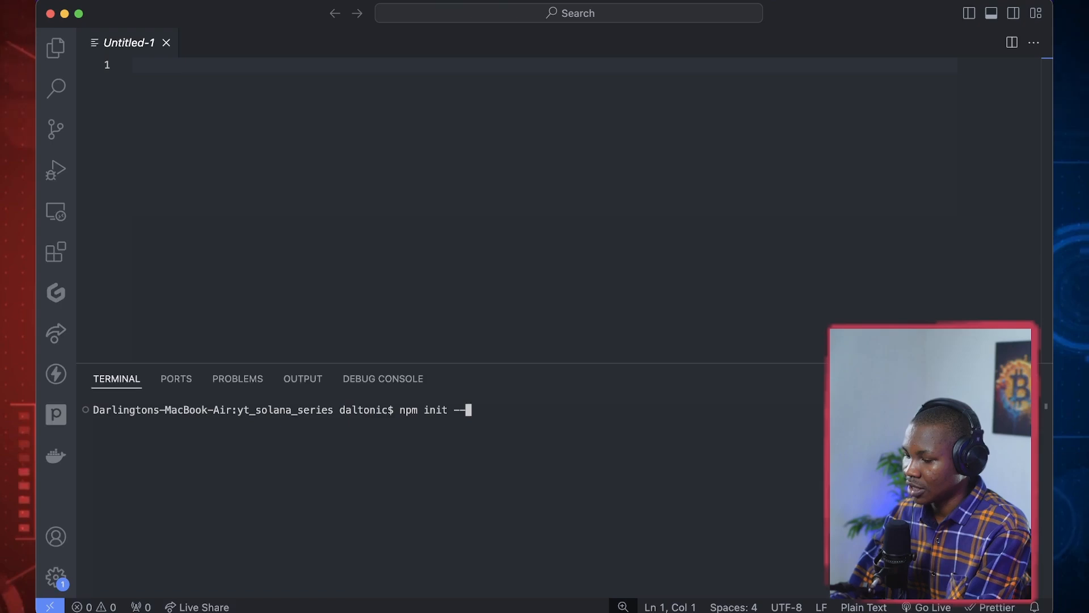
text(y)
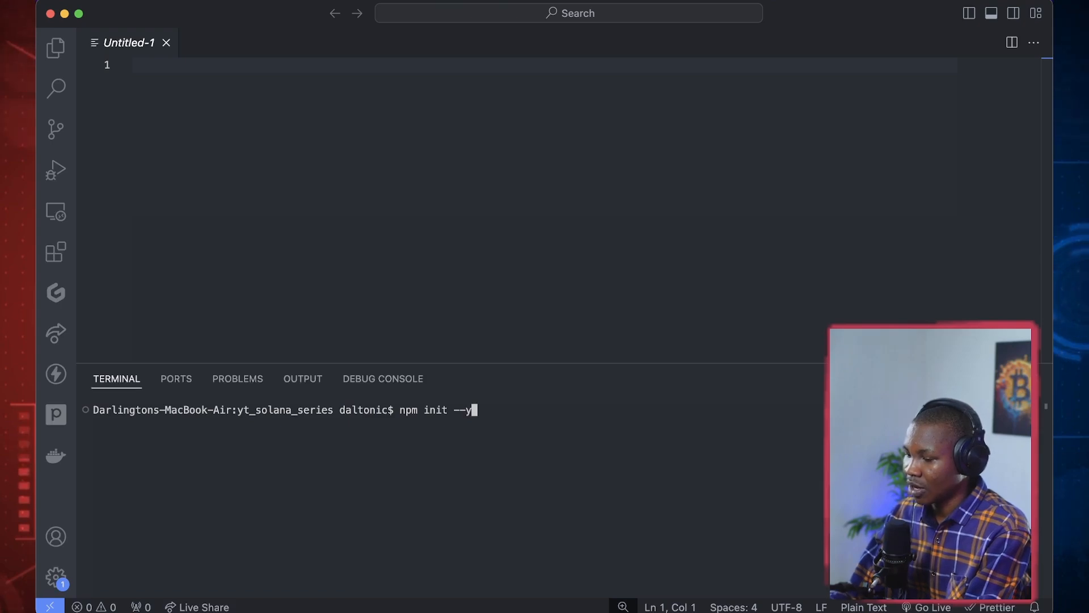
key(Return)
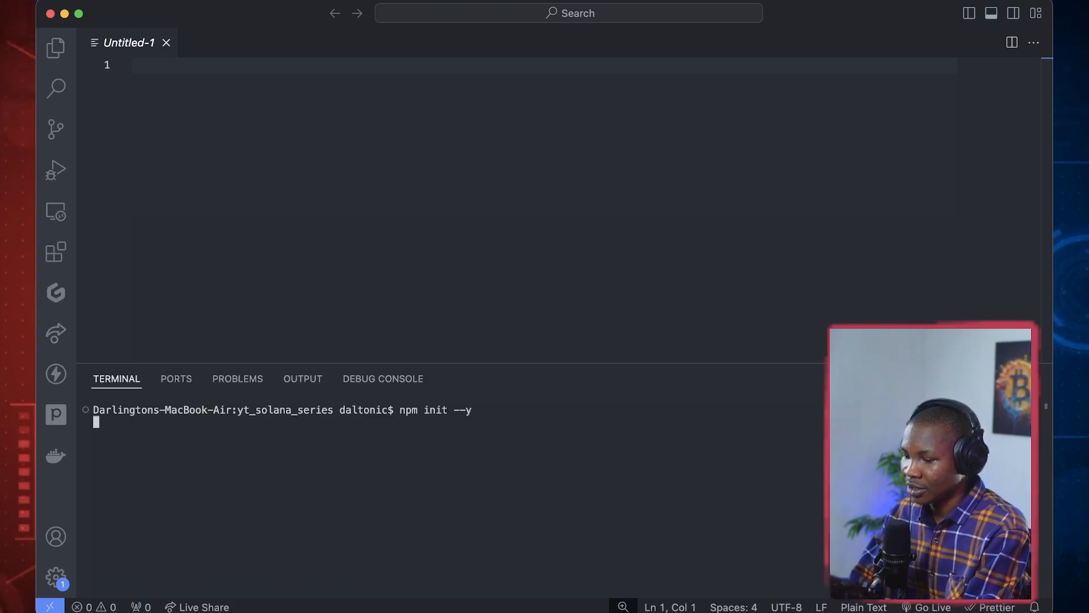
key(Return)
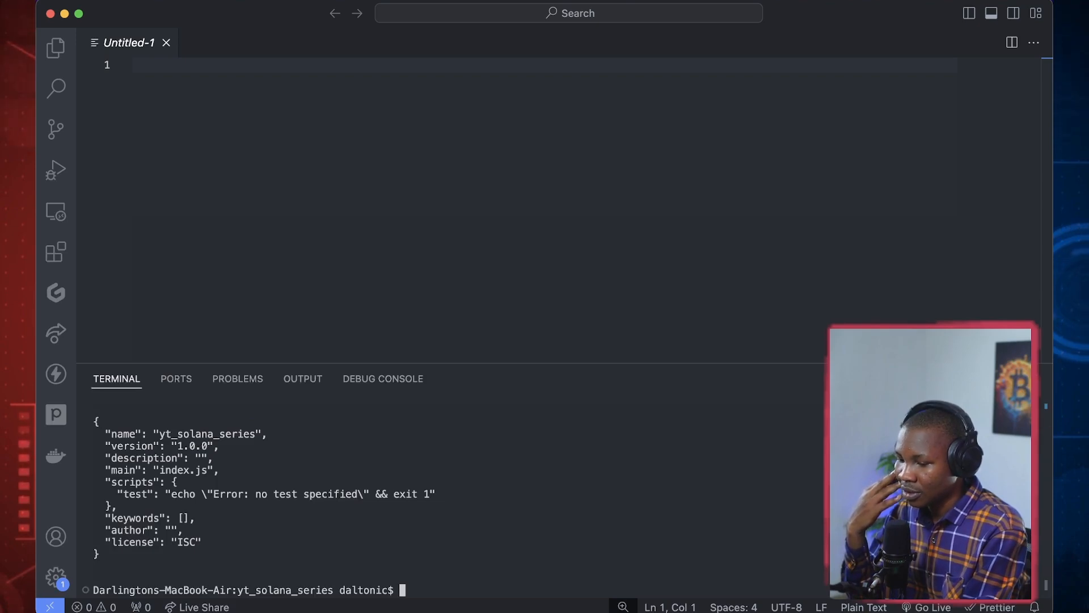
text(npm init --y)
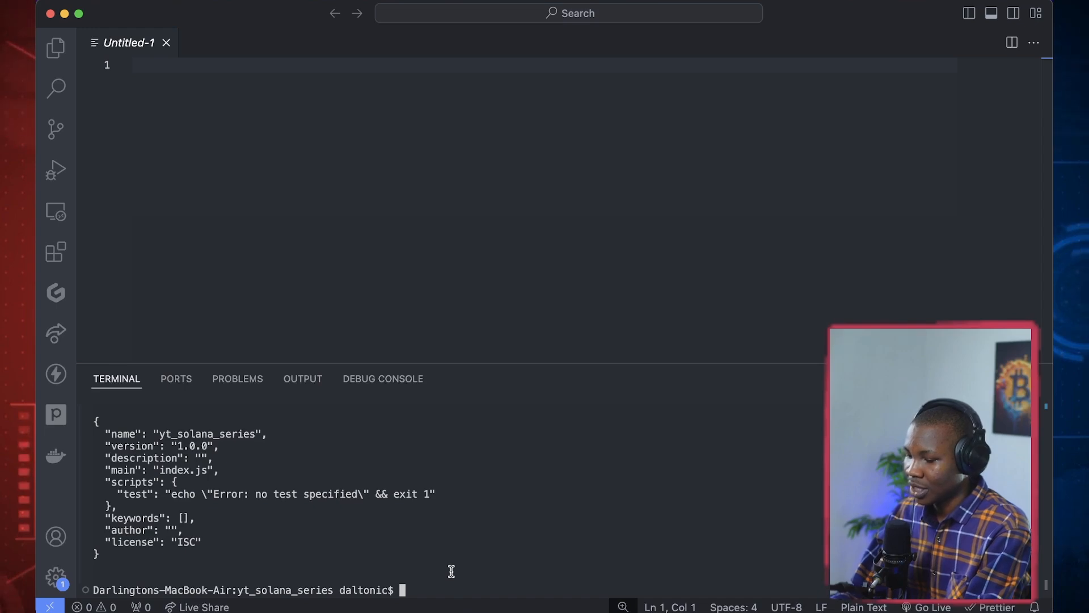
Run 'code .' to open the folder as the workspace and view package.json in the editor
text(code .)
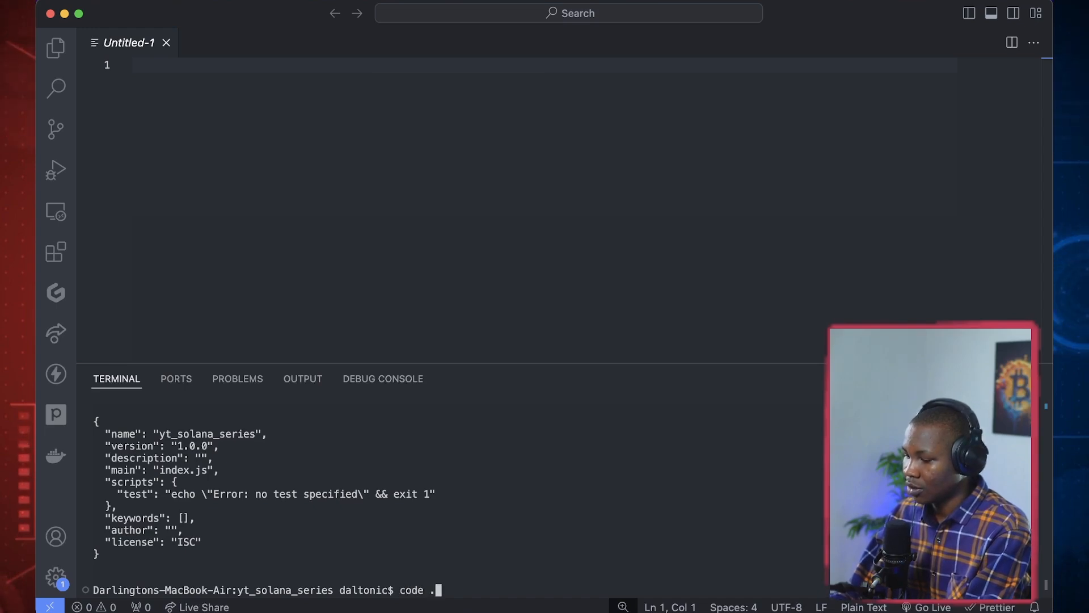
key(Return)
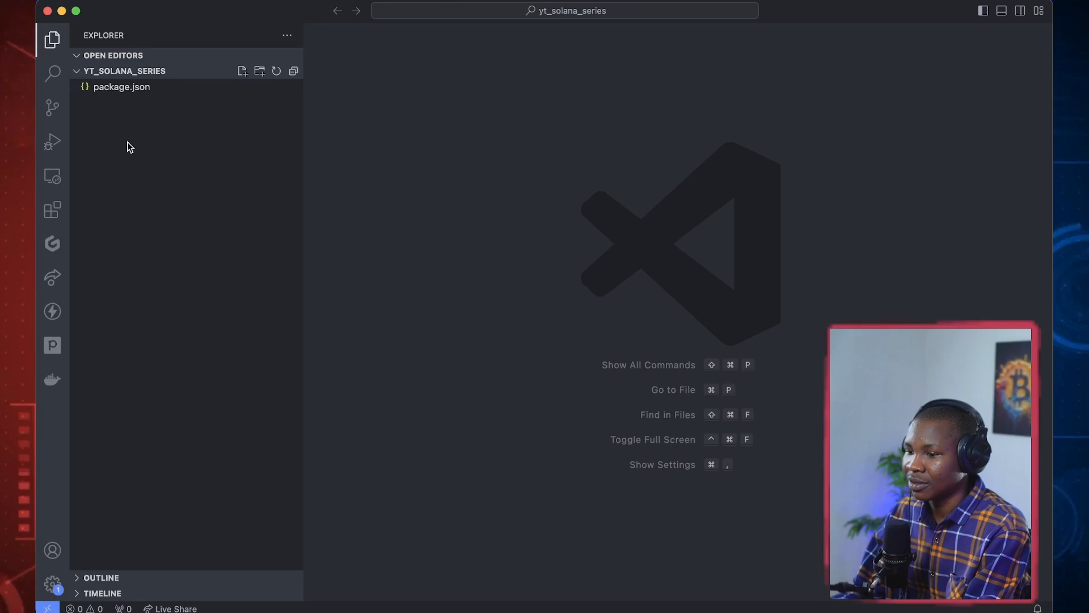
click(122, 88)
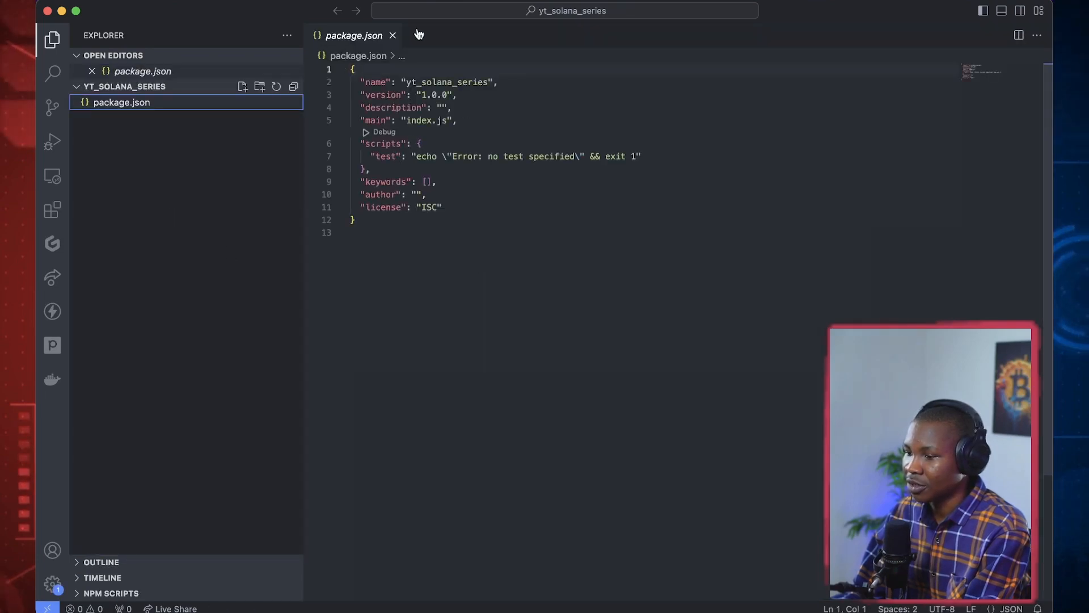
click(392, 35)
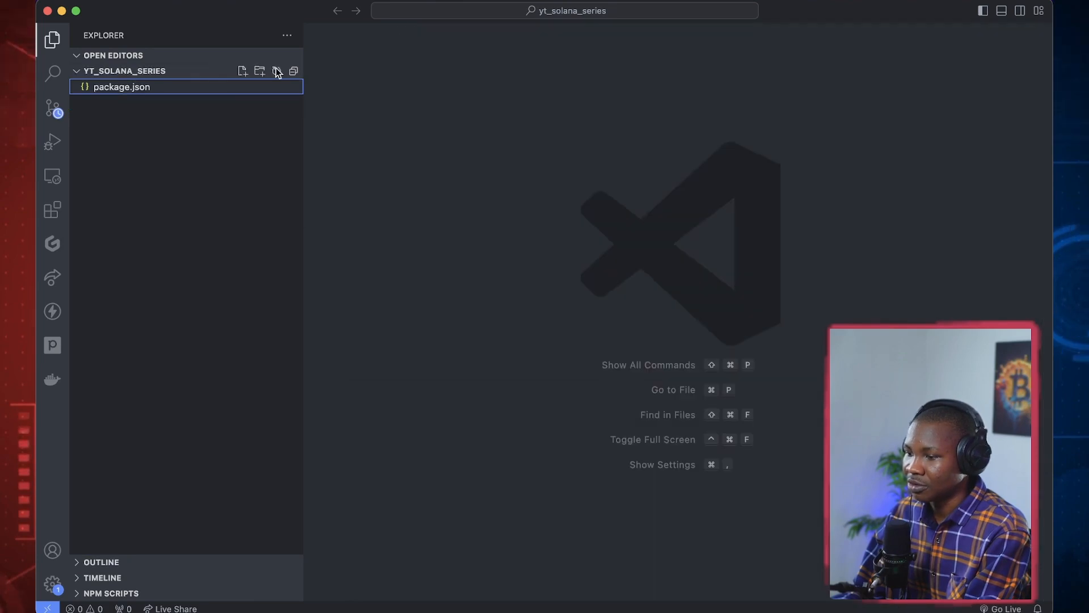
click(122, 86)
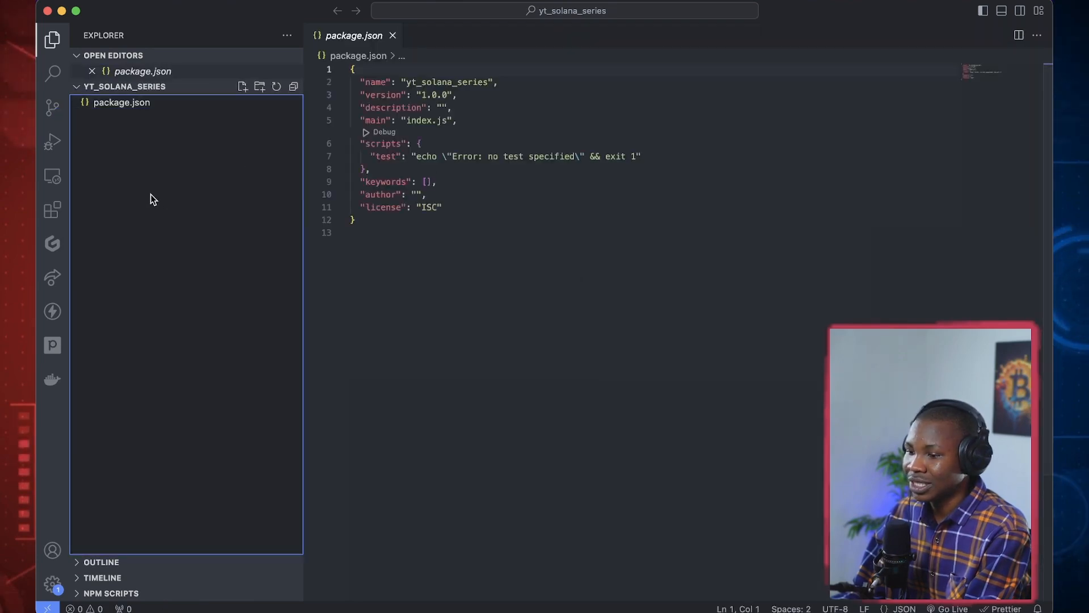
Create a .gitignore file listing .env and node_modules
click(243, 86)
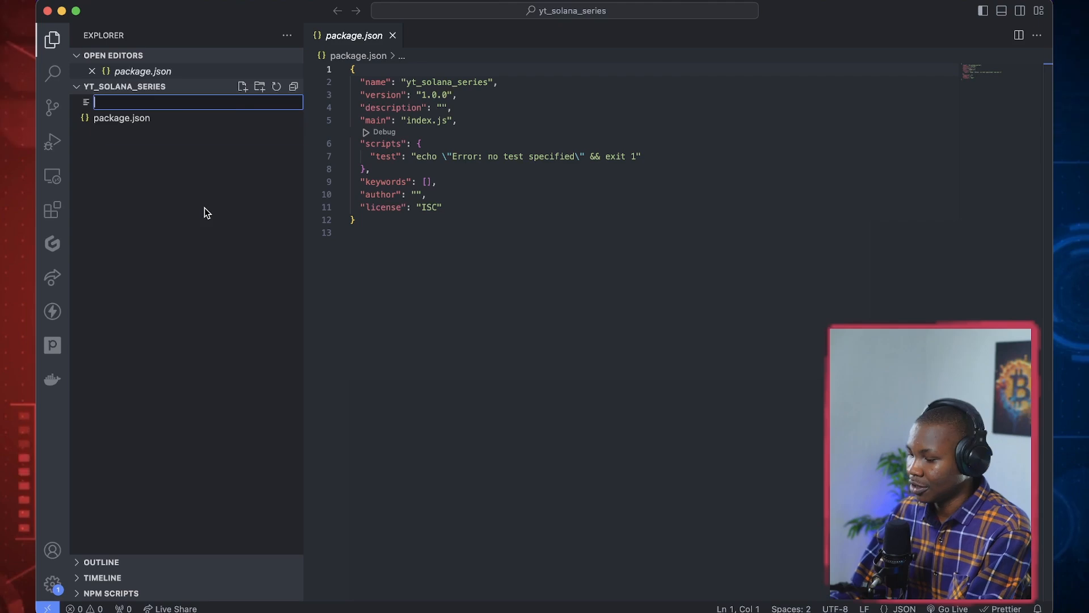
text(.gitignore)
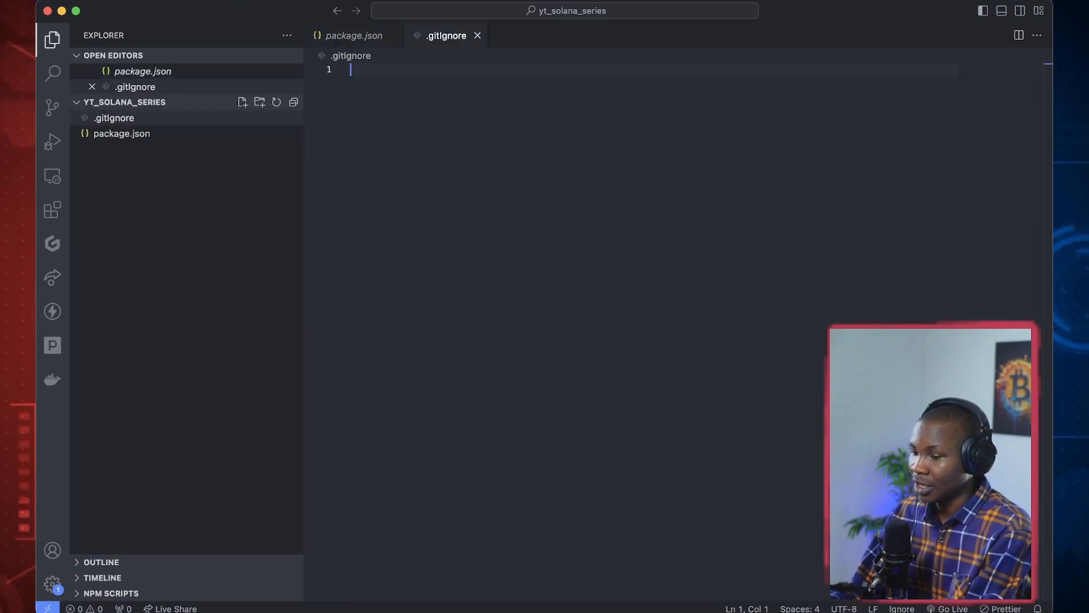
text(.env)
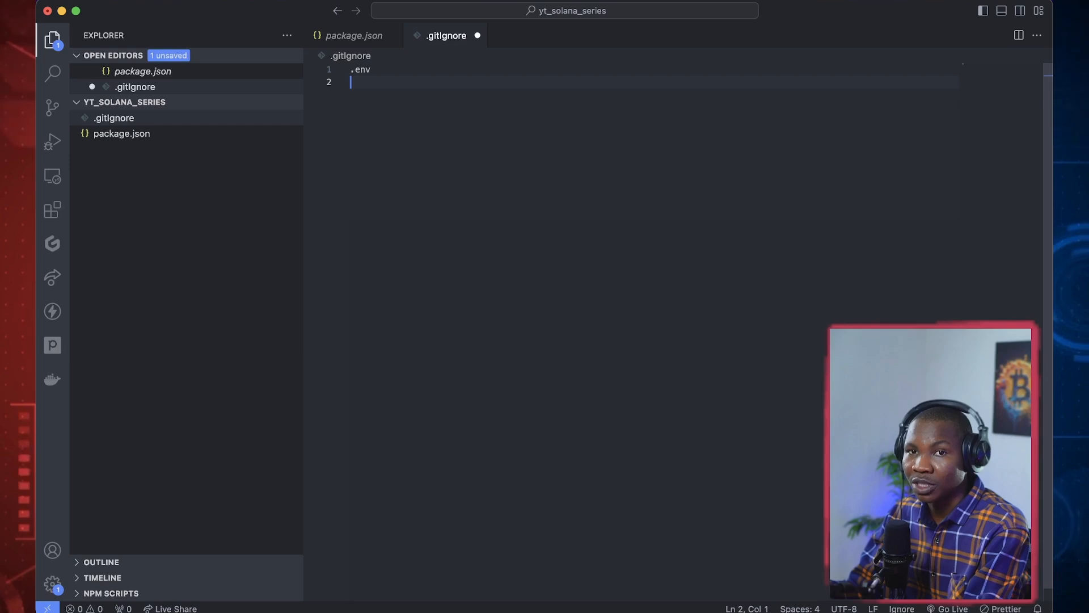
mouse_move(596, 176)
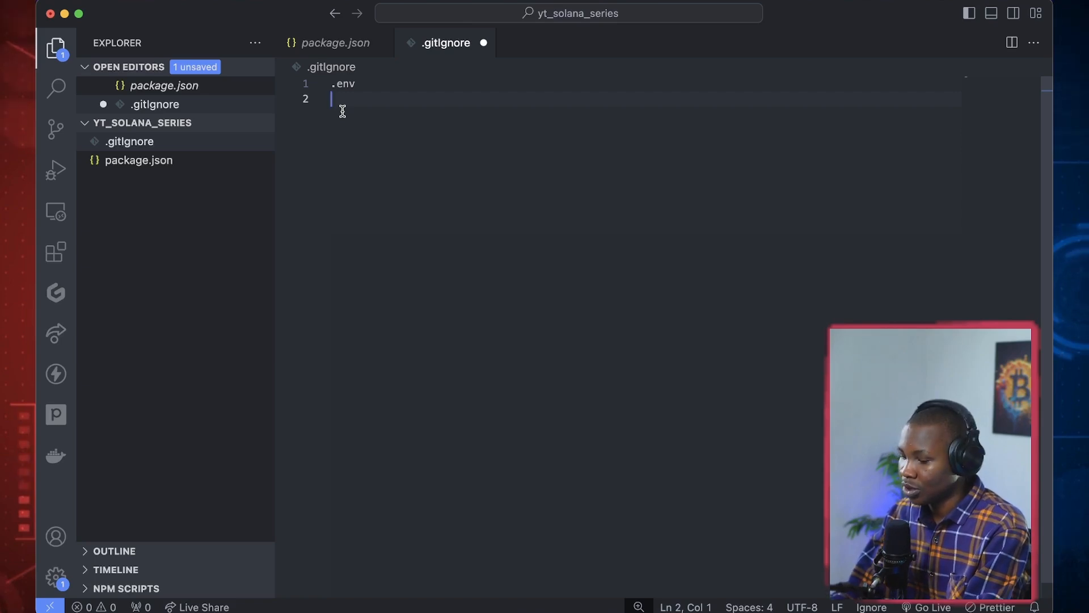
text(node_)
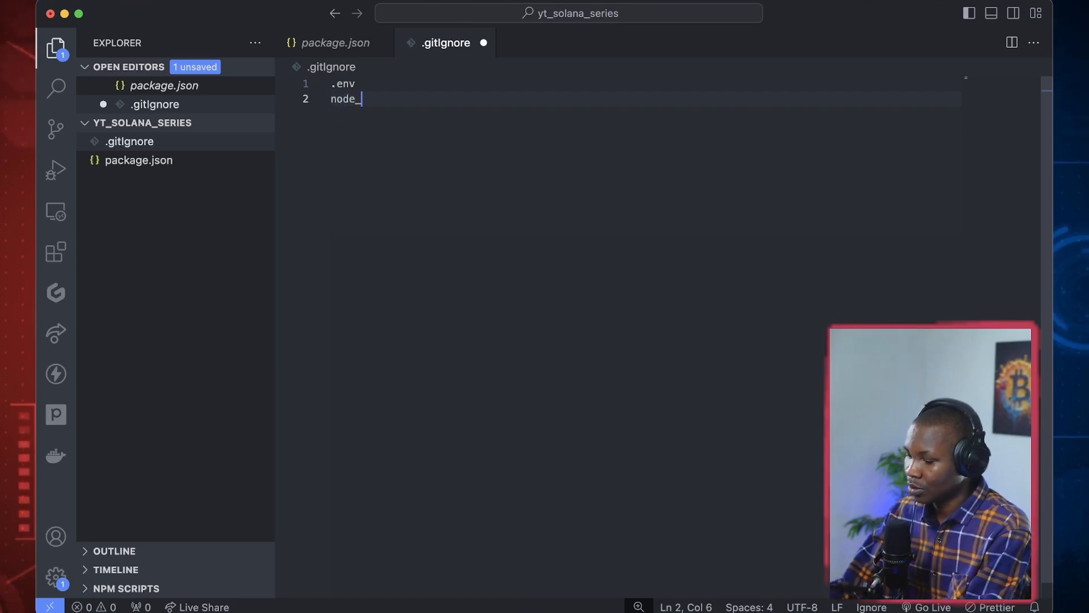
text(modul)
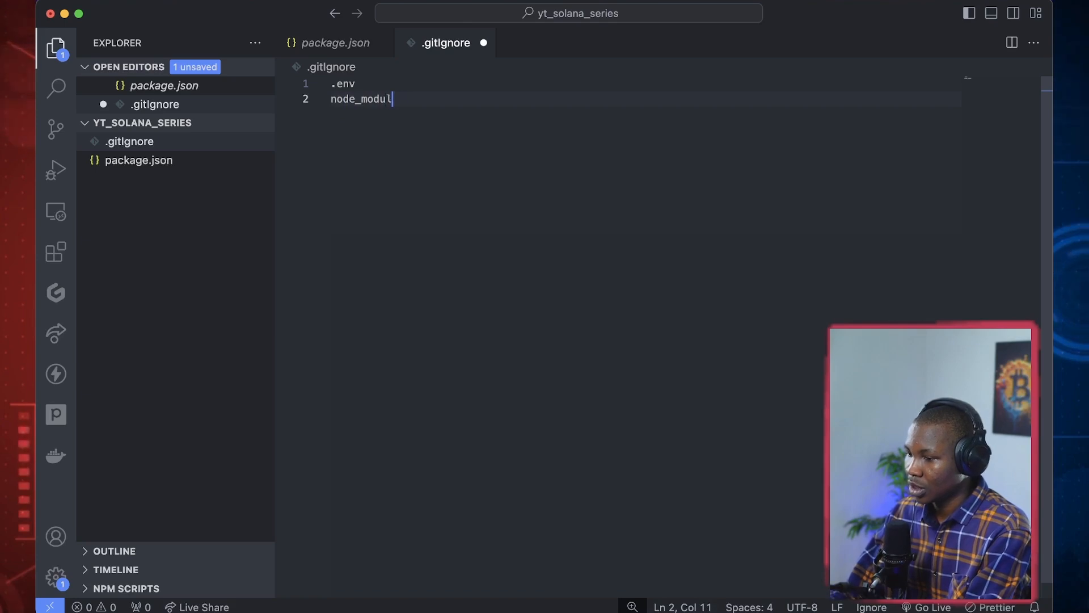
text(es)
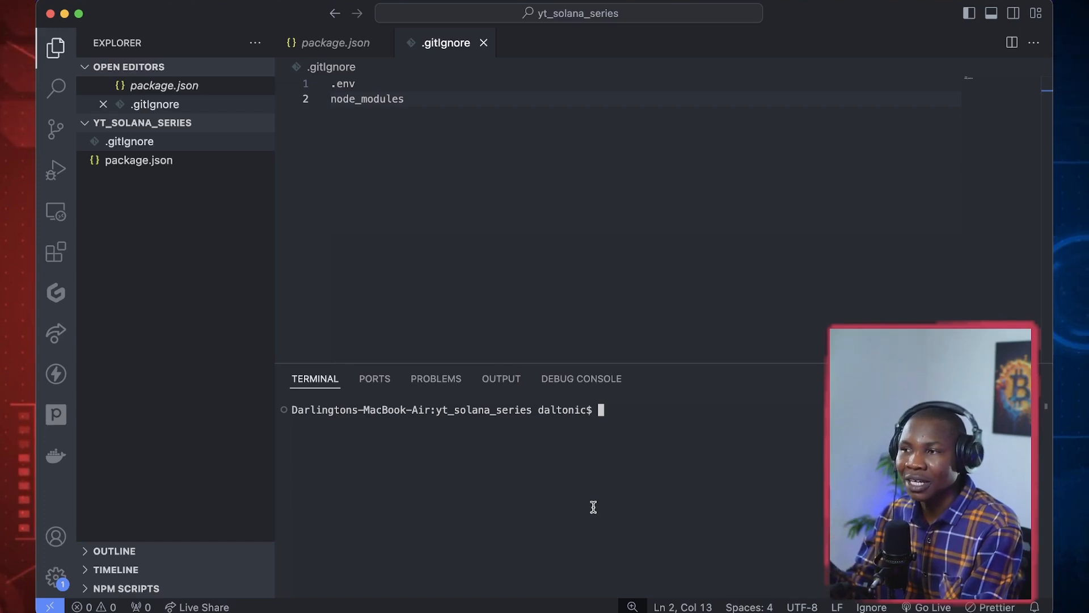
mouse_move(692, 482)
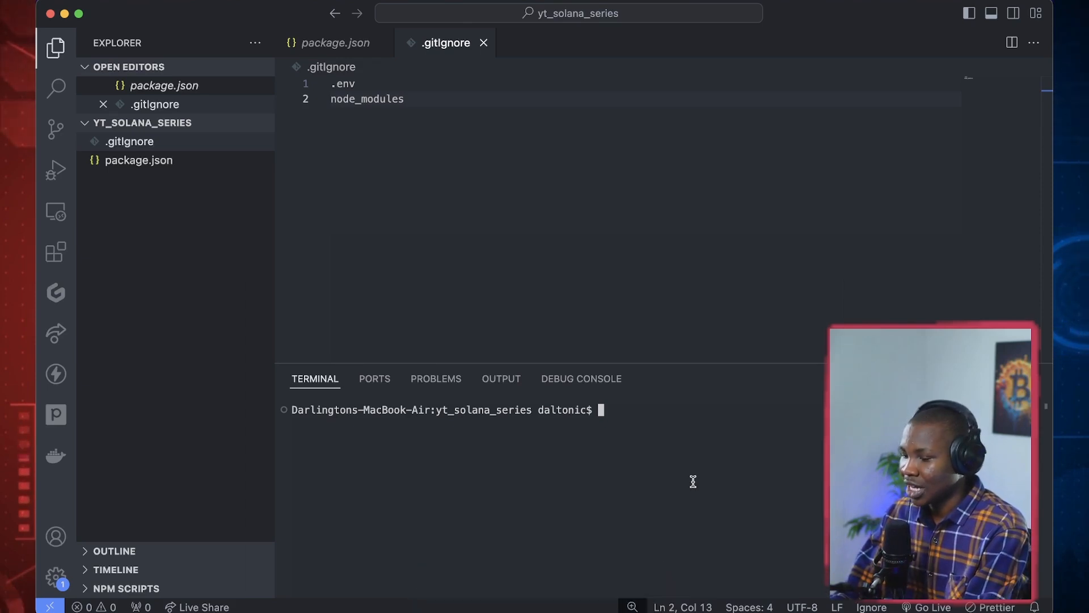
text(yarn add)
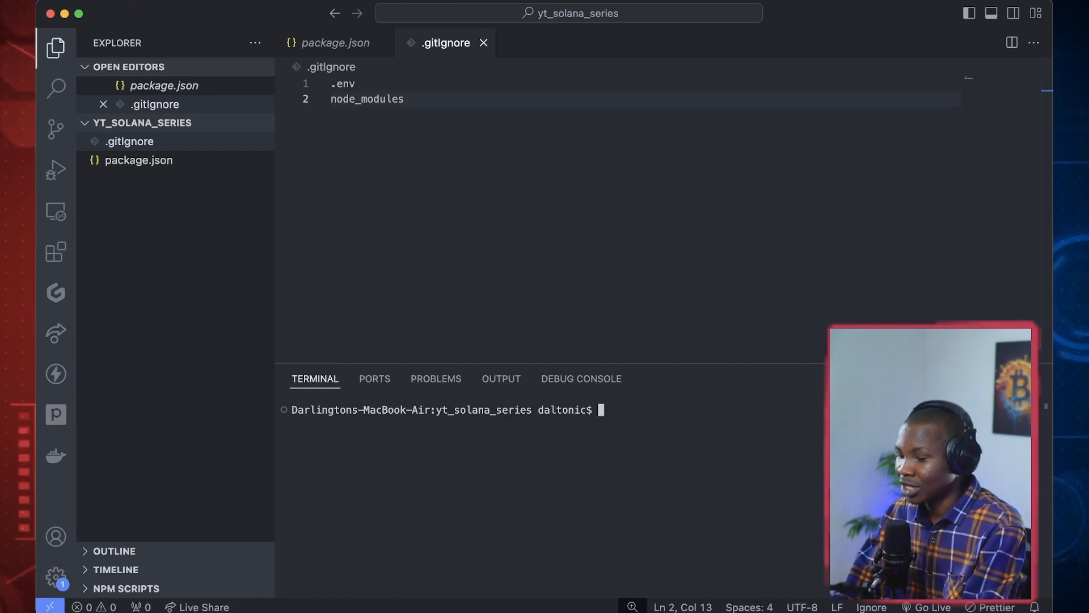
text(no)
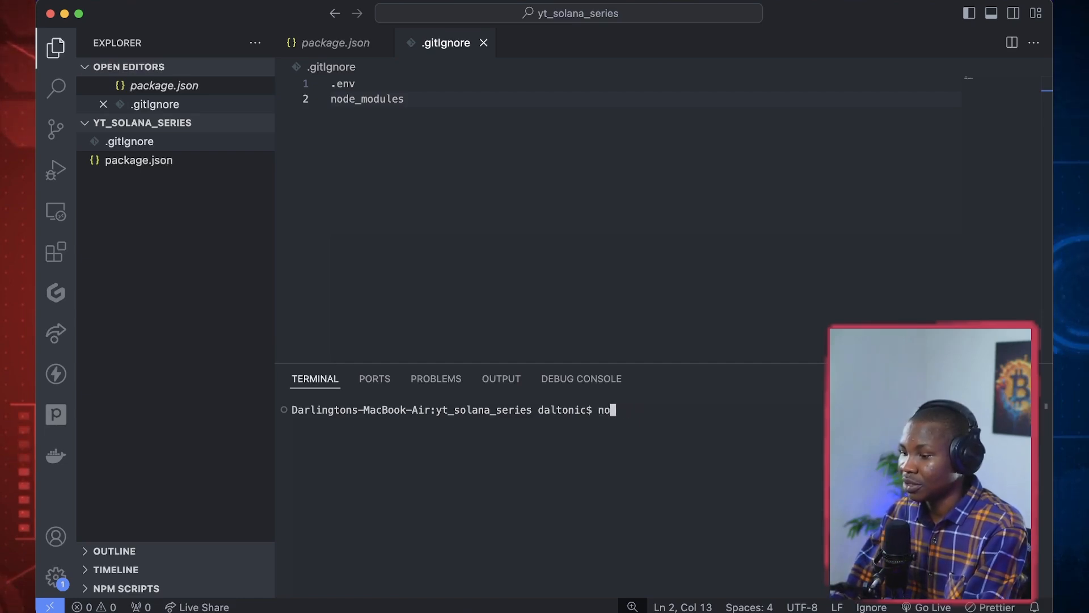
text(npm i)
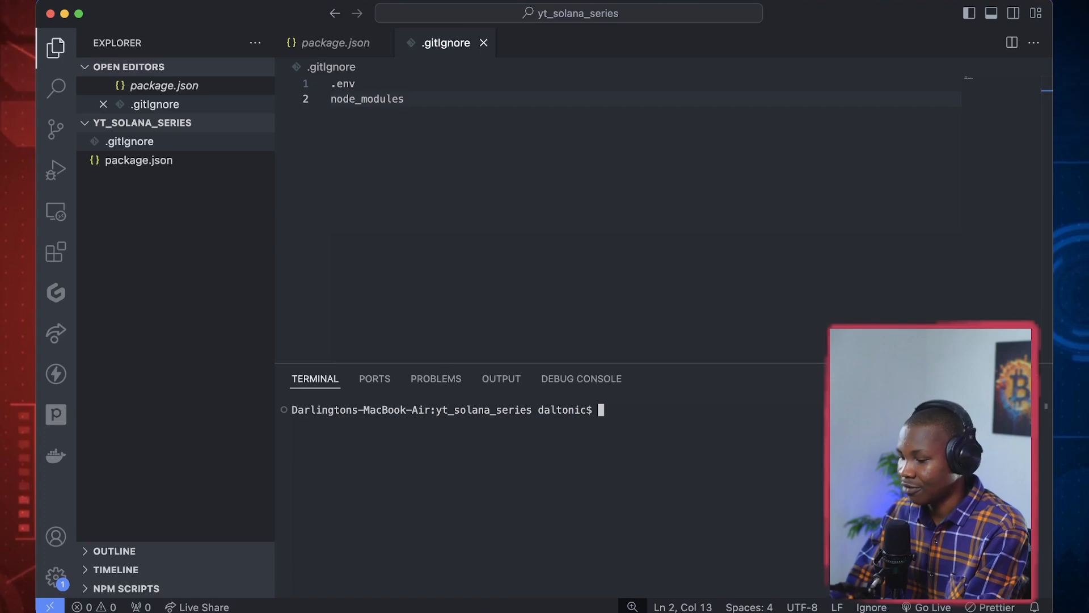
text(np)
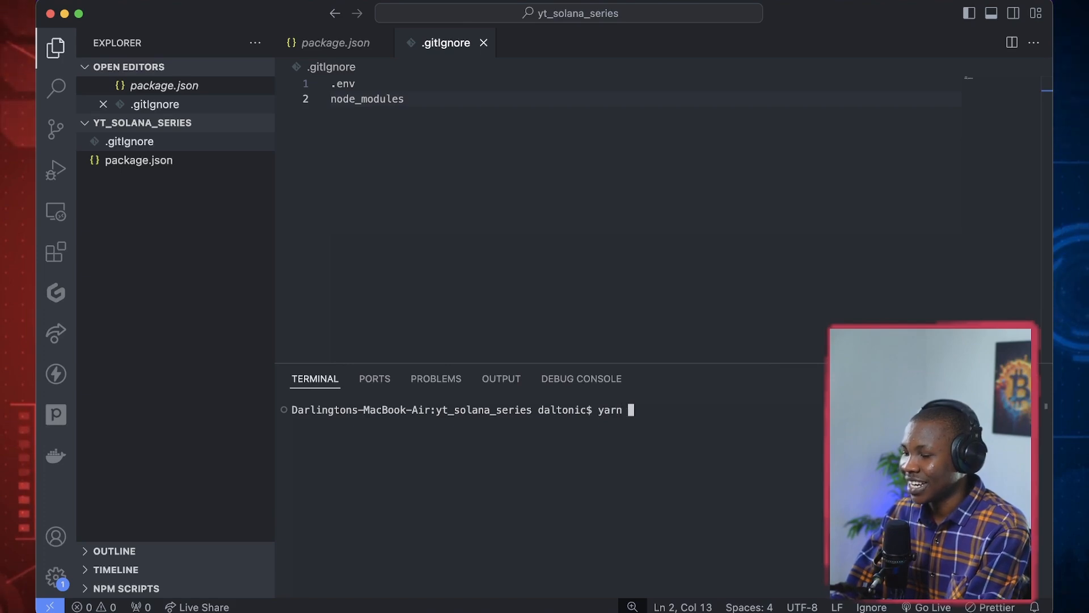
text(add @solana/web3.js)
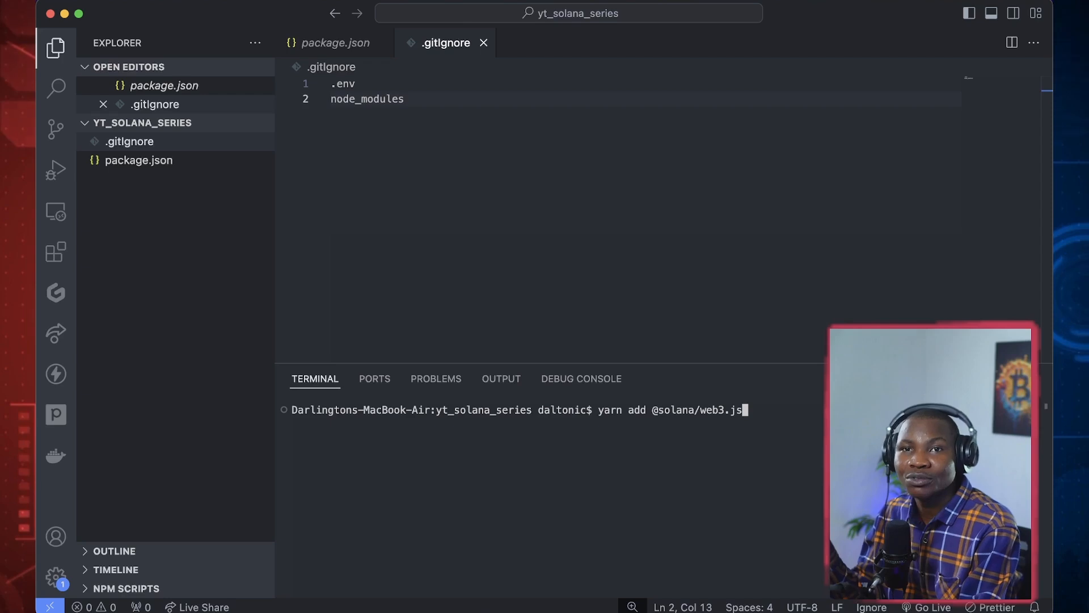
key(Return)
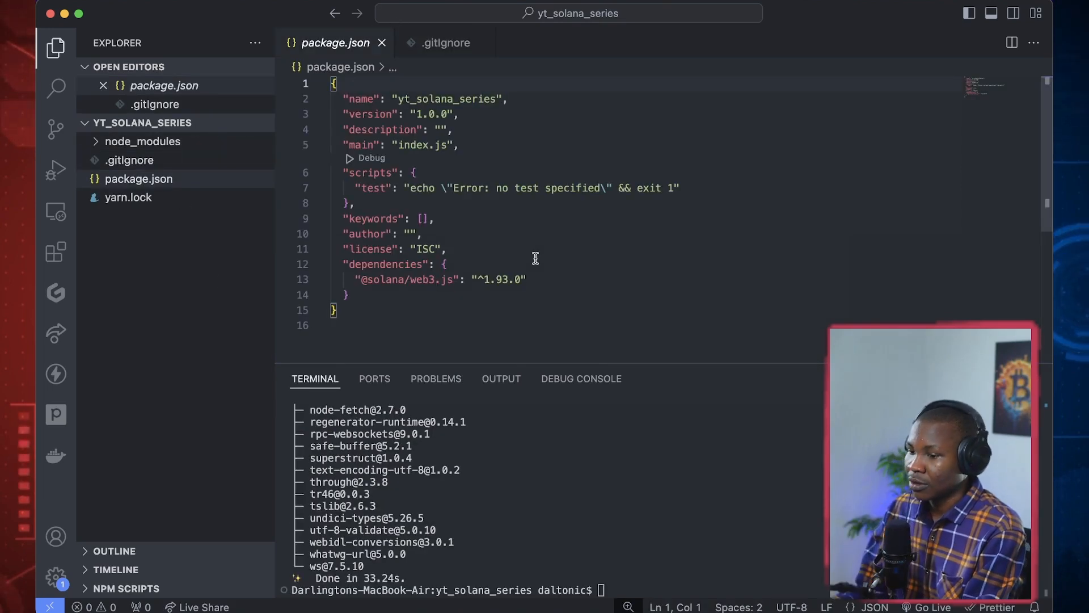
mouse_move(118, 209)
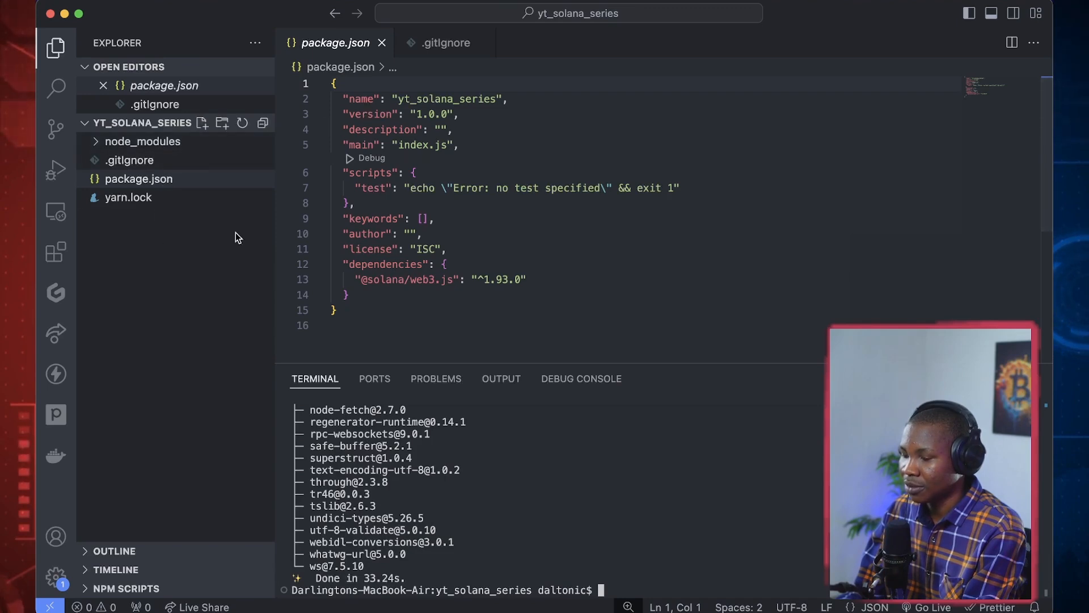
mouse_move(190, 78)
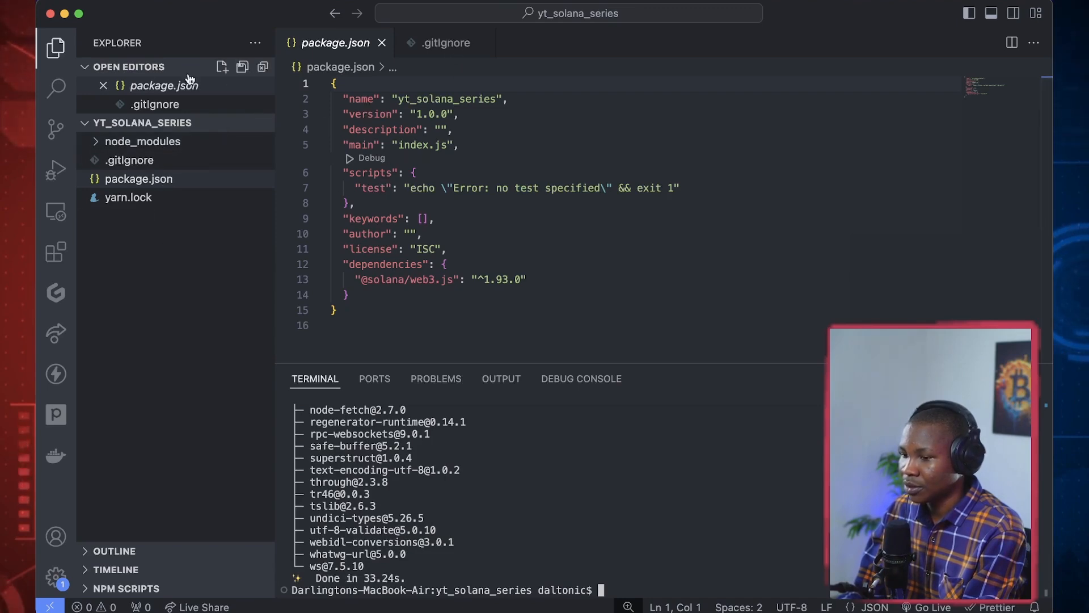
mouse_move(644, 533)
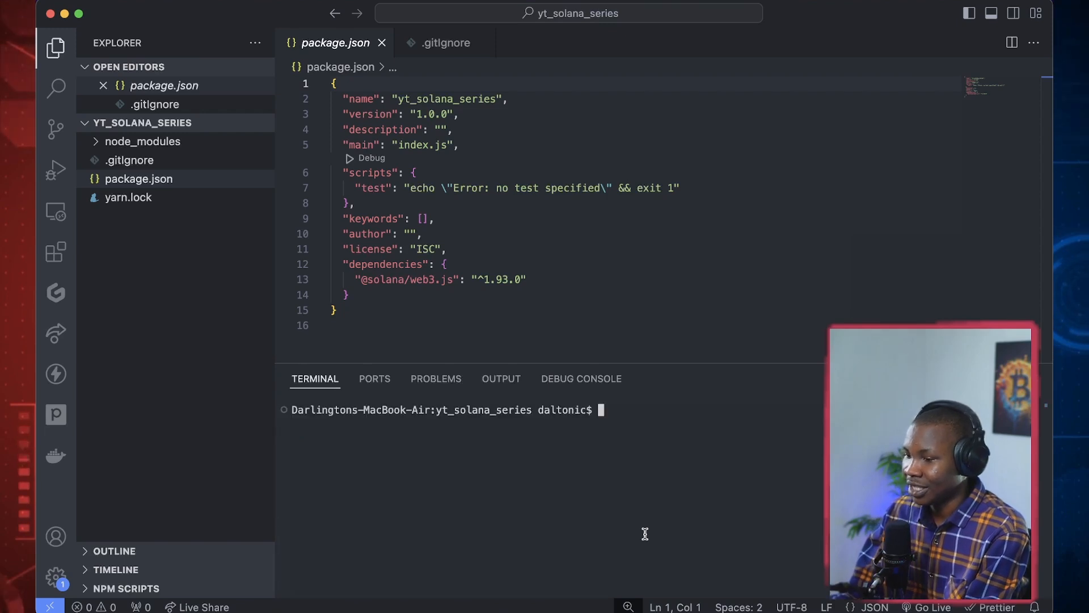
mouse_move(386, 290)
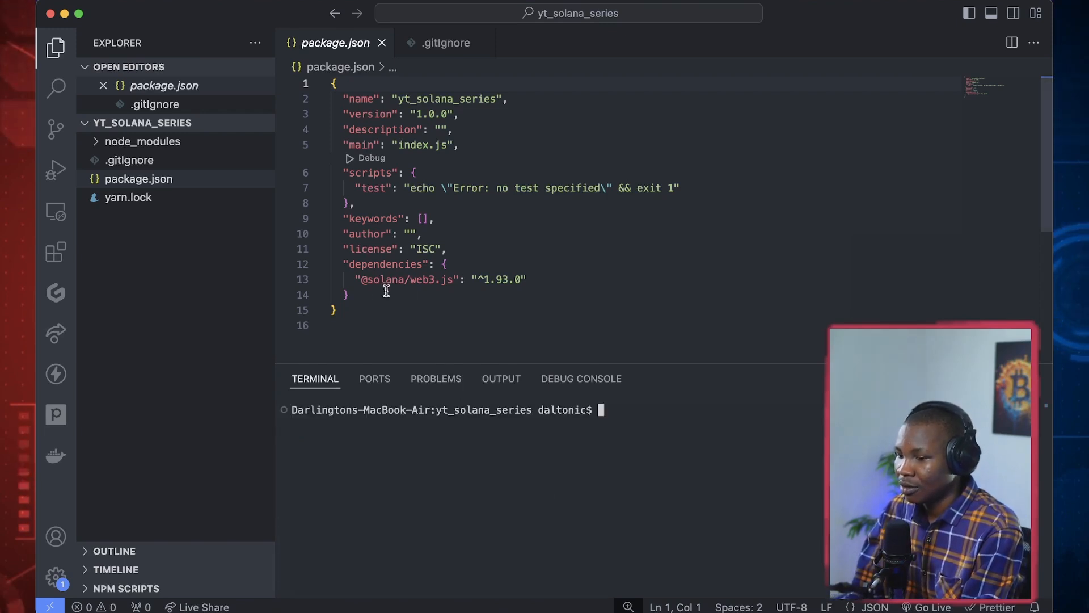
Initialise a Git repository with git init and stage all files with git add
text(g)
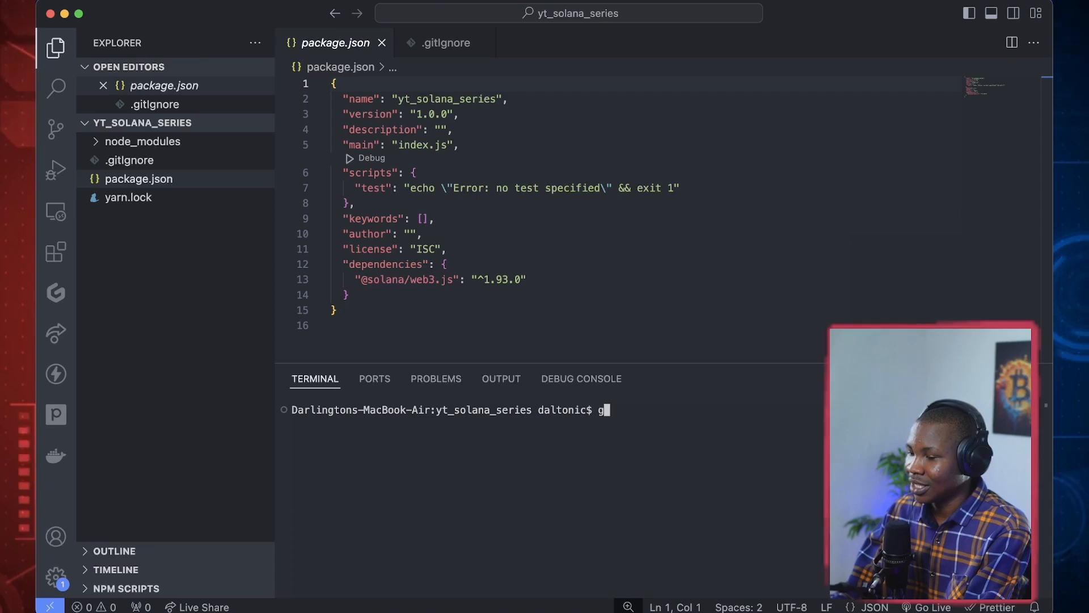
text(it init)
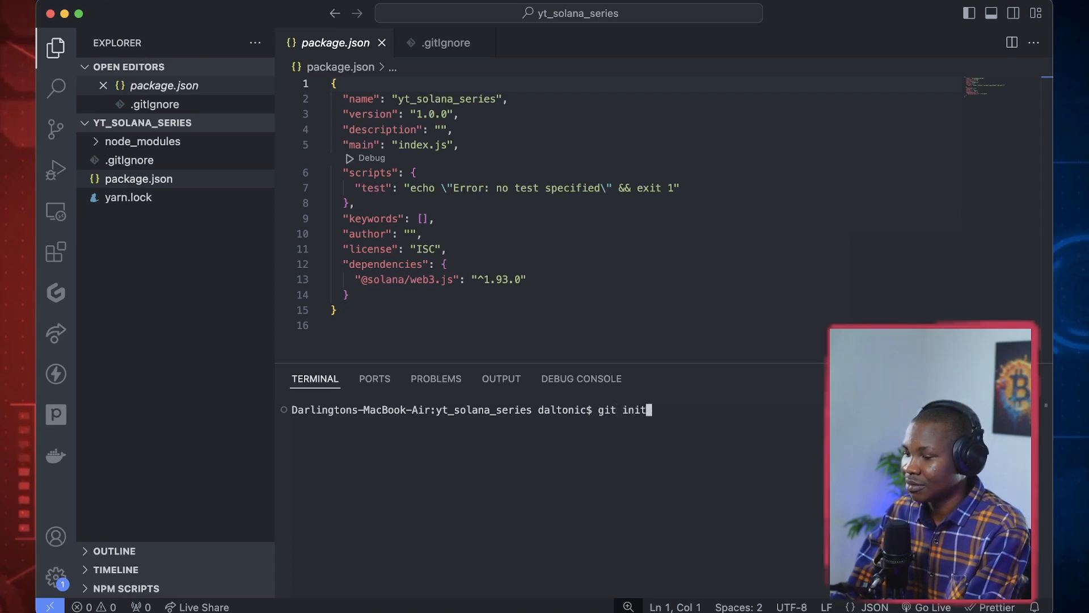
key(Return)
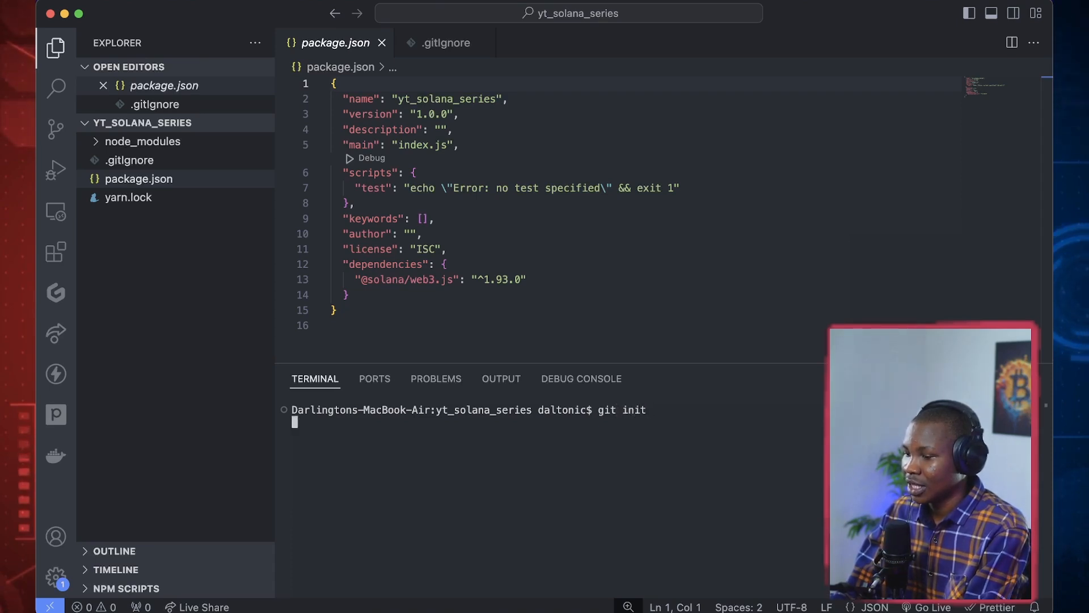
key(Return)
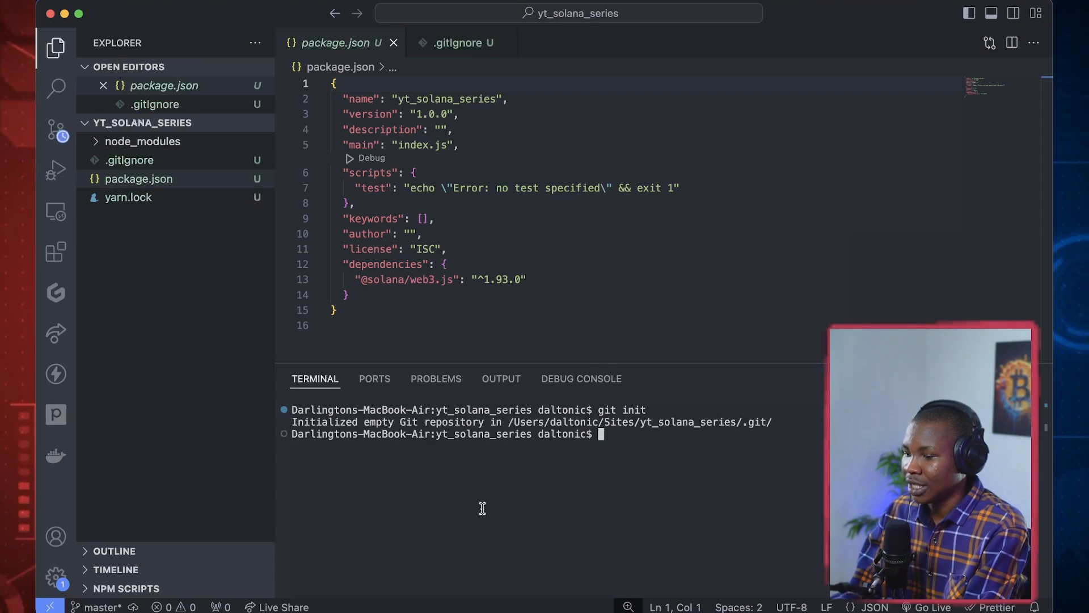
mouse_move(688, 496)
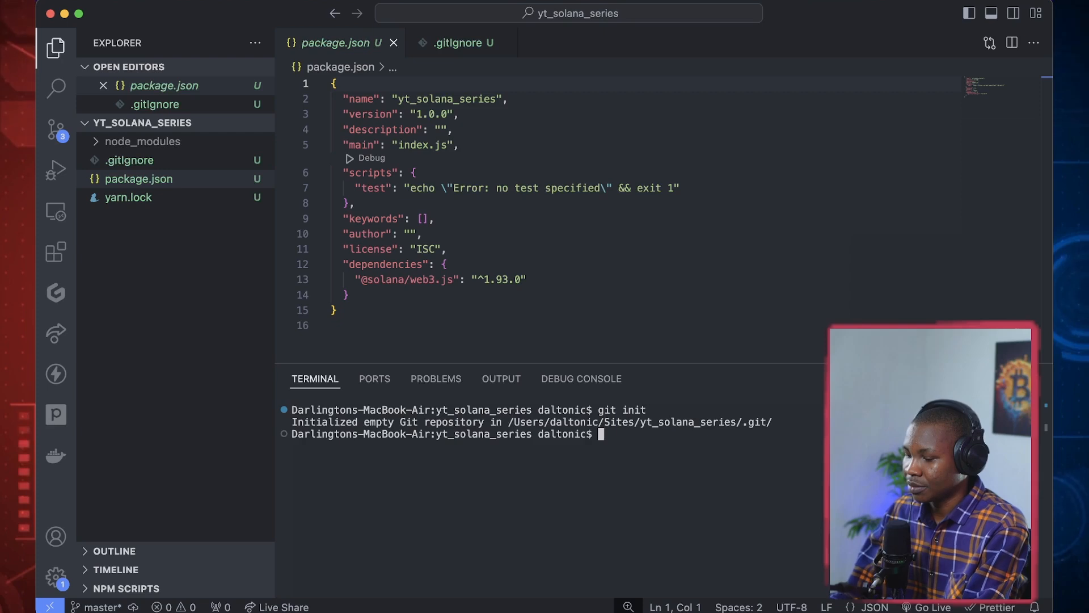
text(git add .)
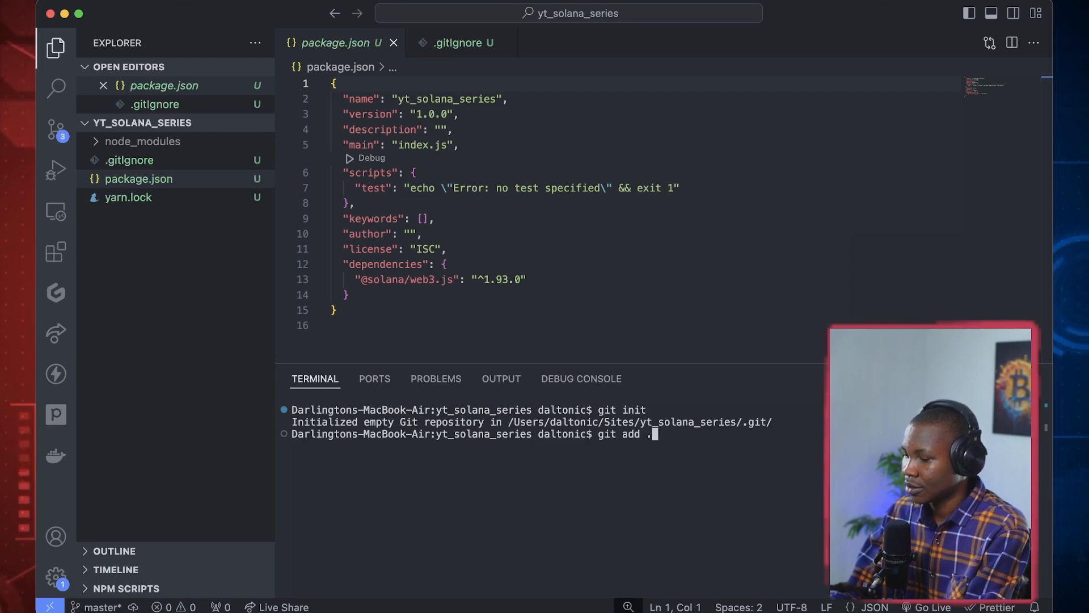
key(Return)
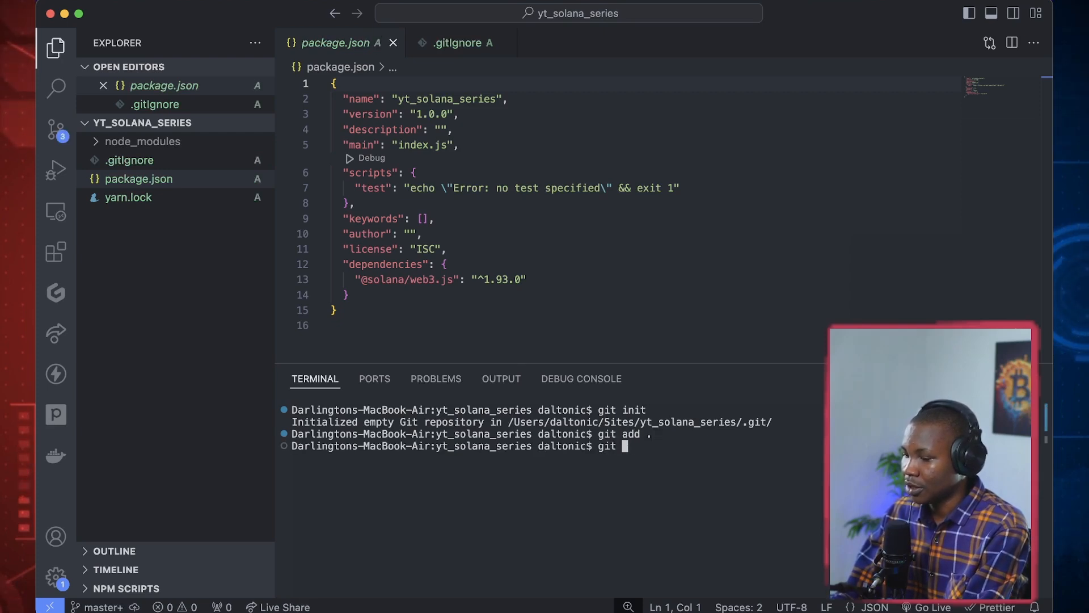
Commit the staged files with a 'YT Solana Series Initia...' initial commit message
text(commit -)
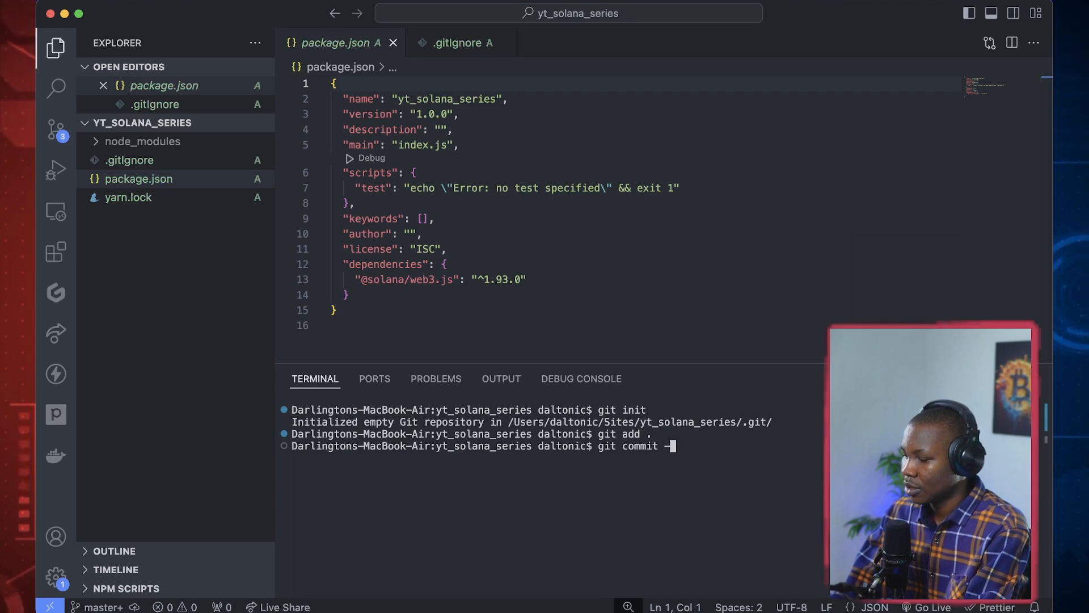
text(-m ")
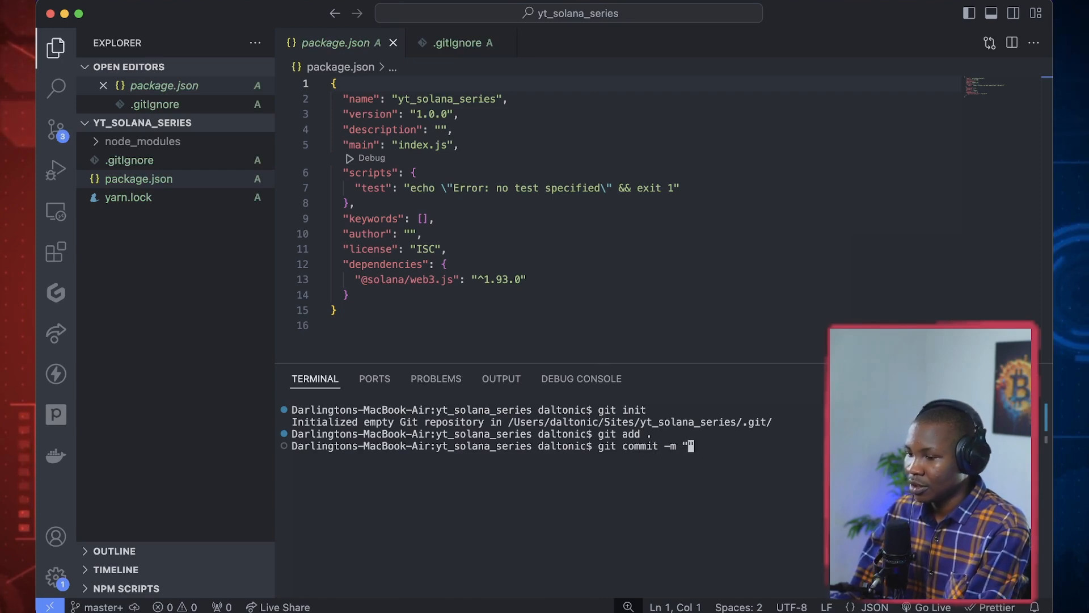
text(YT)
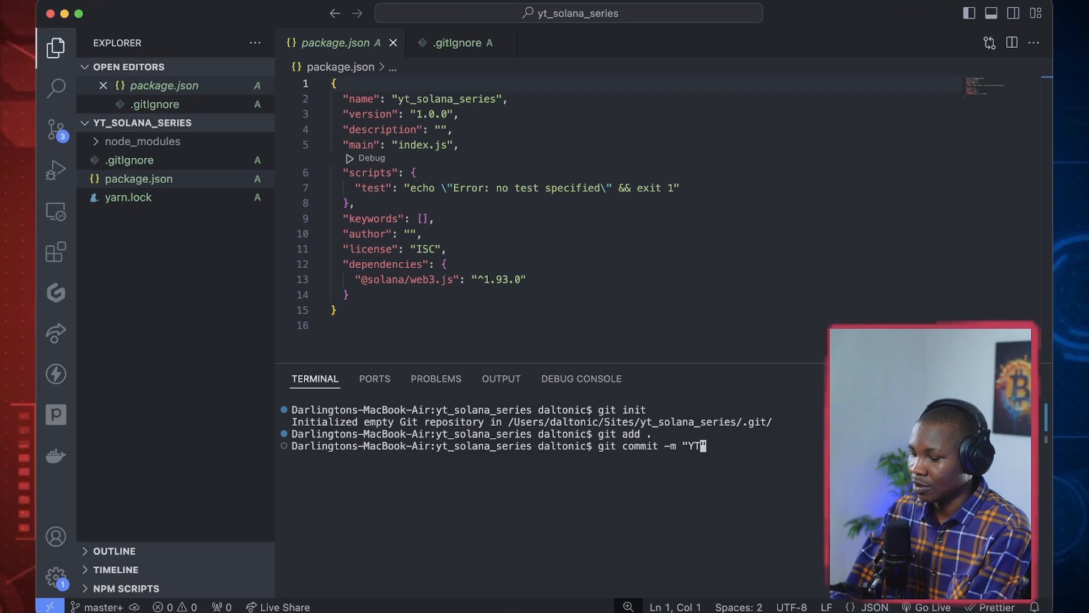
text(S)
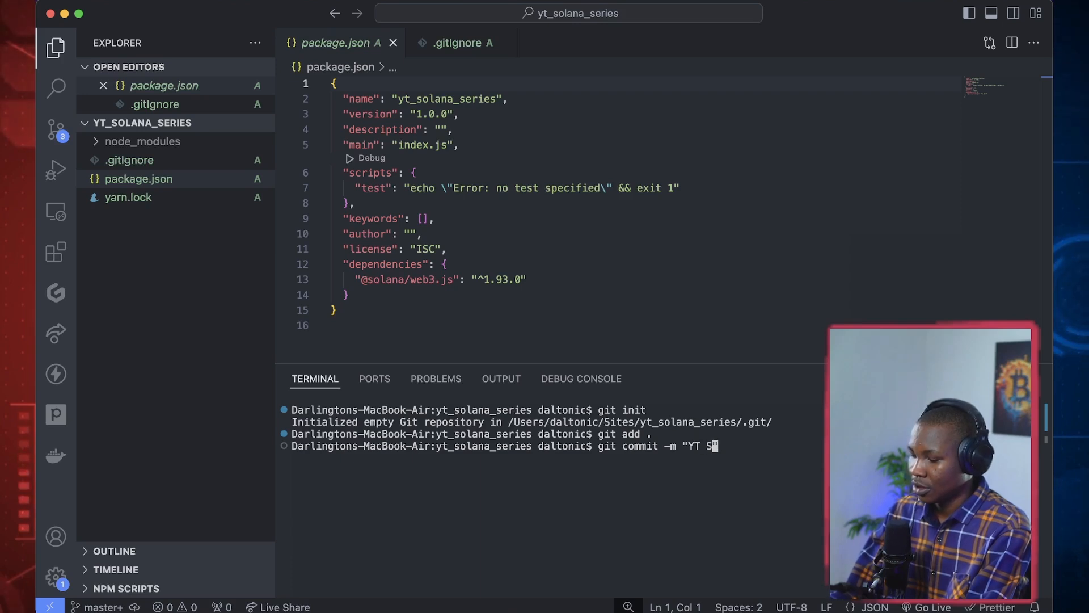
text(olana Se)
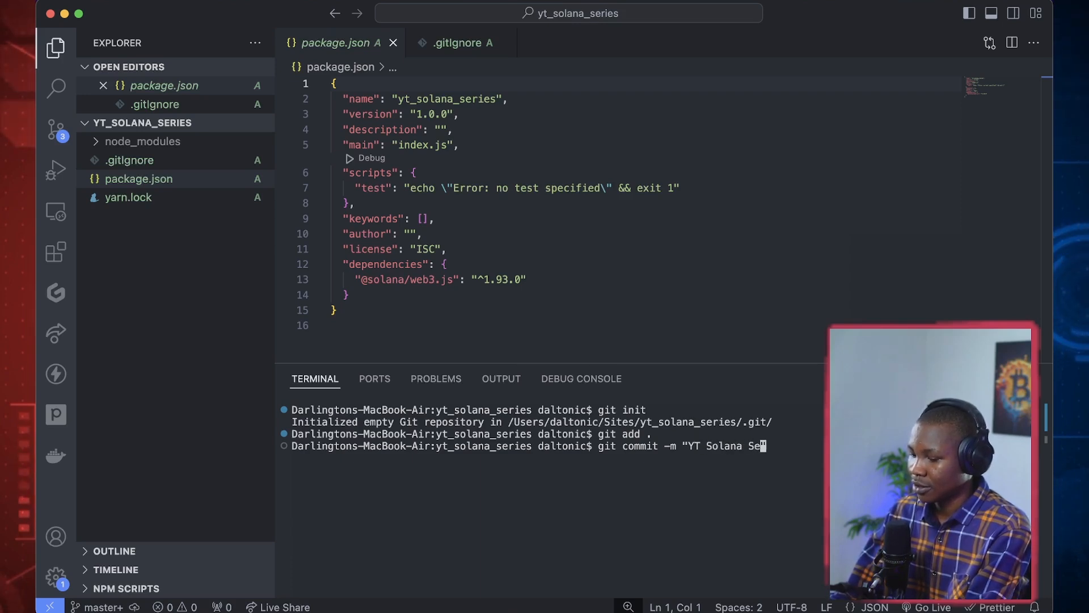
text(ries)
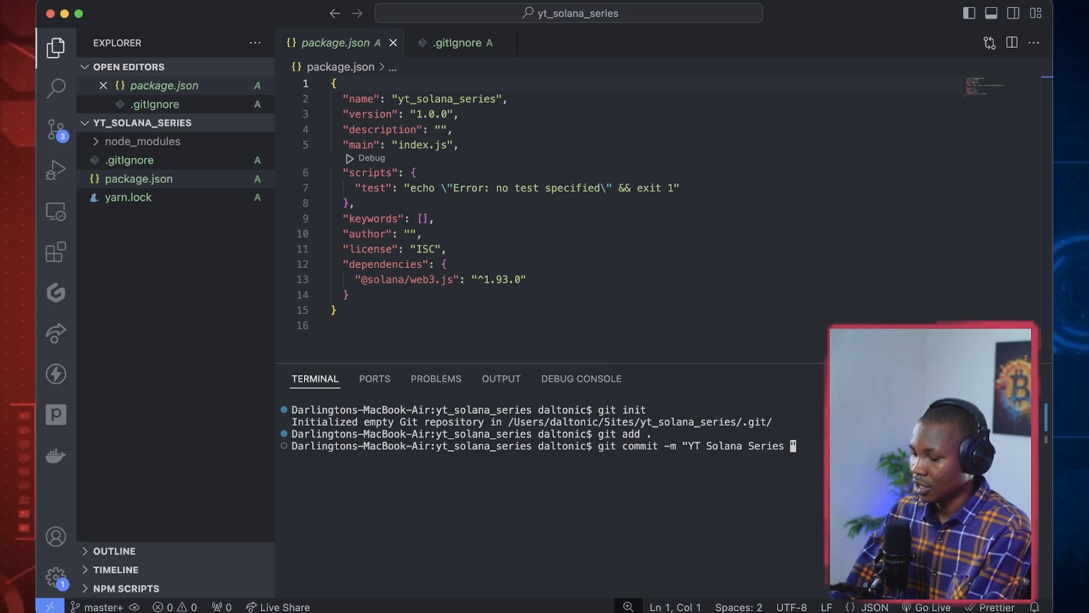
text(Initia)
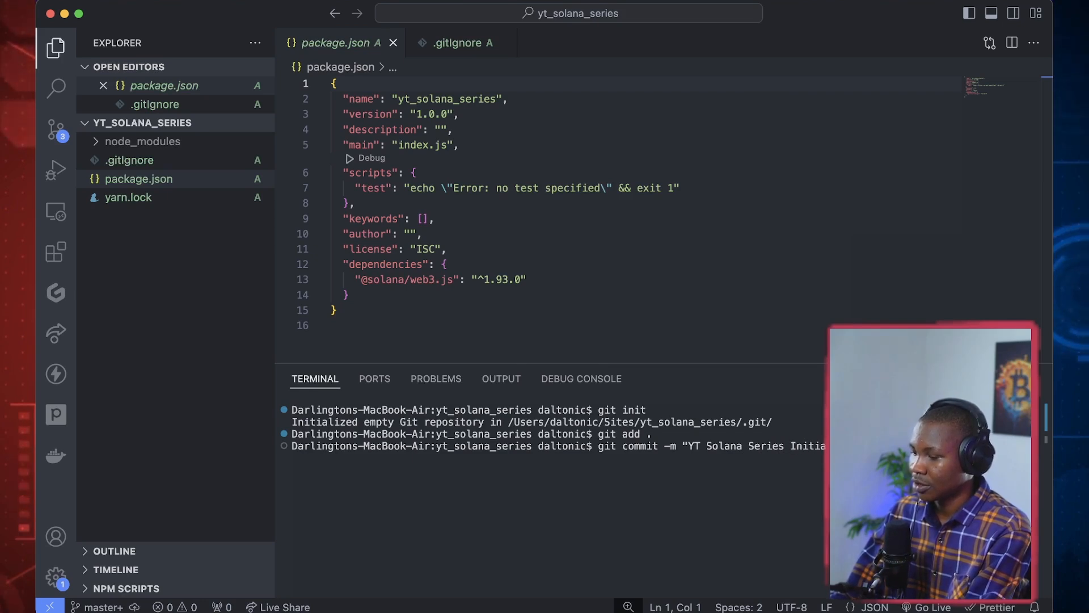
key(Return)
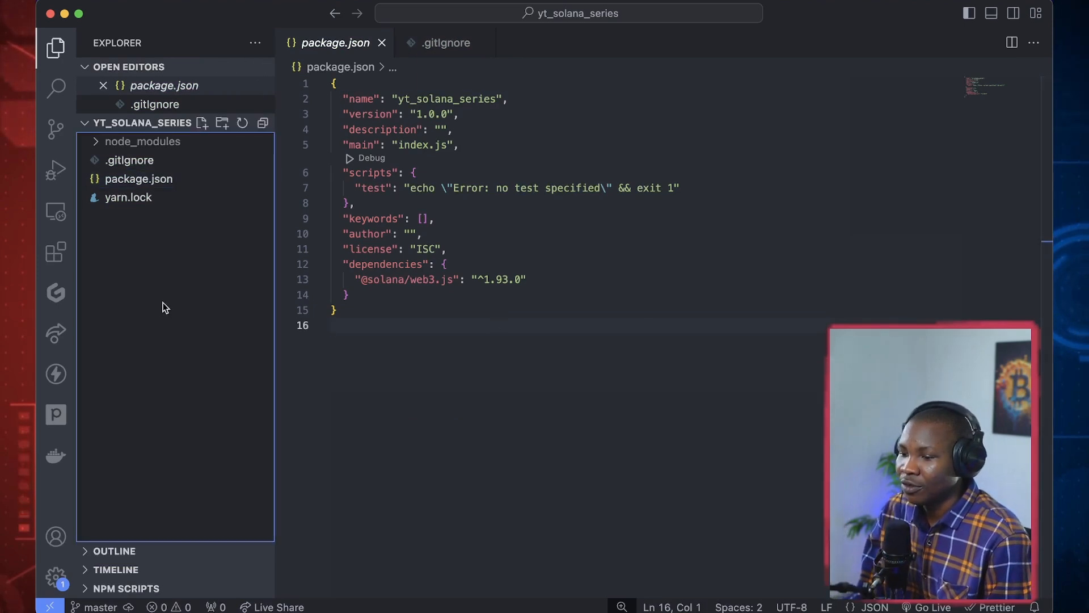
Create a new file named 01_keygen.ts in the project root via the Explorer context menu
right_click(165, 307)
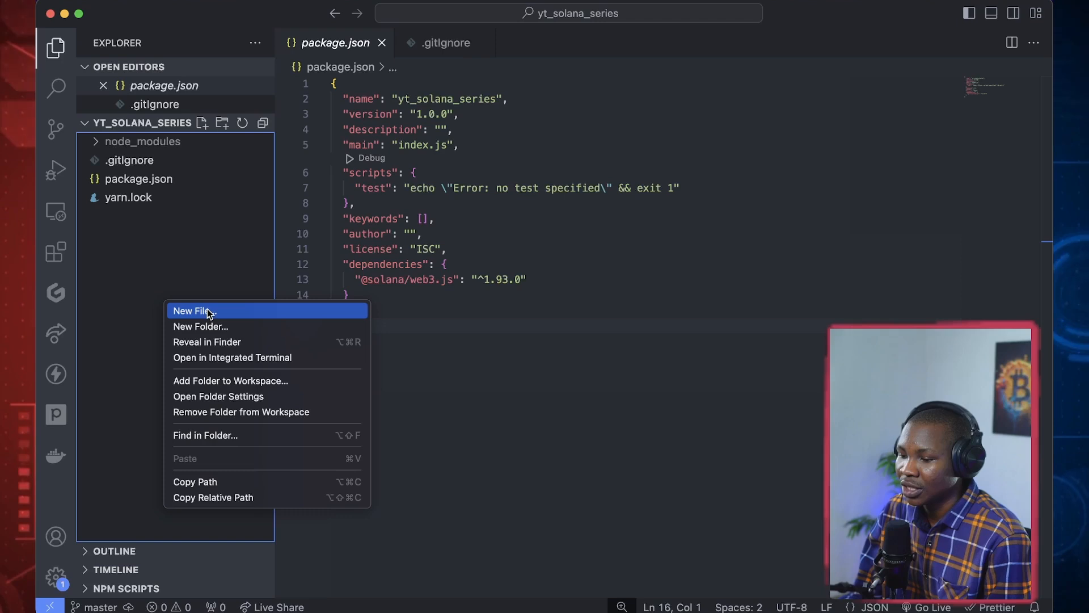
click(193, 311)
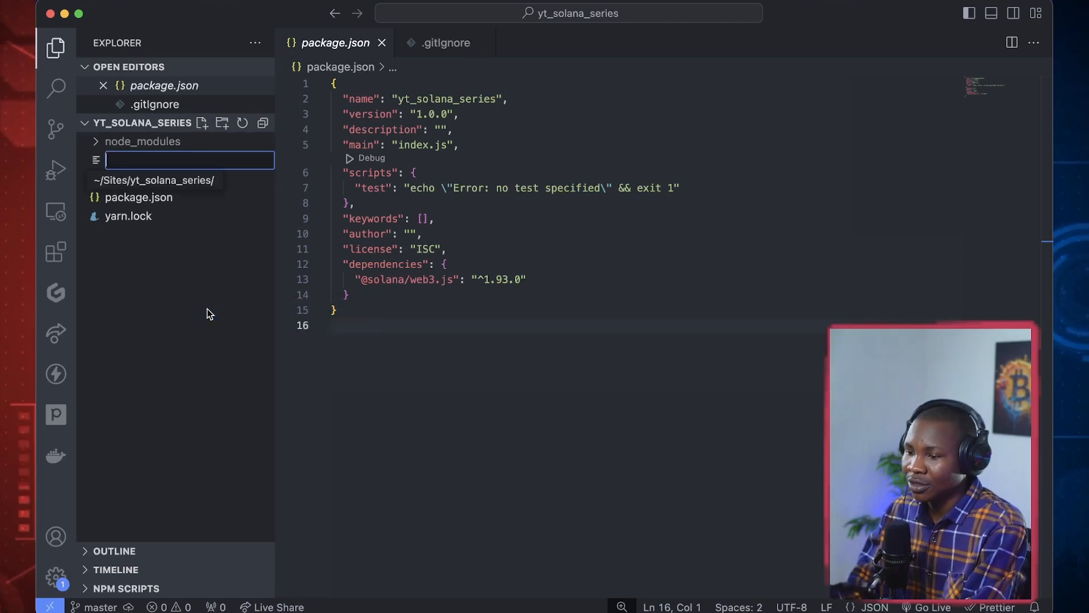
text(0)
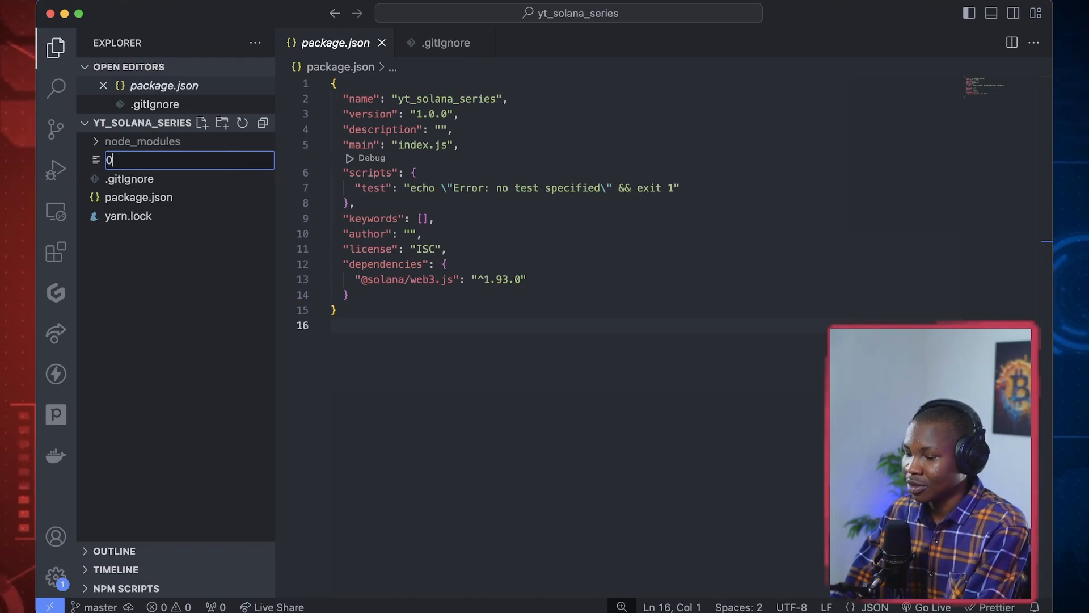
text(1_)
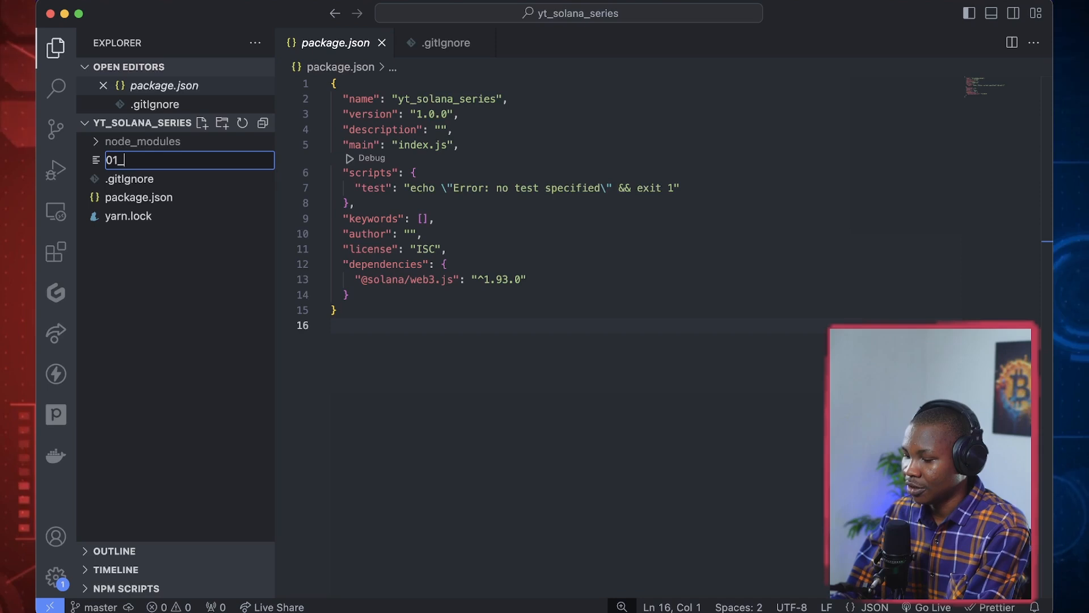
text(key)
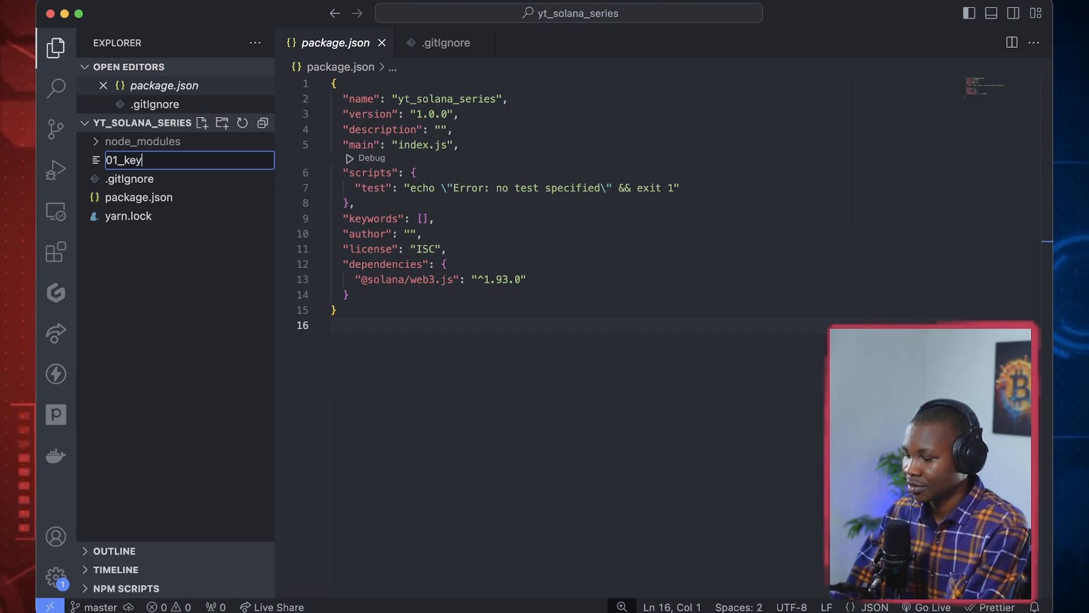
text(gen)
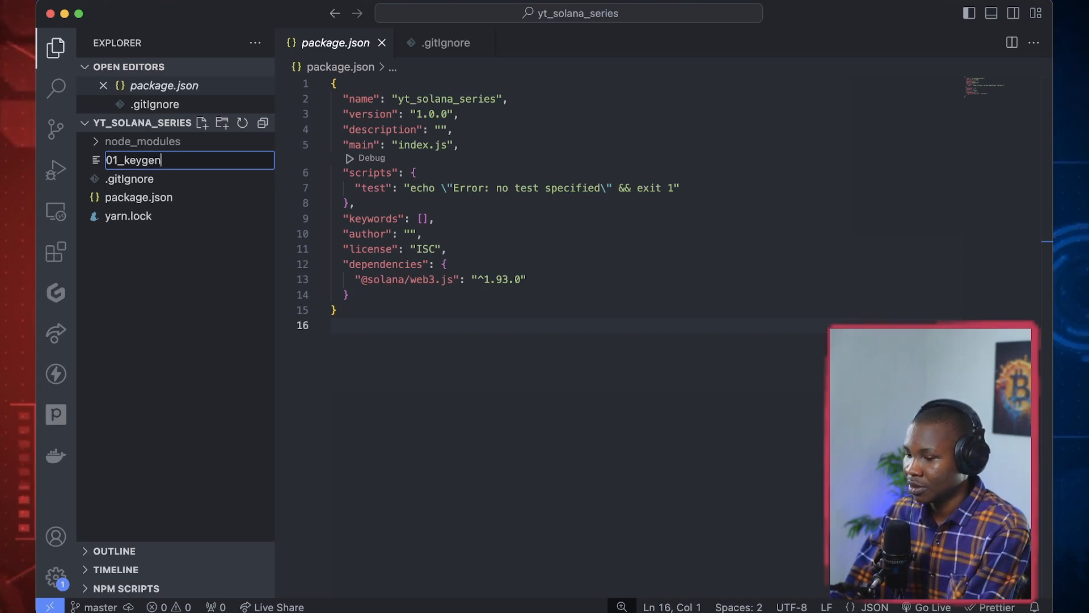
text(.t)
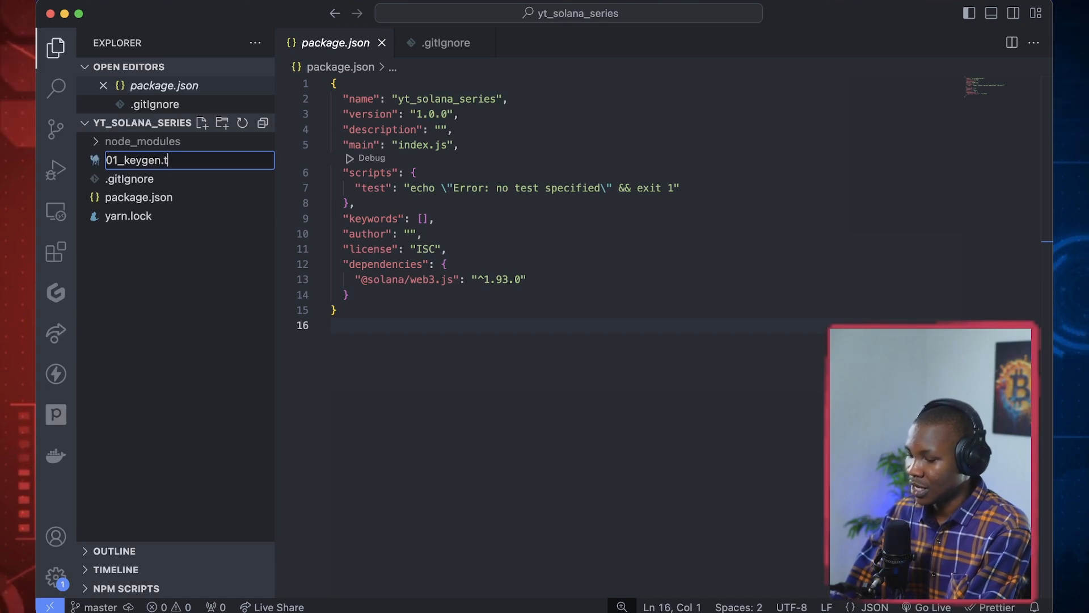
key(Return)
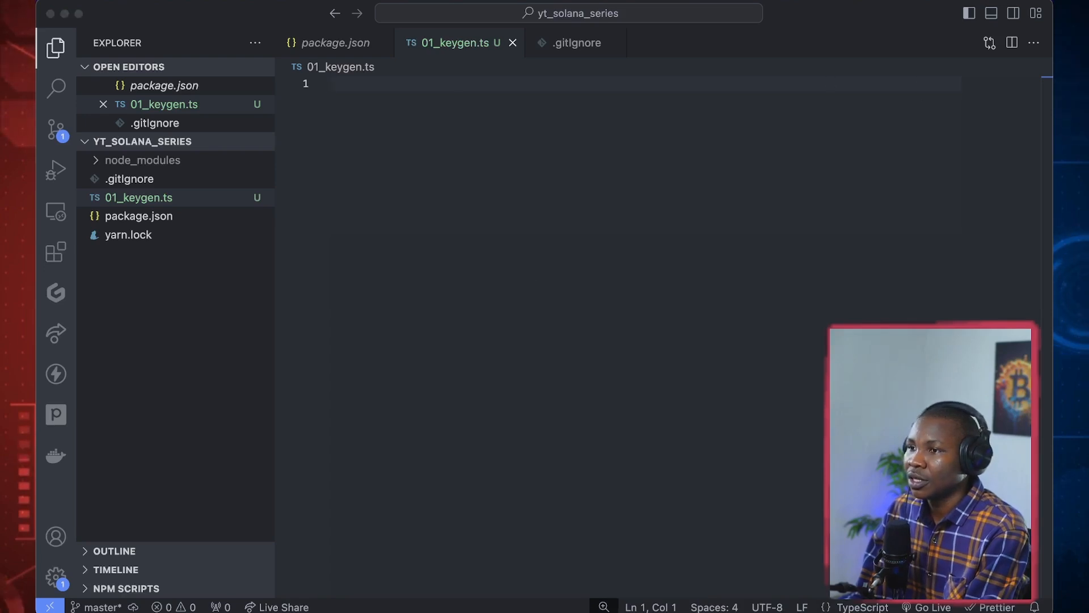
mouse_move(627, 221)
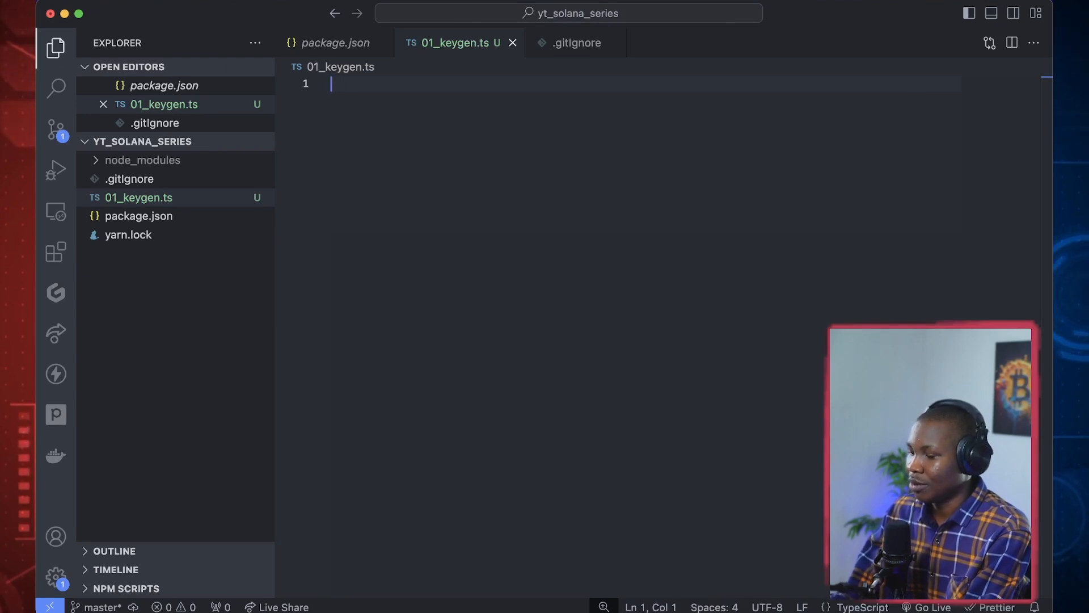
Type import, delete it, and begin a const declaration on line 2 instead
text(import)
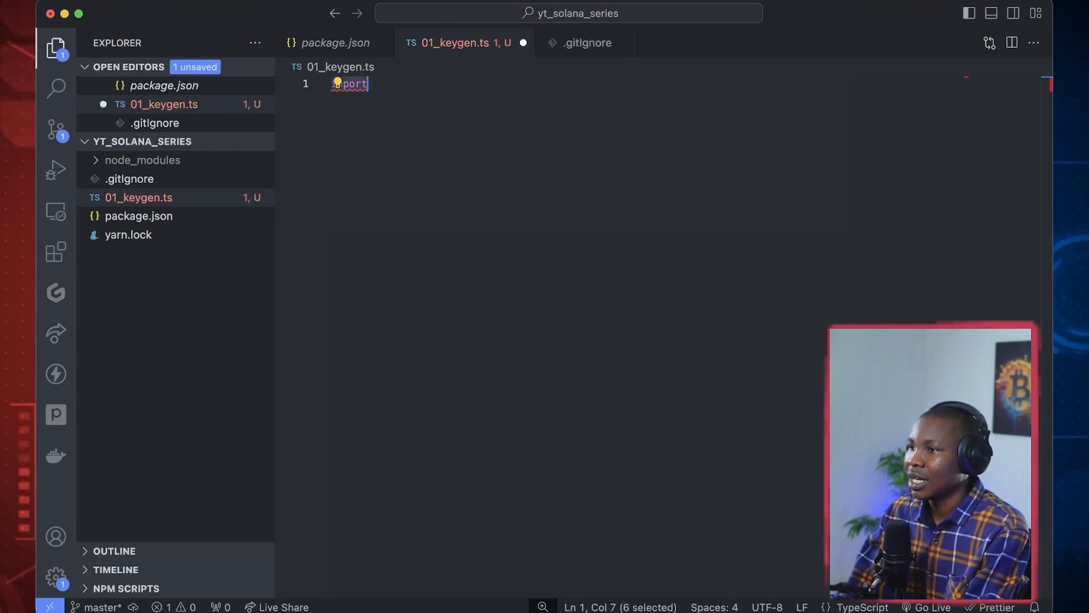
key(Delete)
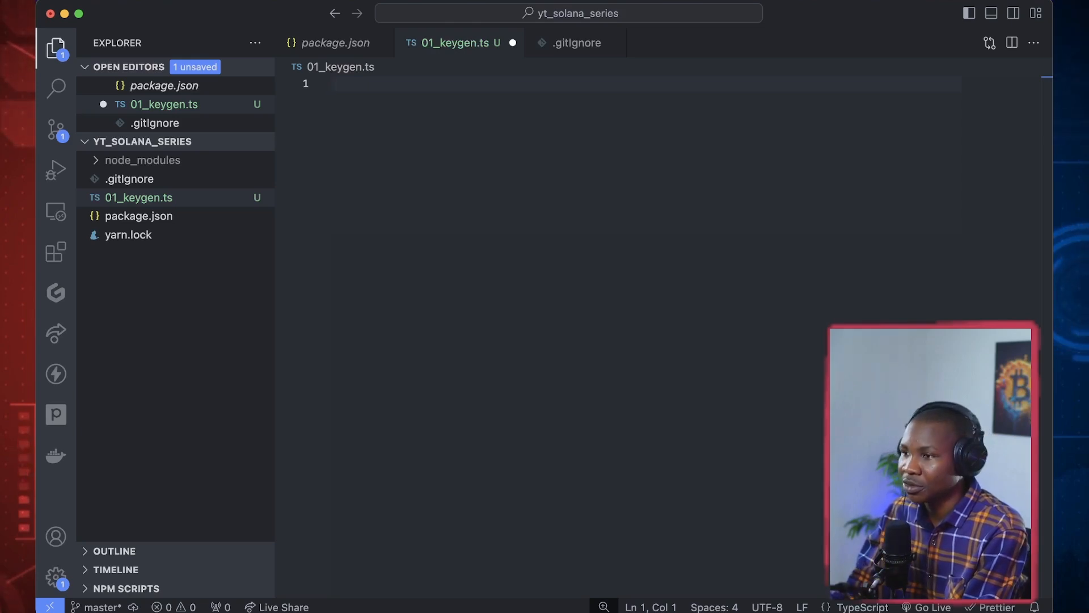
text(const)
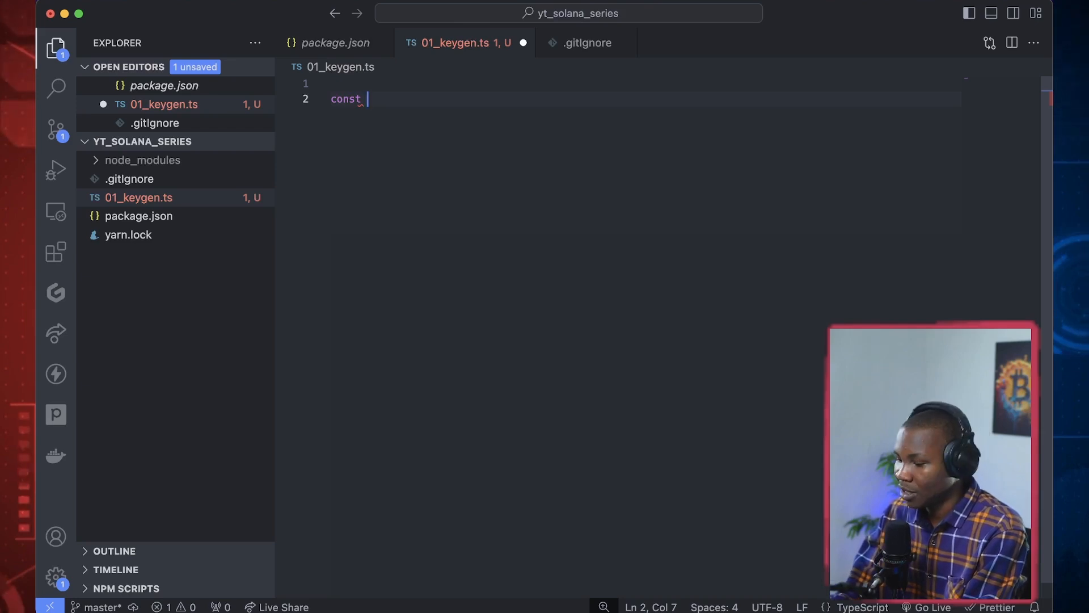
text(key)
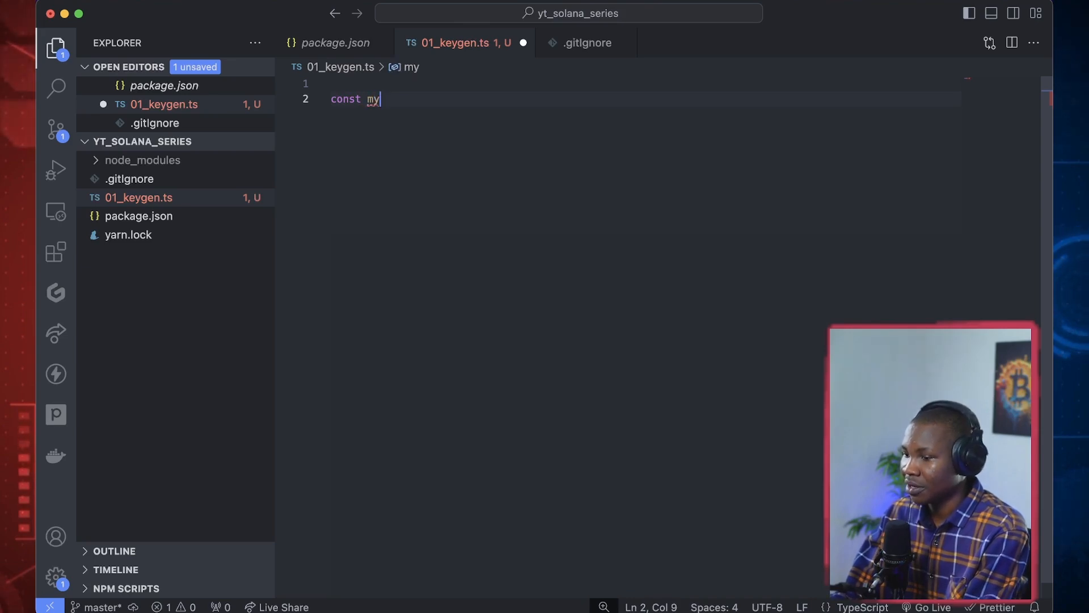
text(keyp)
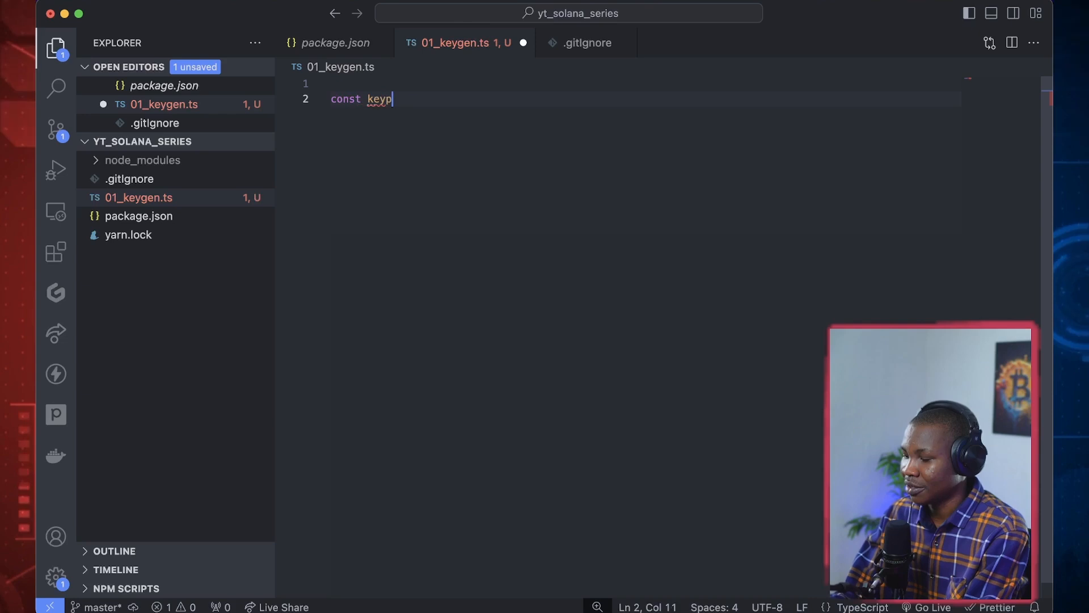
text(air =)
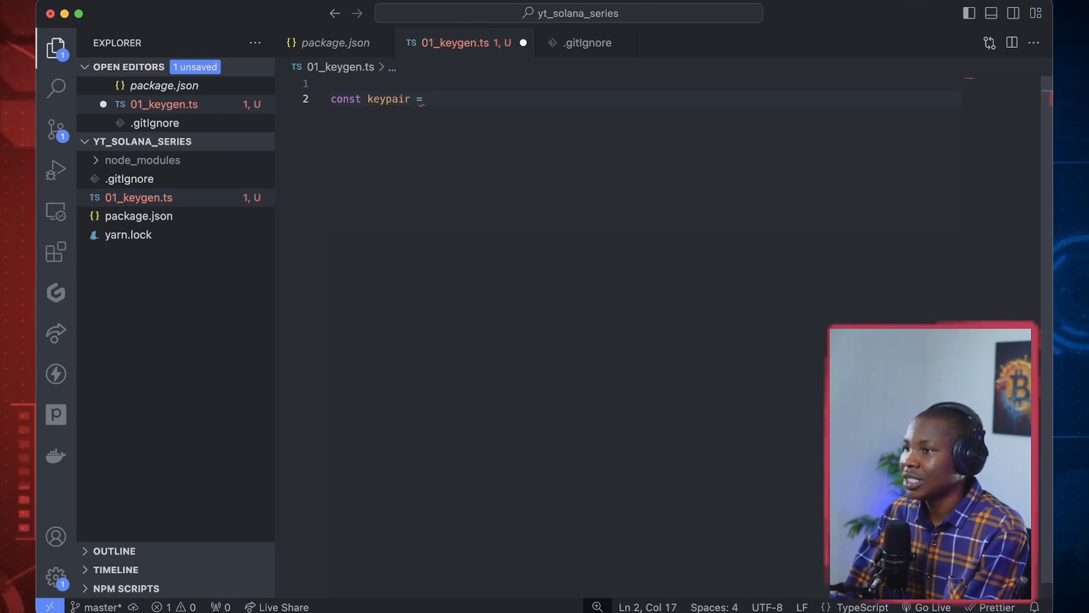
text(Key)
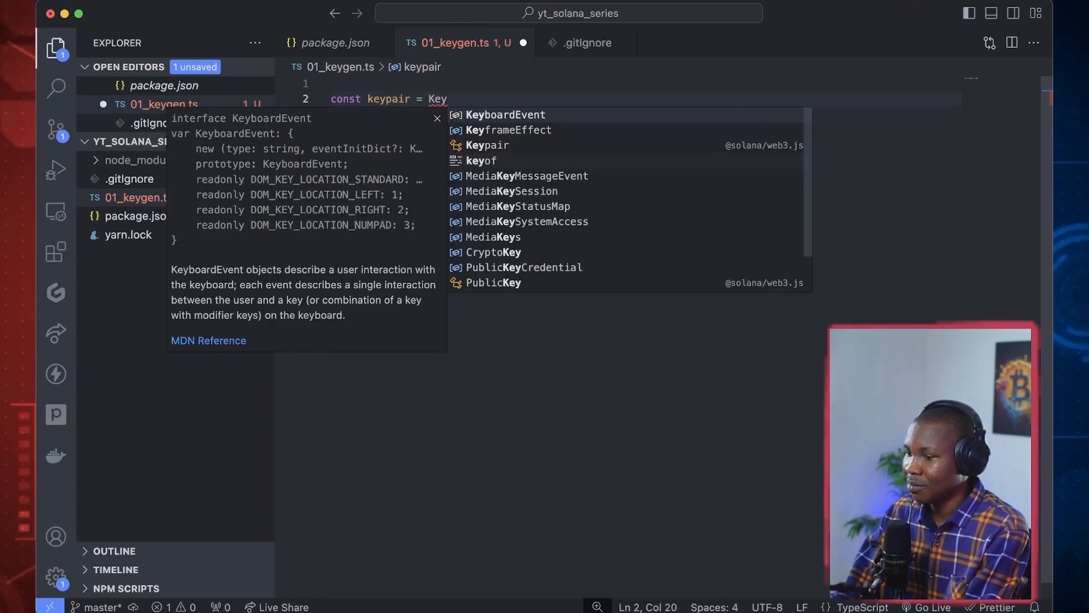
mouse_move(486, 145)
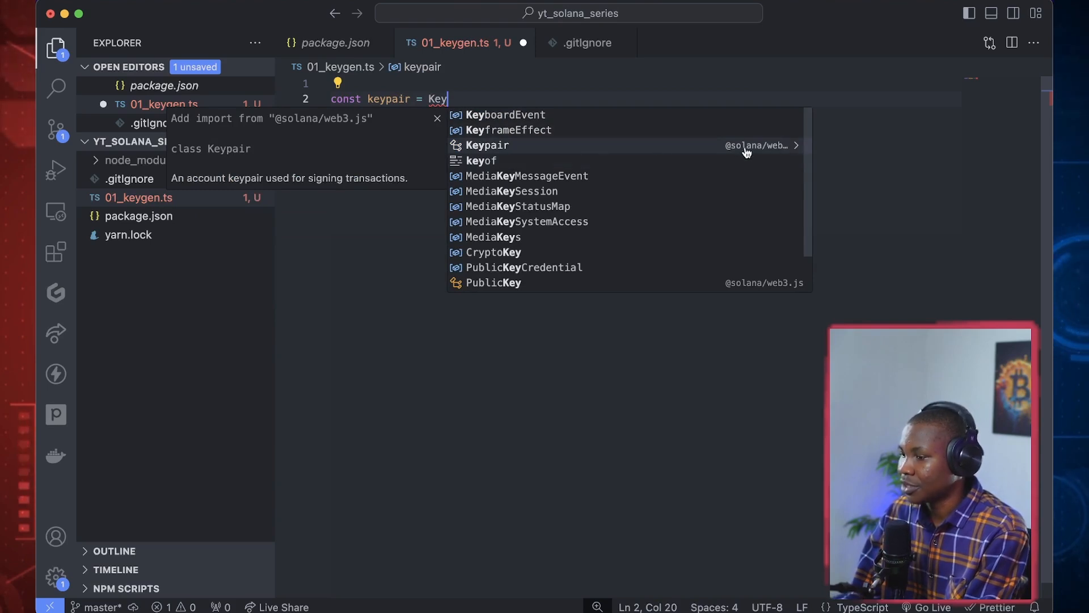
click(487, 145)
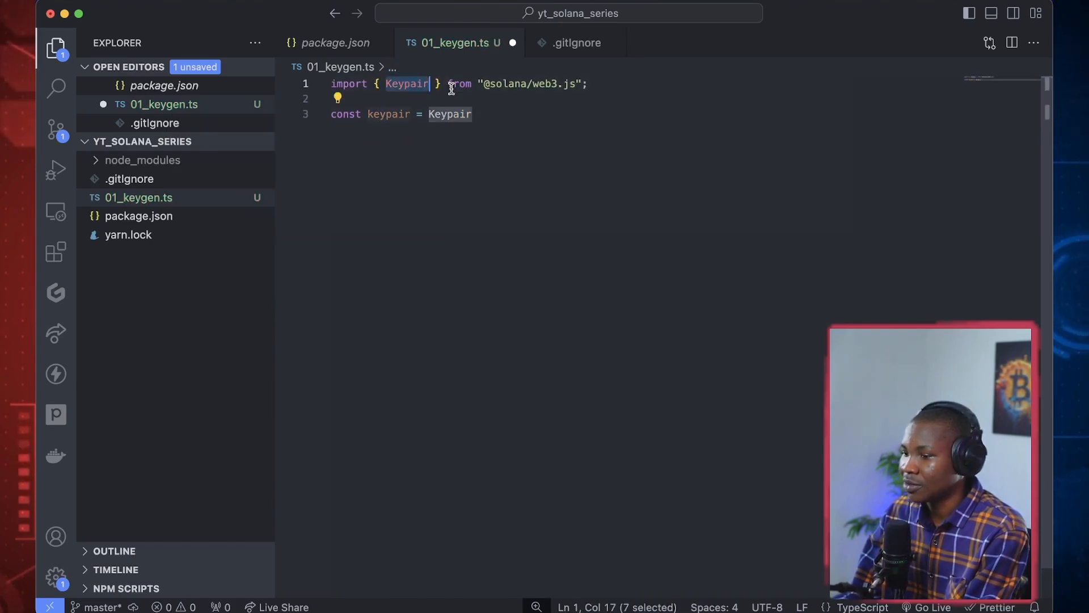
click(472, 113)
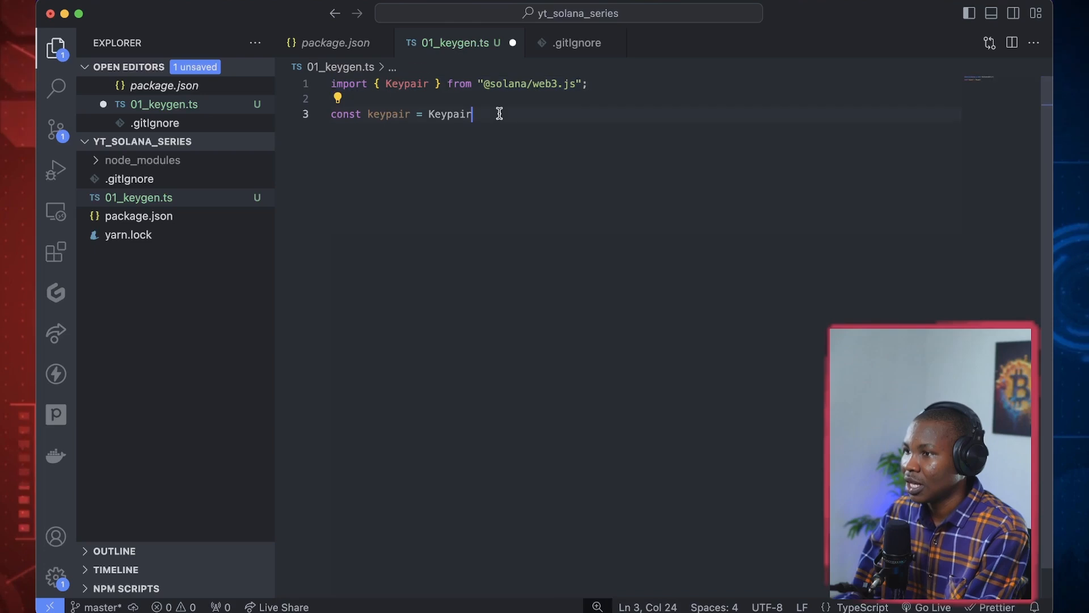
text(.)
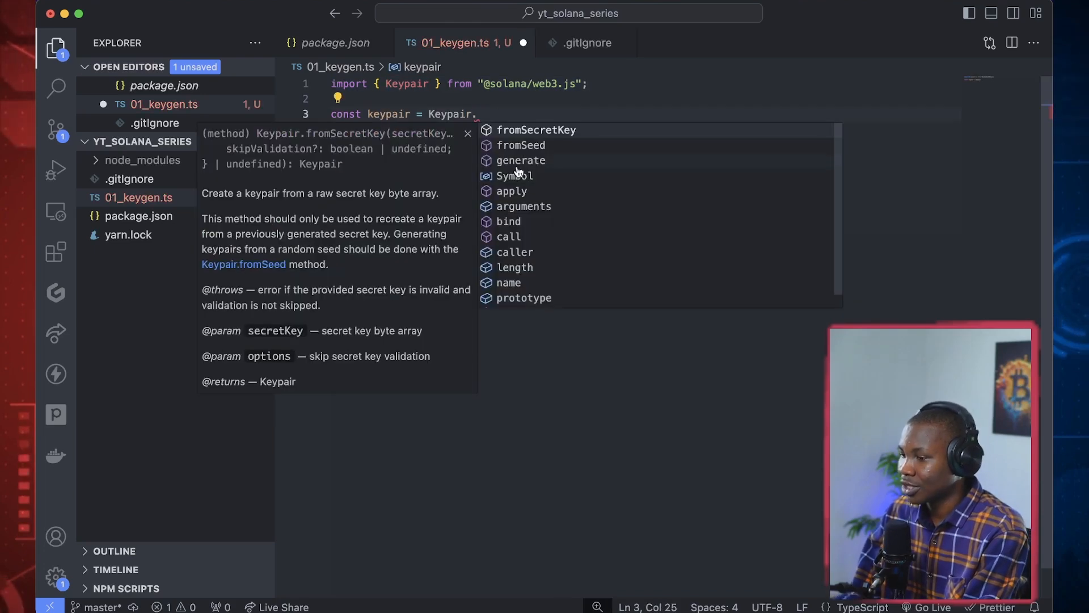
mouse_move(417, 116)
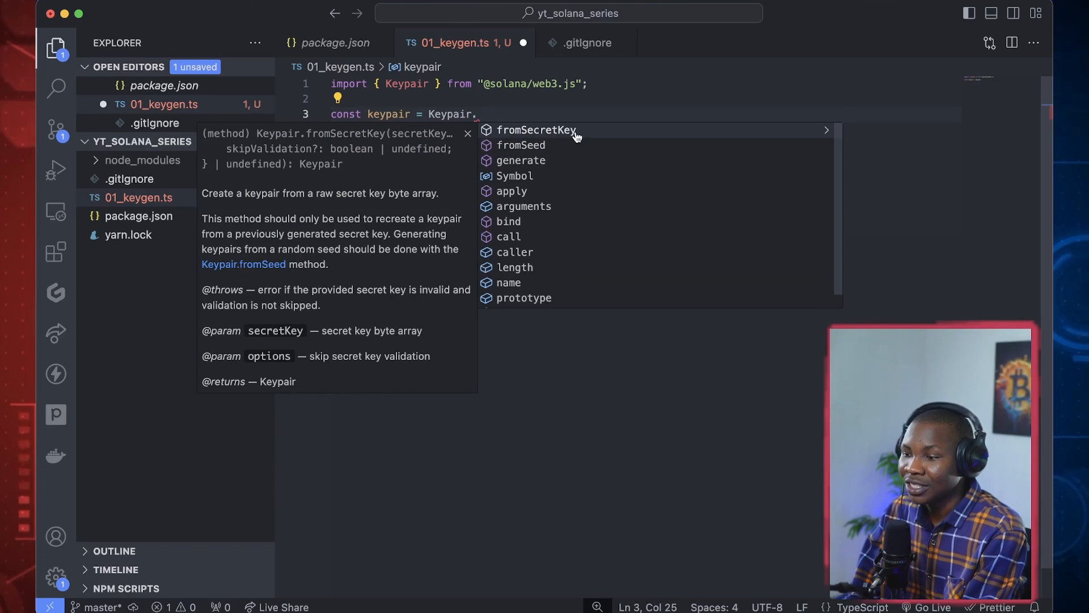
mouse_move(559, 221)
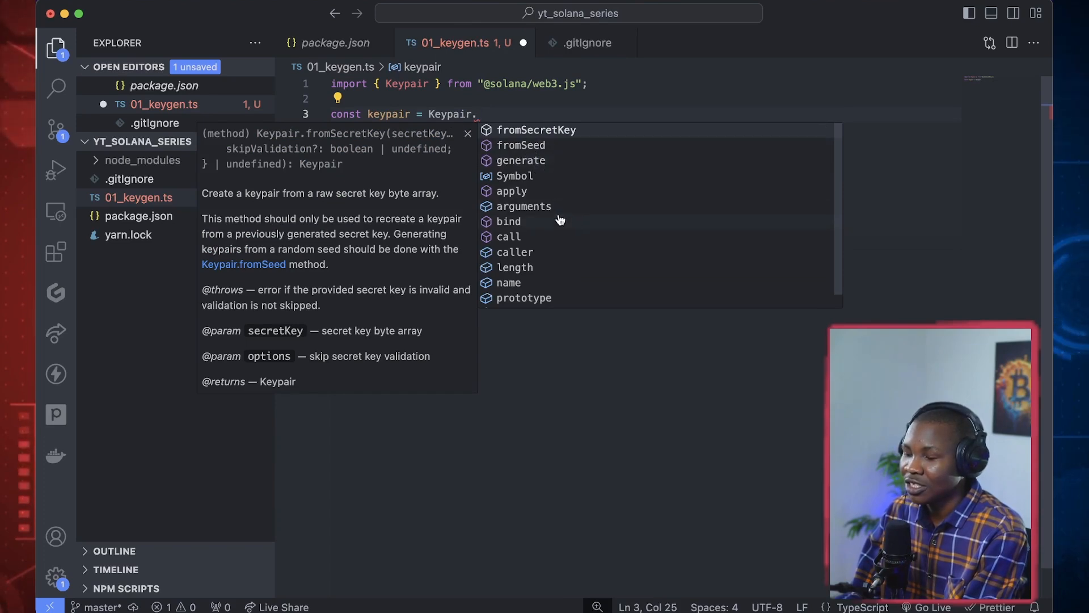
mouse_move(534, 160)
text(generate)
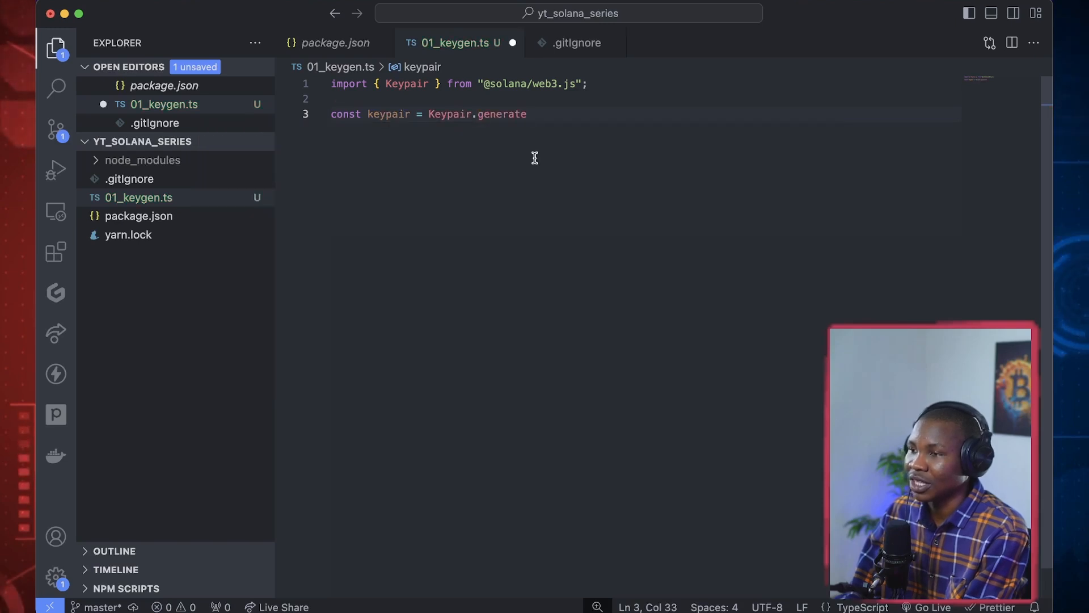
text(())
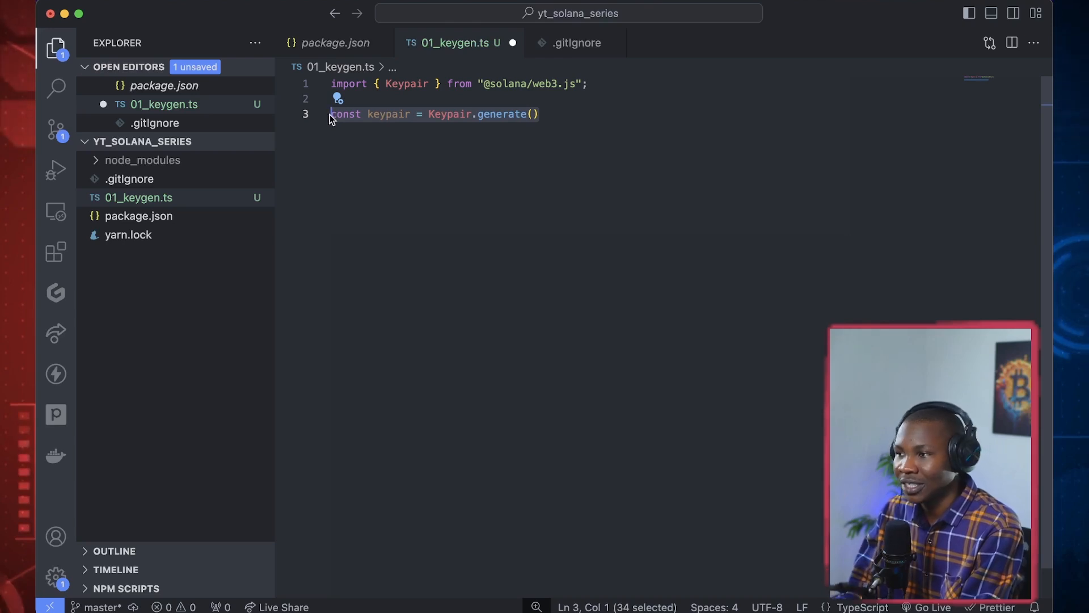
key(Enter)
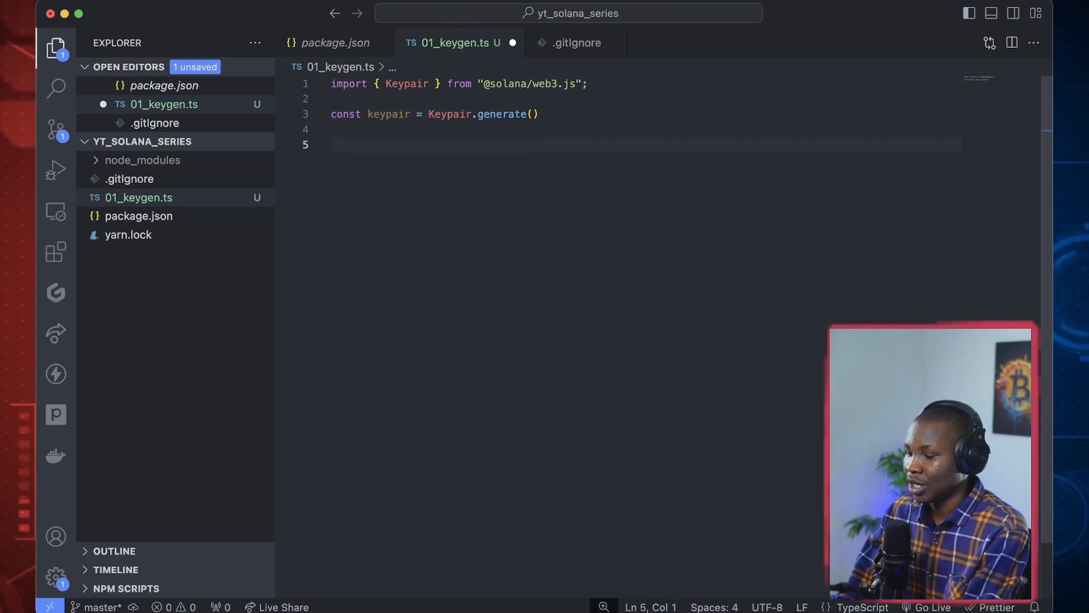
Write console.log(`This is the public key: ${keypair.publicKey.toBase58()}`) on the next line
text(console.log();)
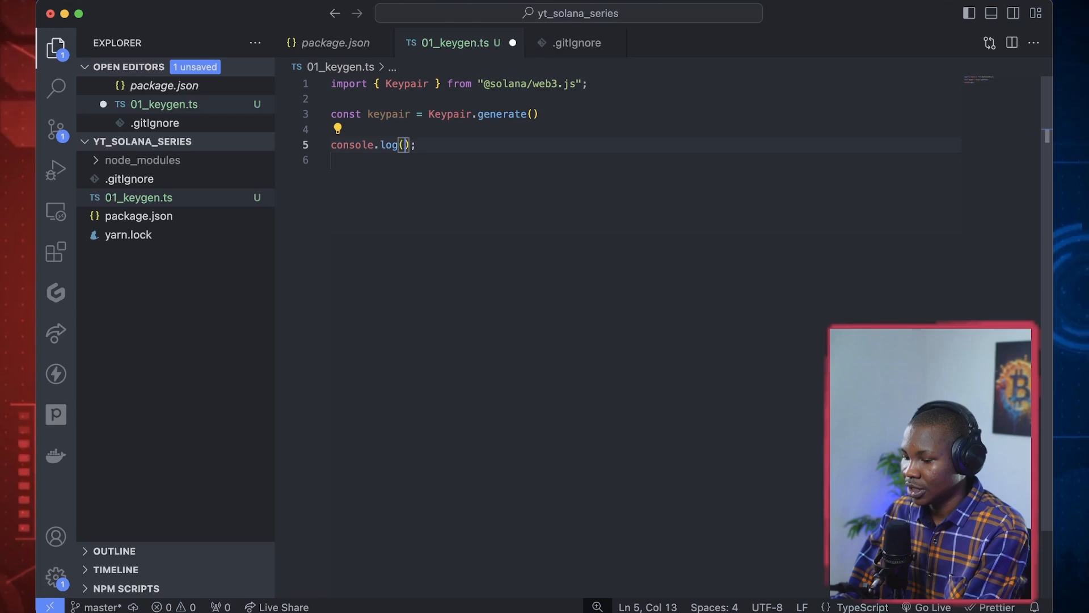
text(``)
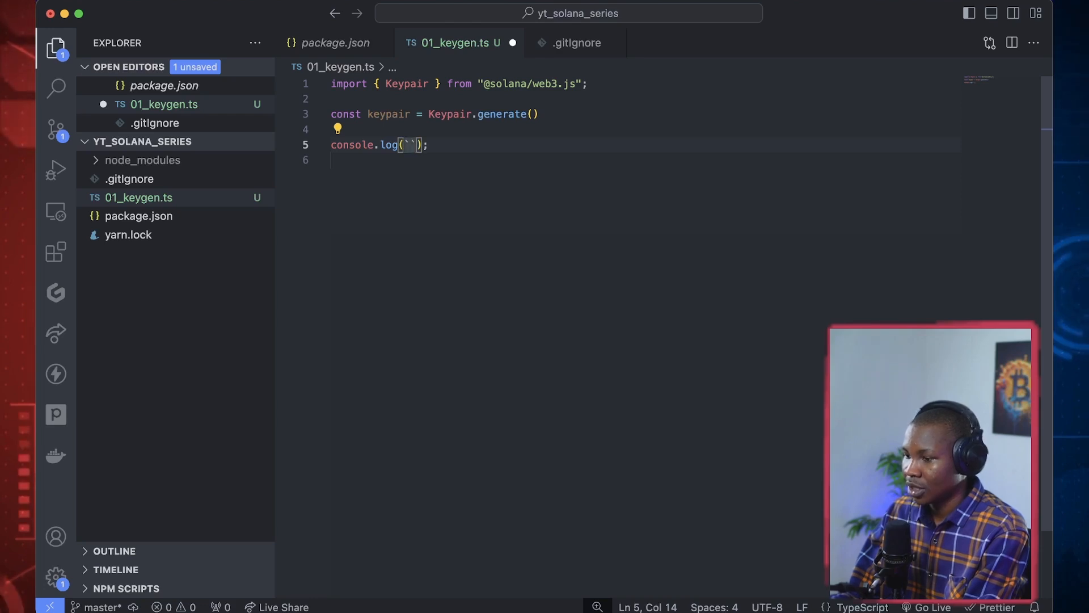
text(M)
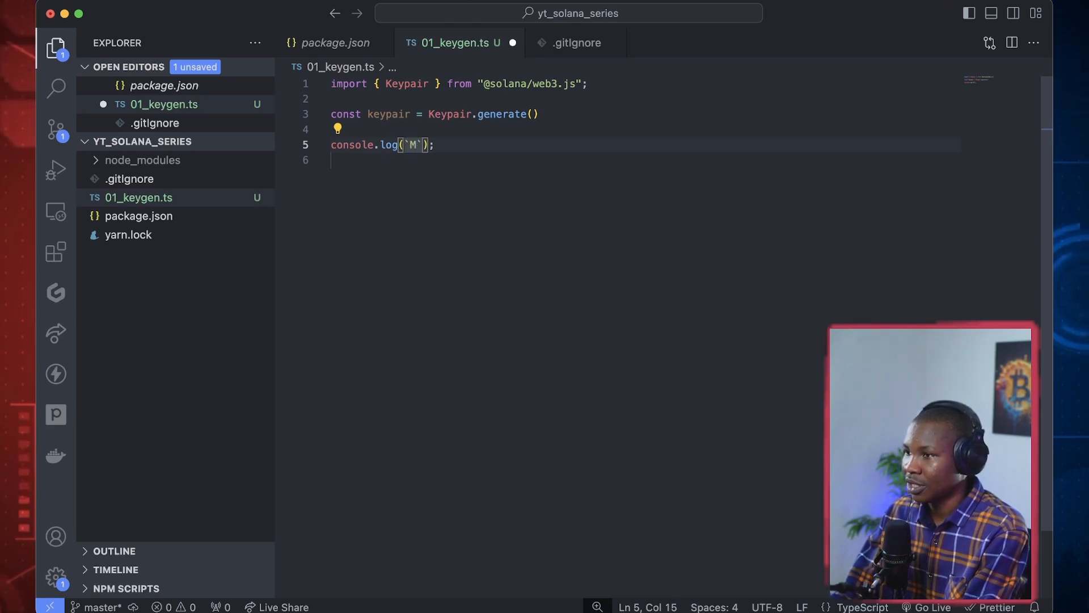
key(Backspace)
text(This is t)
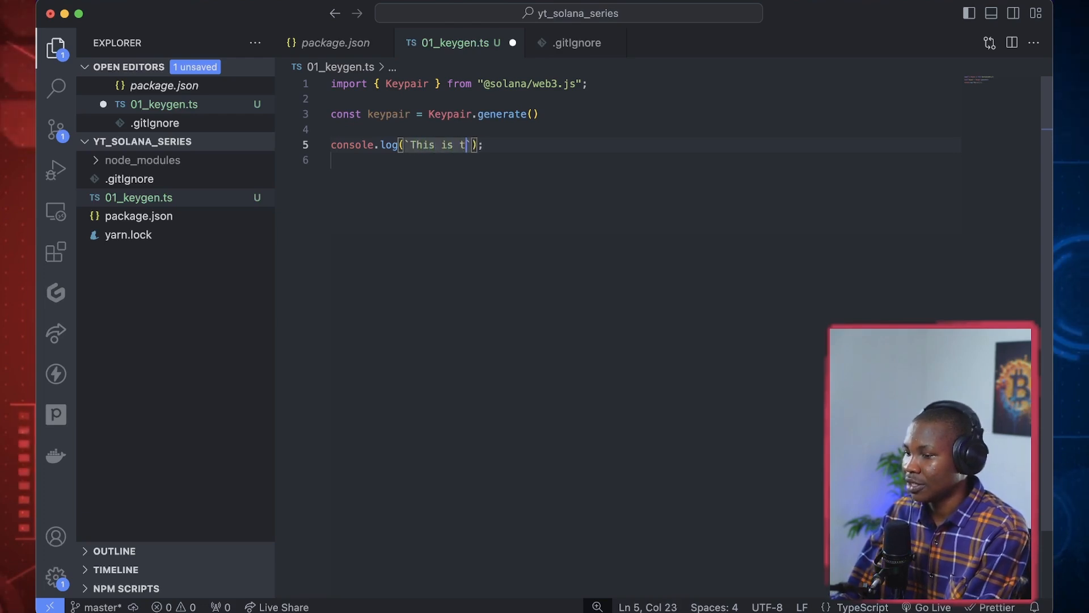
text(he public key:)
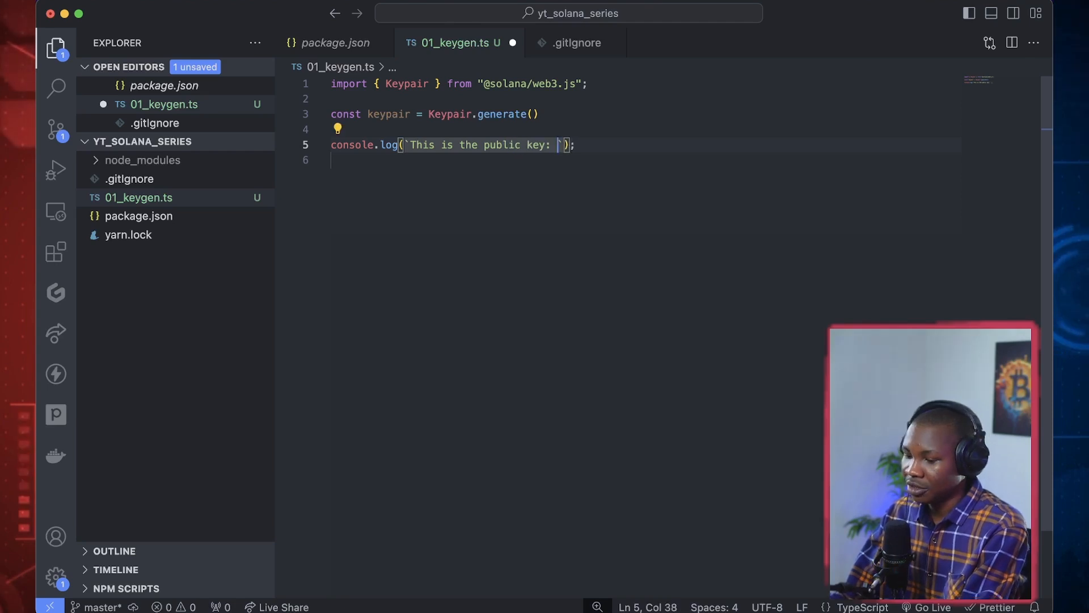
text(${})
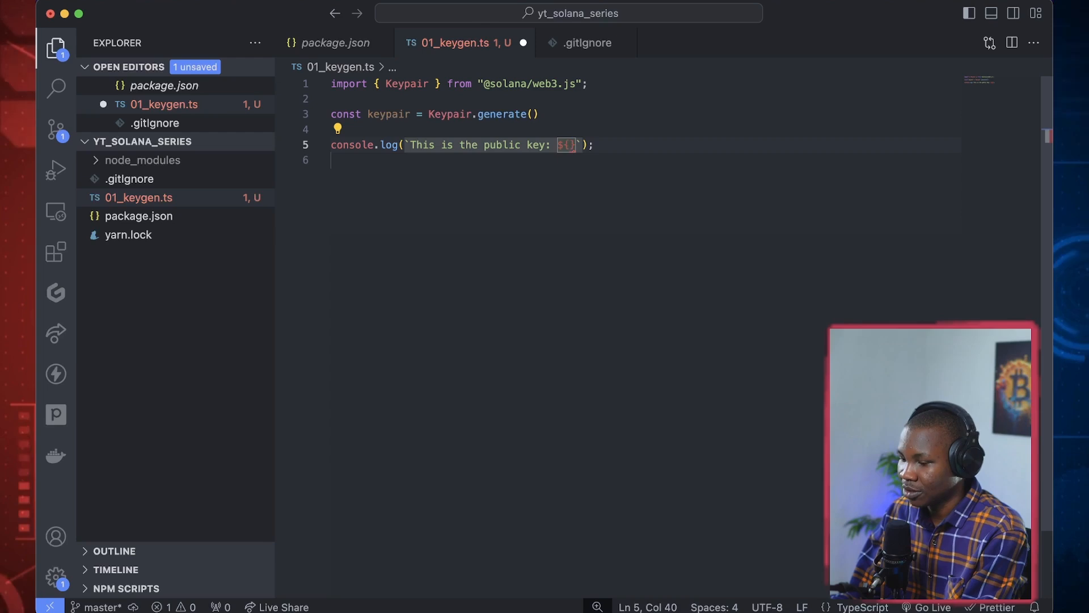
text(keypair)
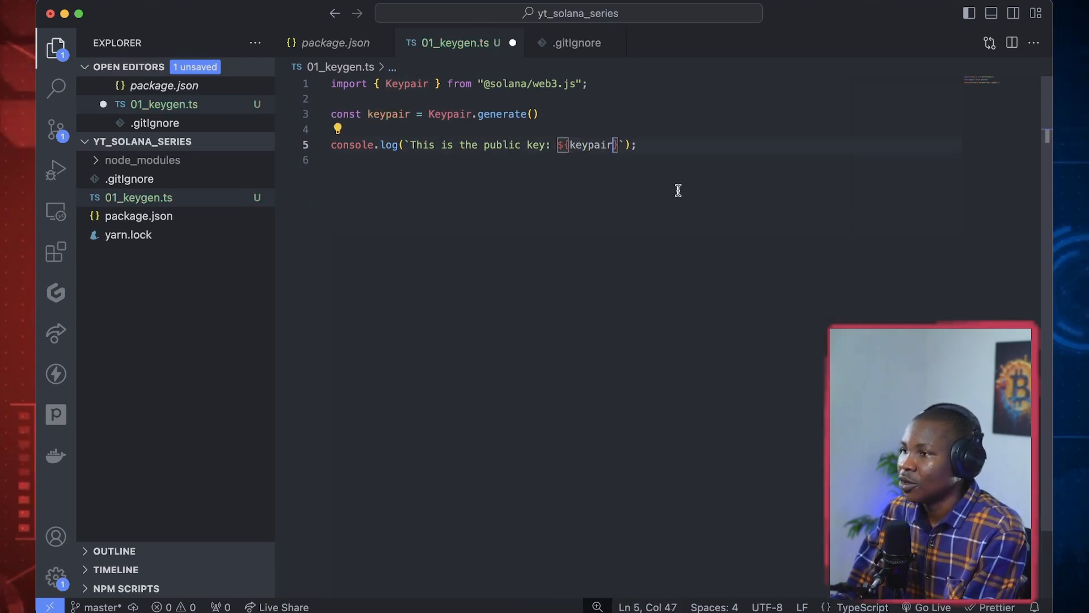
text(.publicKey)
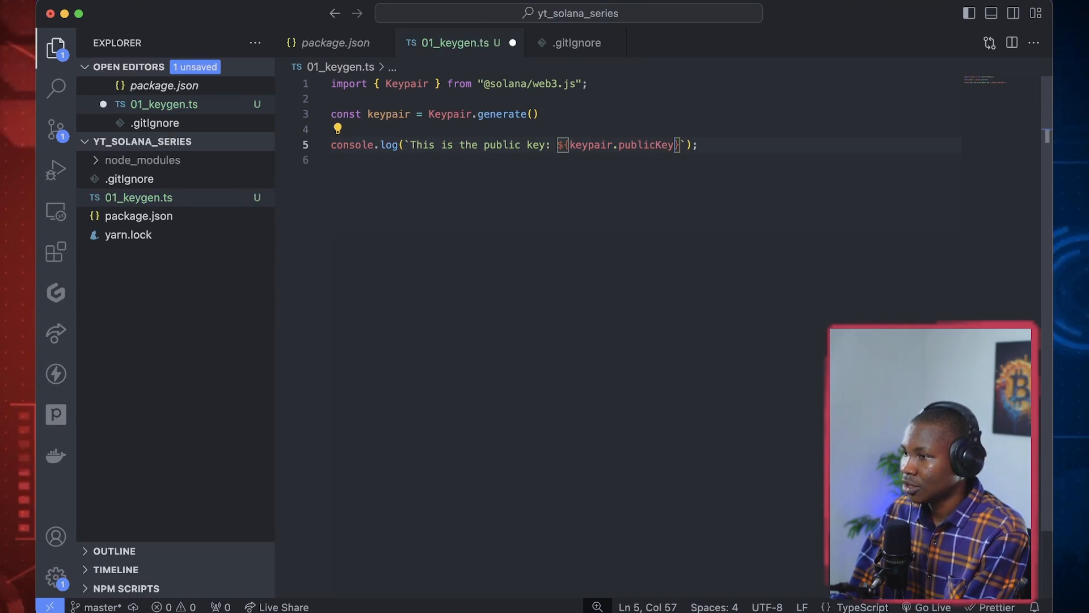
text(.)
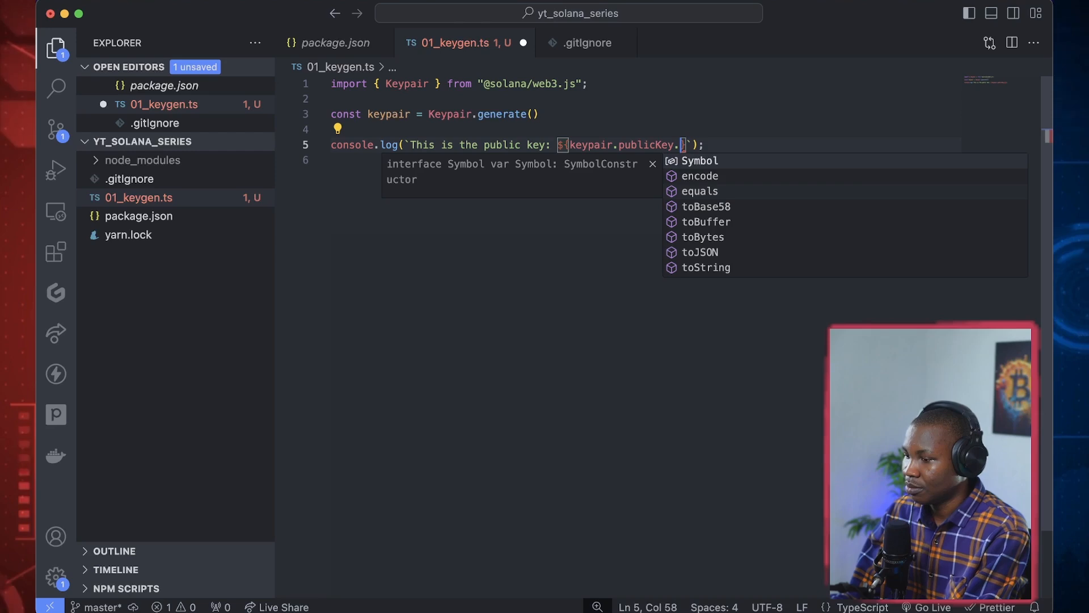
text(toBase58)
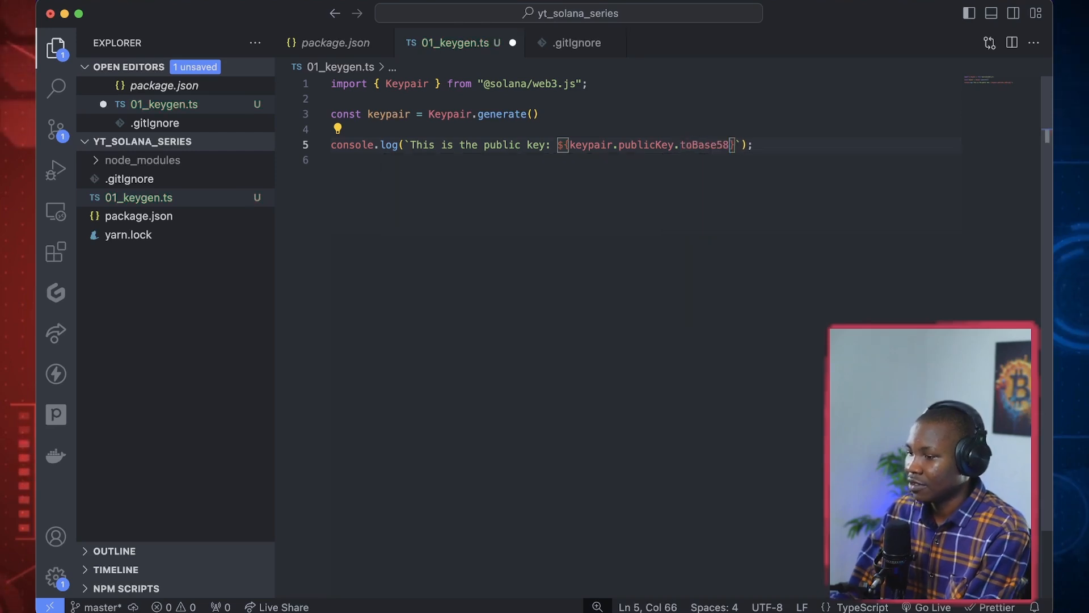
text(())
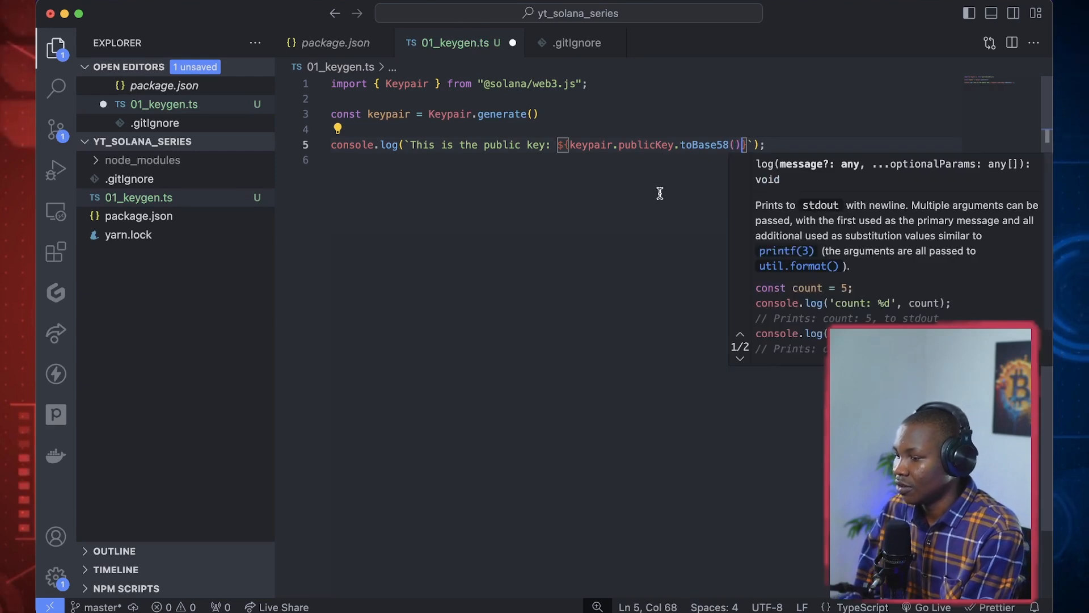
key(Enter)
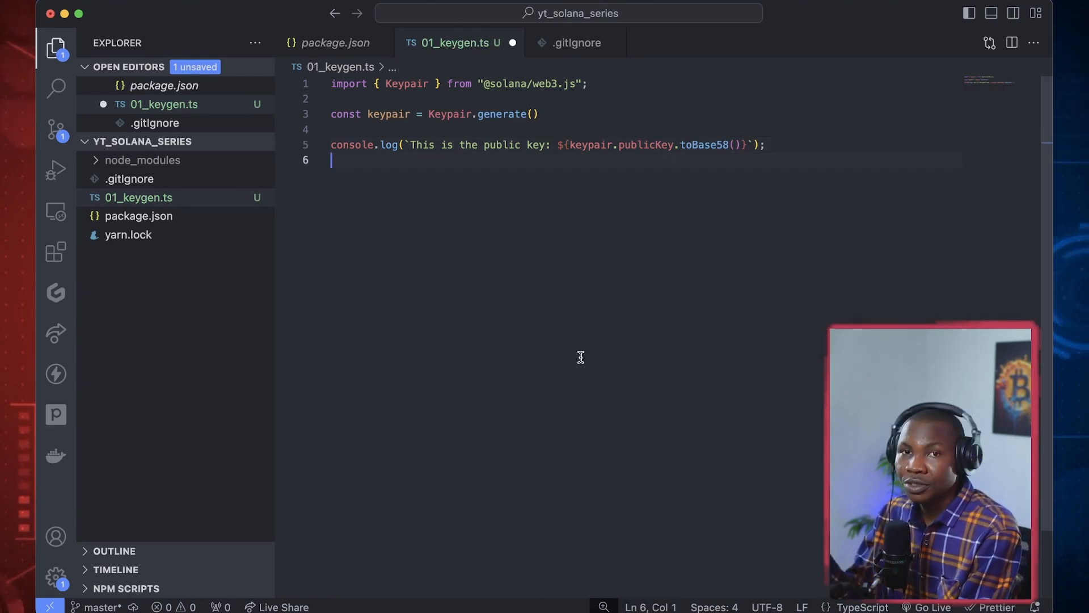
Duplicate the log line to print keypair.secretKey labelled 'This is the private key'
double_click(703, 144)
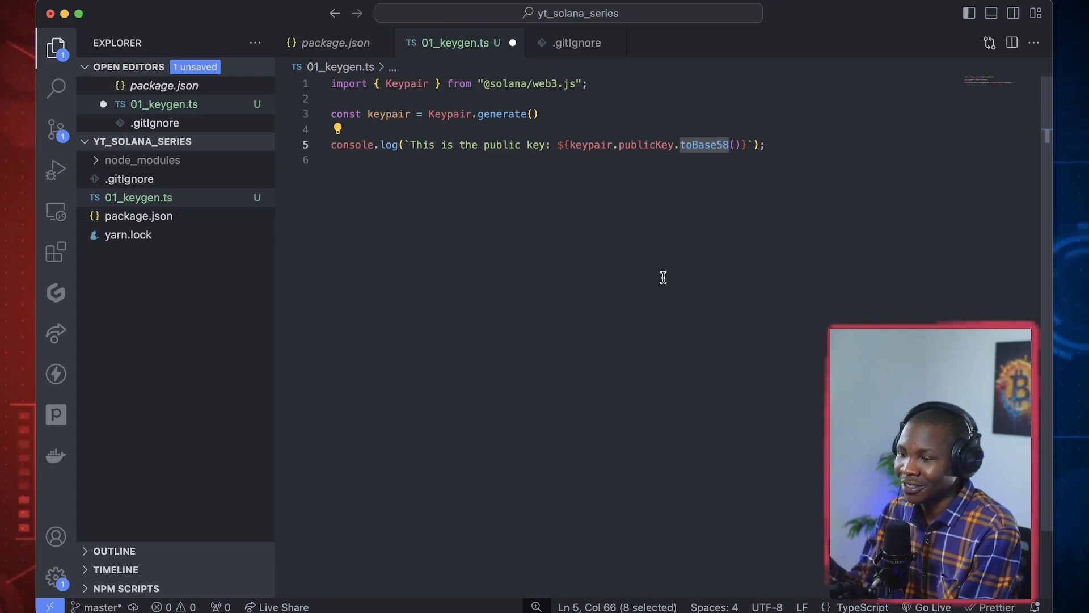
mouse_move(776, 202)
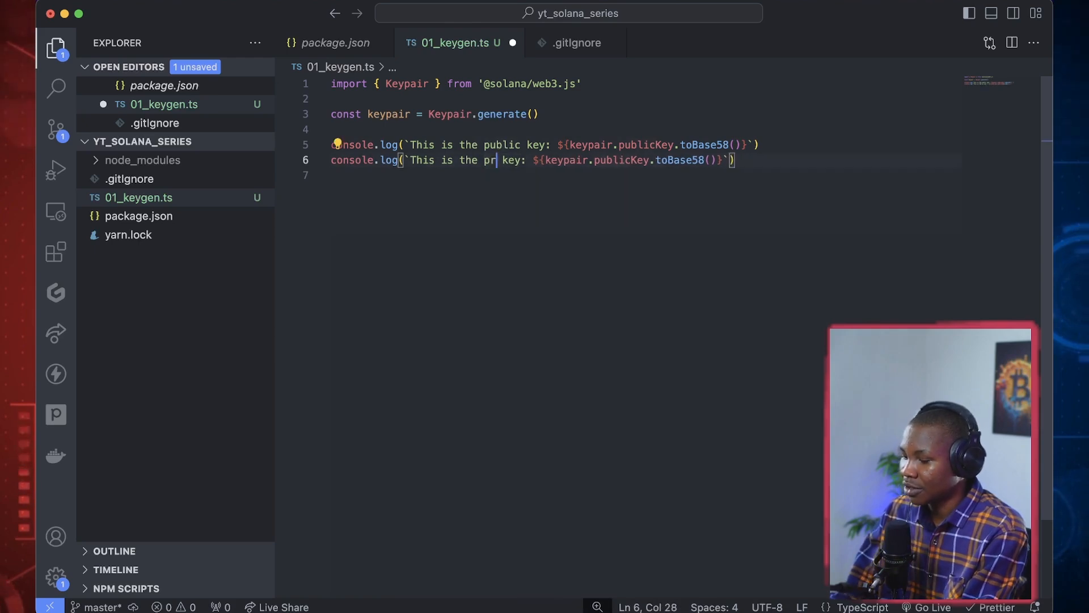
text(ivate)
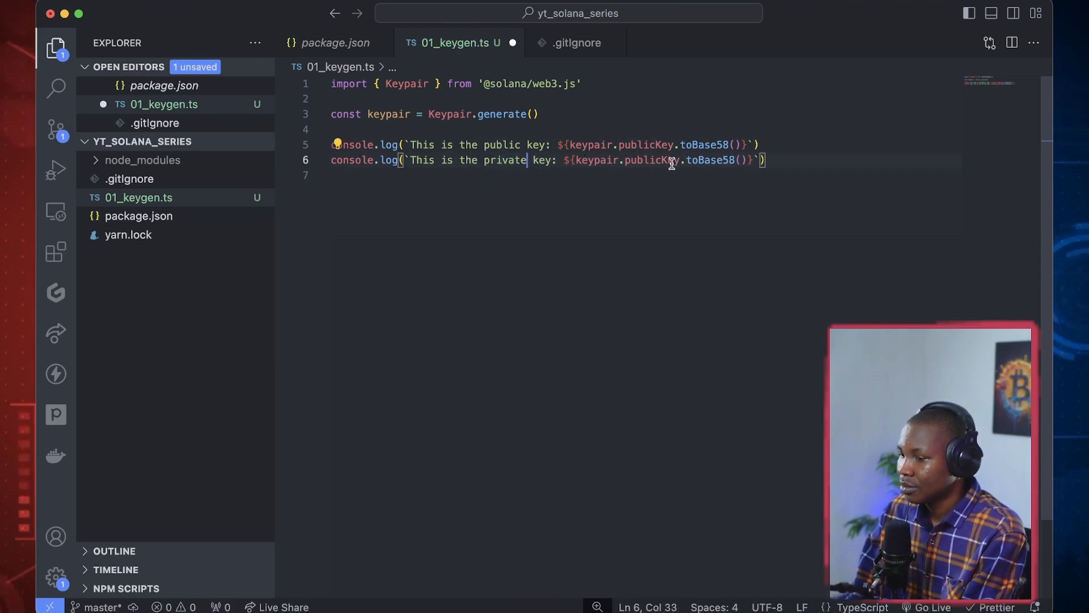
mouse_move(698, 160)
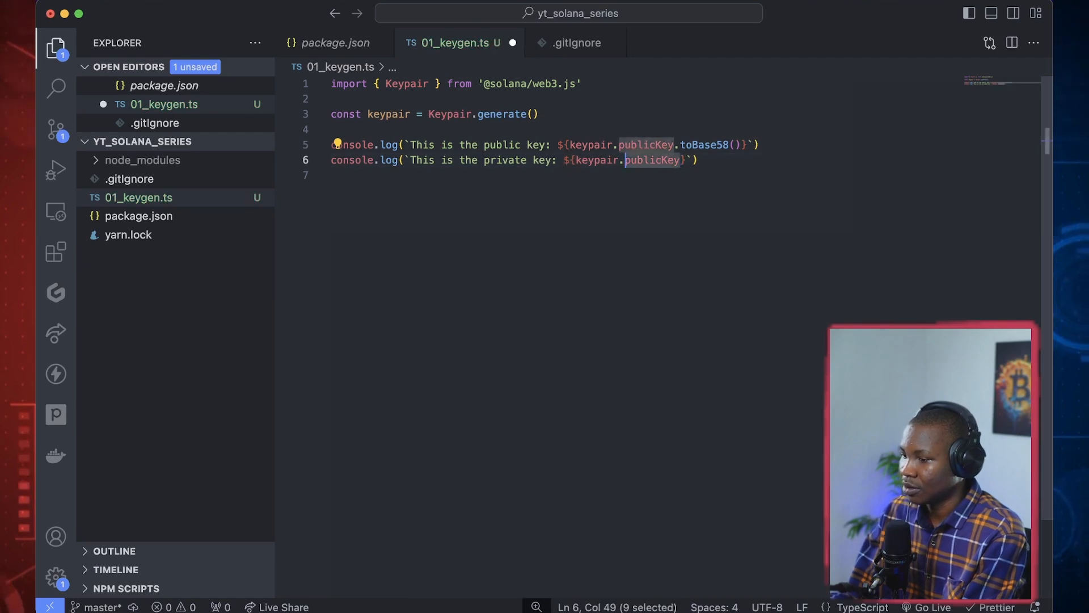
text(secretKey)
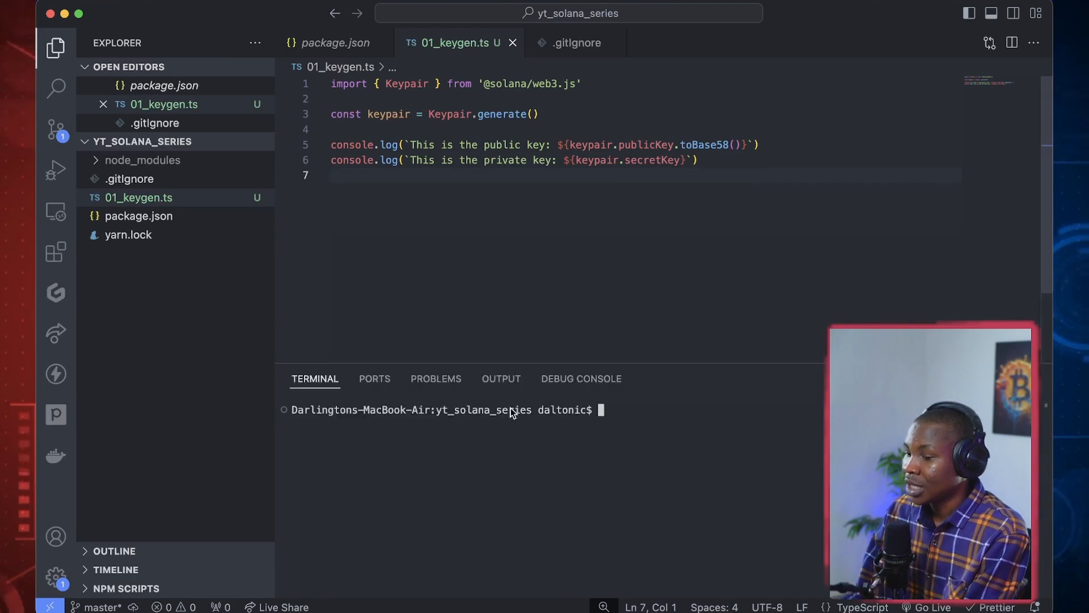
mouse_move(456, 122)
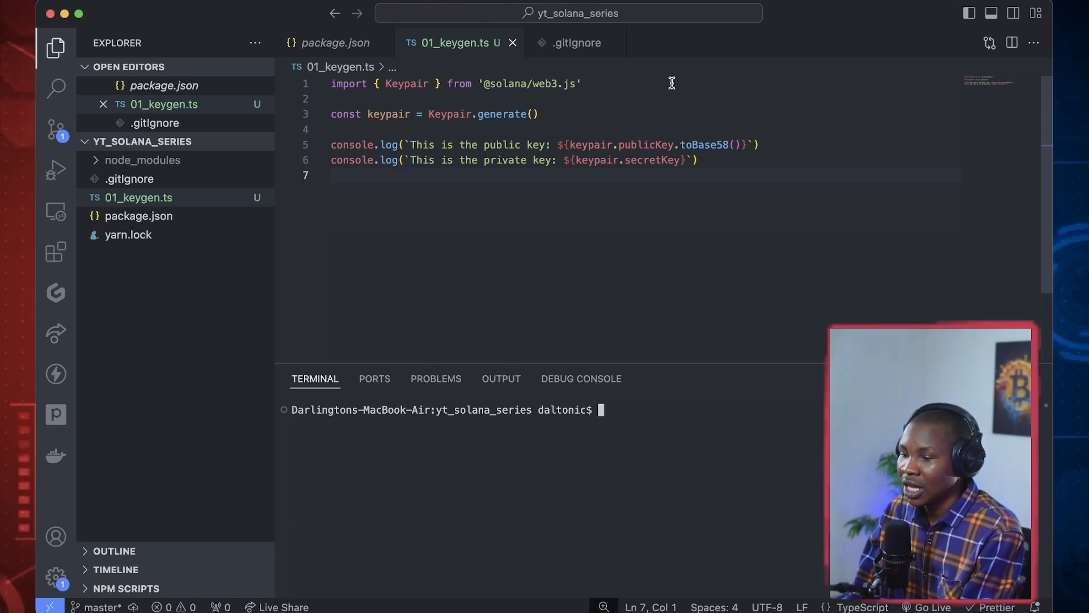
mouse_move(649, 463)
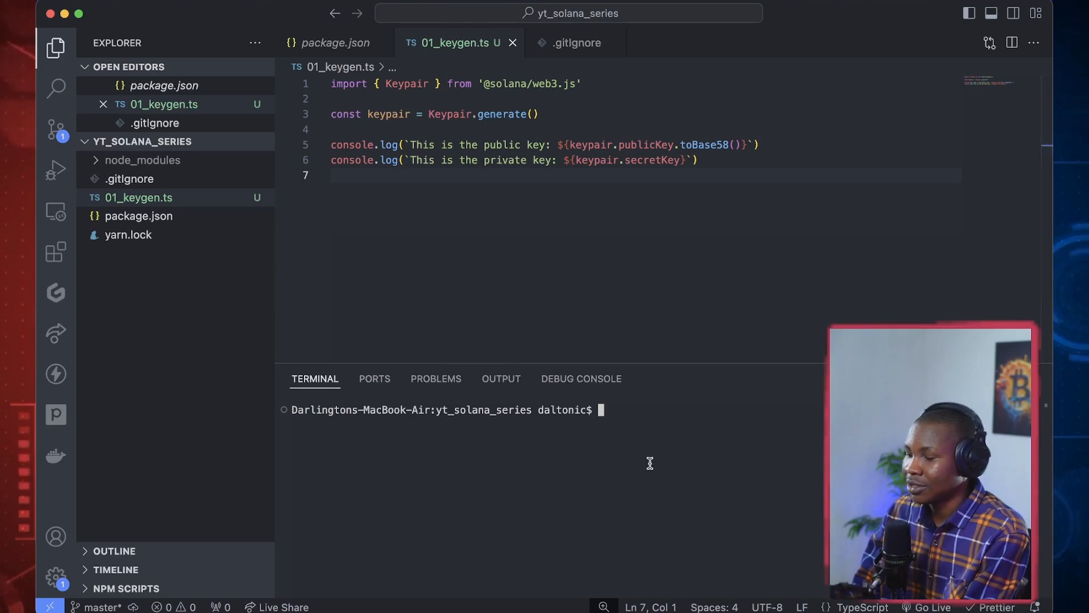
Run 'yarn add esrun' in the integrated terminal to install esrun
text(yarn)
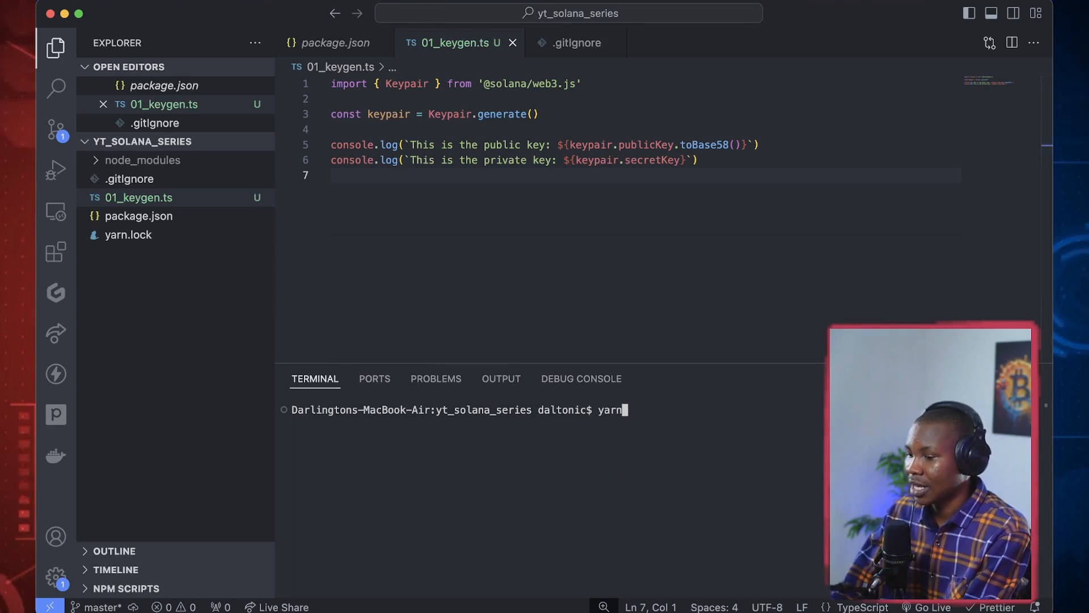
text(add esr)
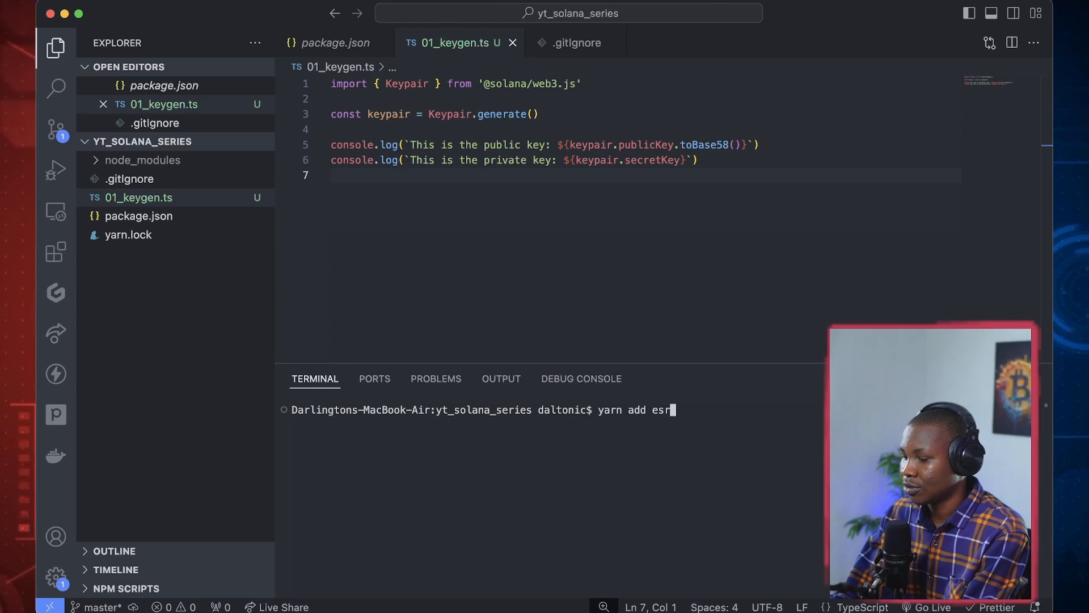
text(un)
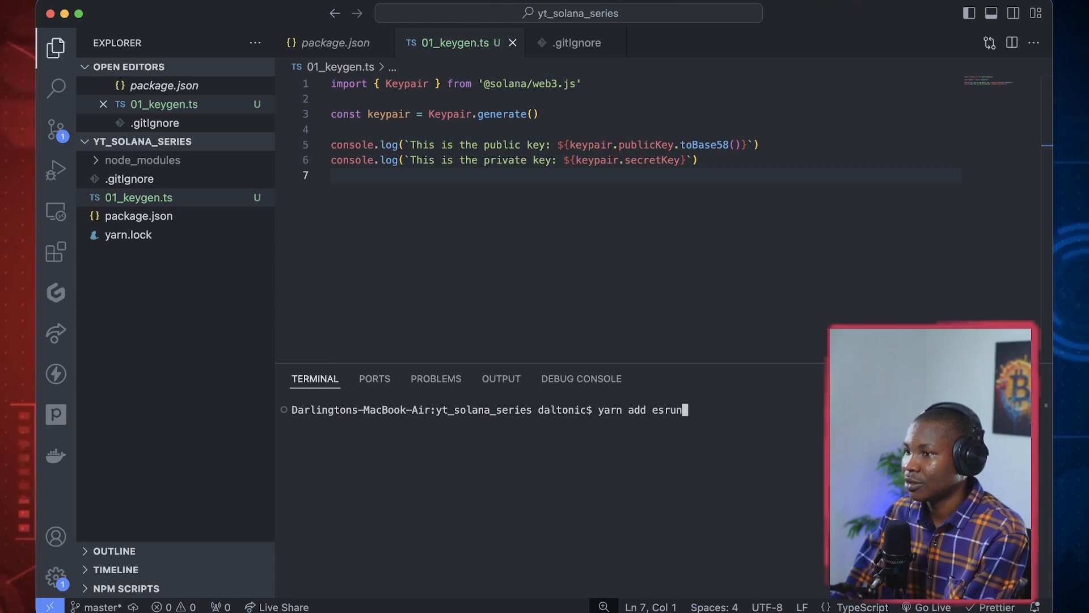
key(Return)
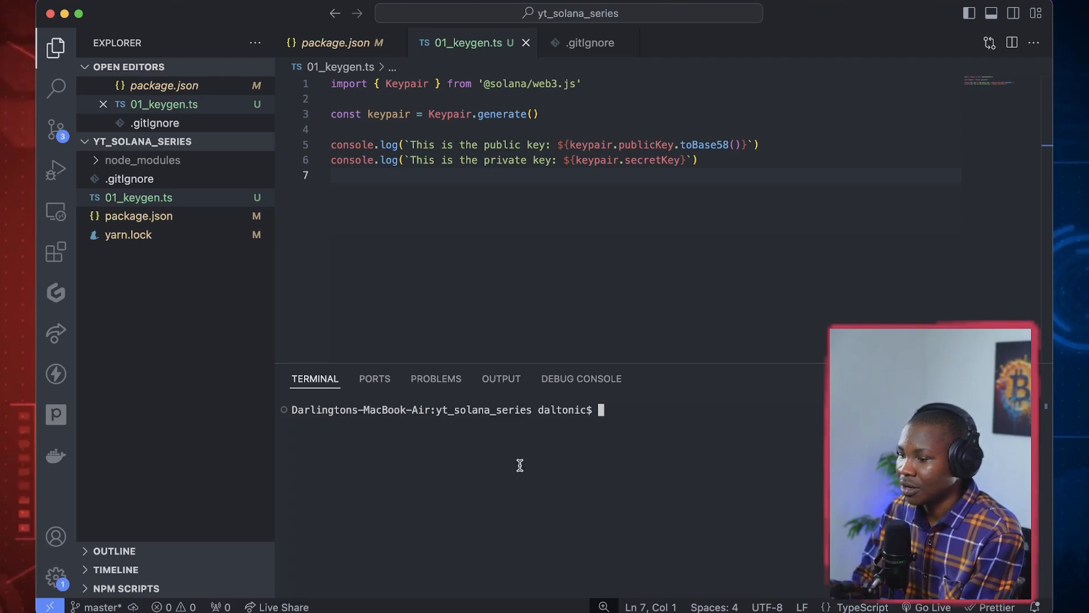
Hide the sidebar and run 'npx esrun 01_keygen.ts' in the terminal
click(56, 46)
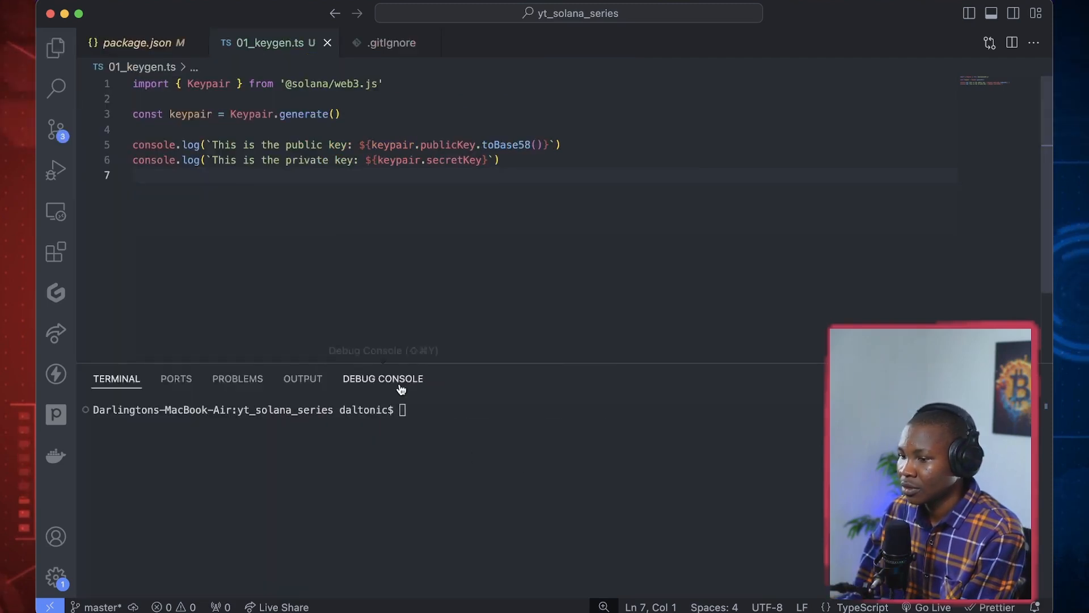
mouse_move(400, 259)
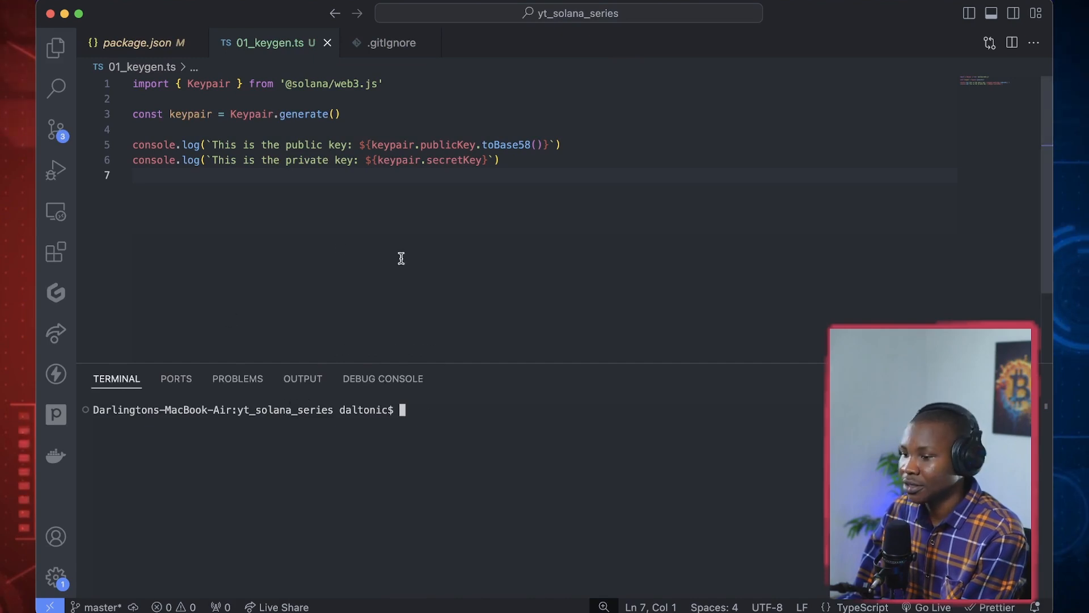
mouse_move(453, 445)
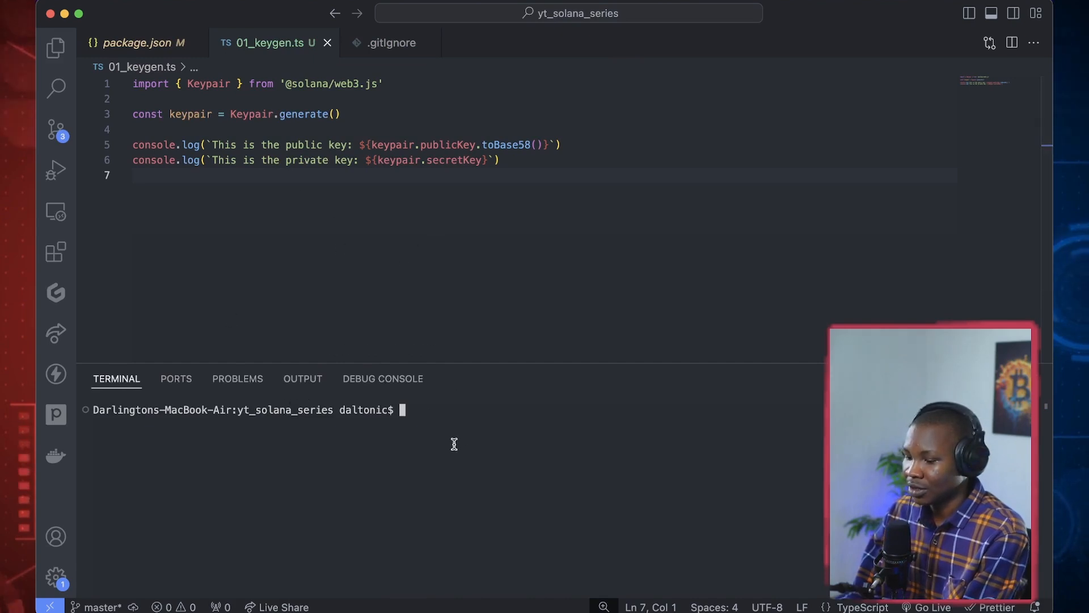
text(ya)
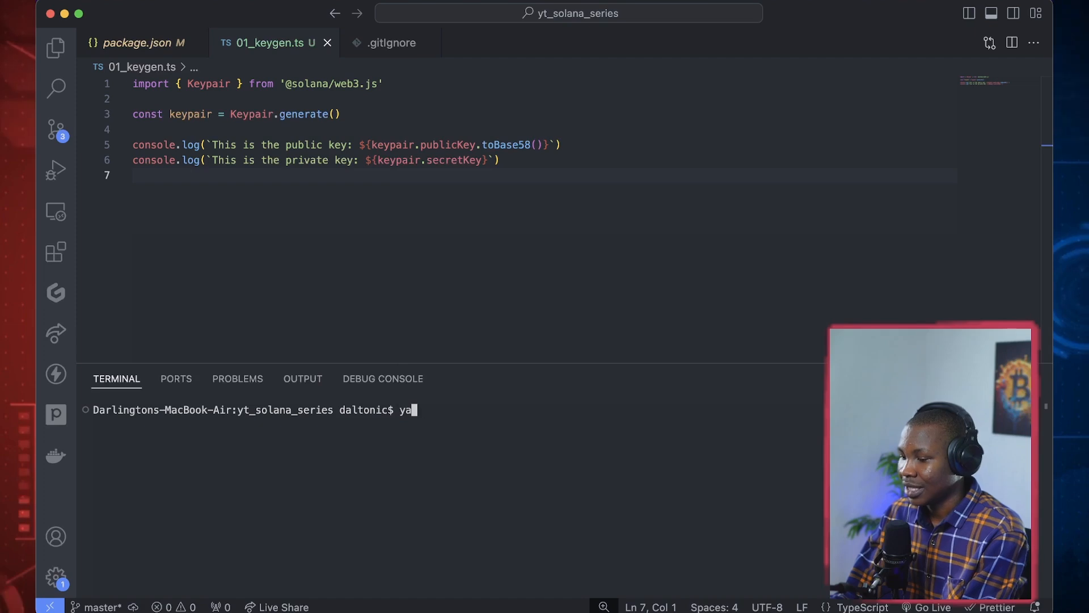
key(Backspace)
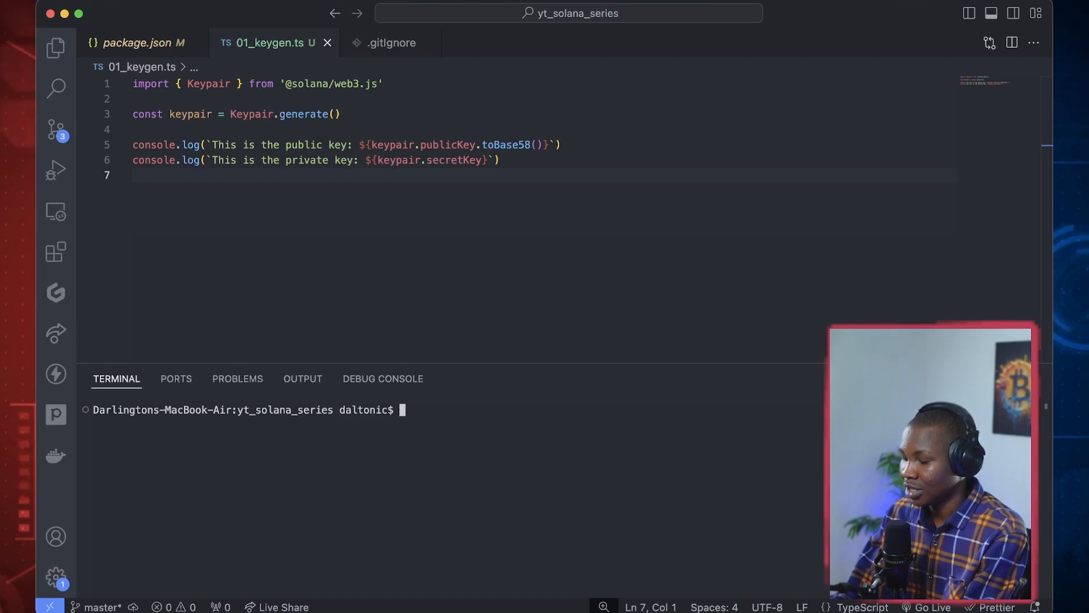
text(npx)
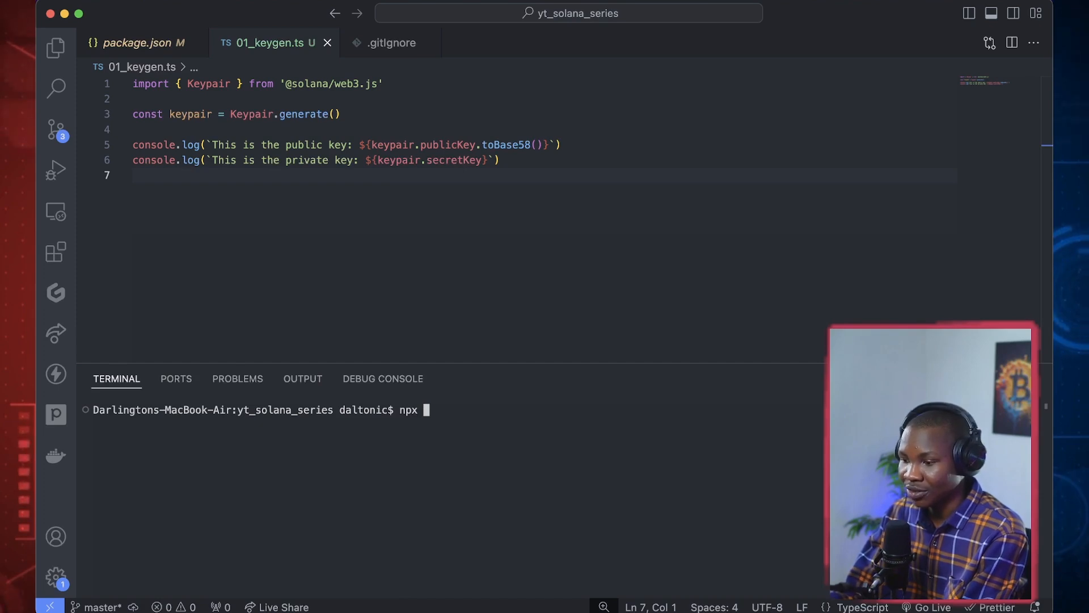
text(exec)
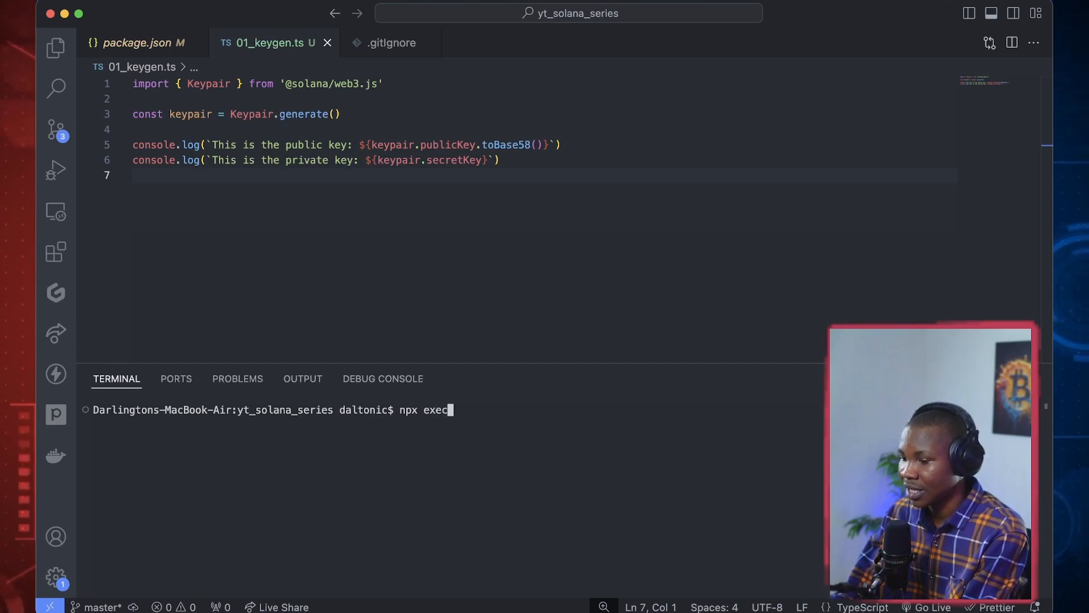
key(Backspace)
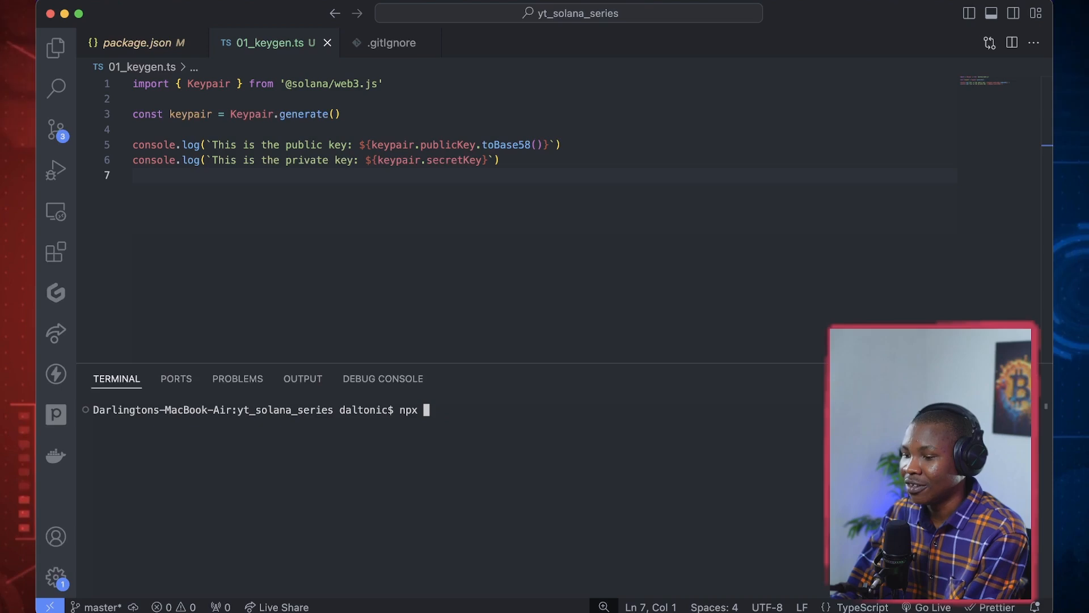
text(esrun)
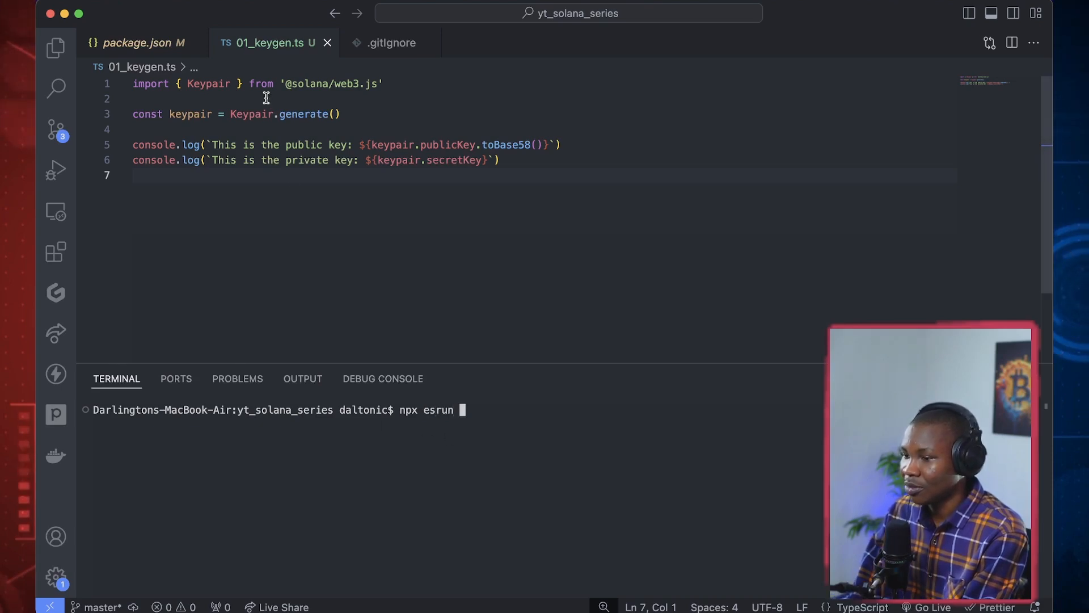
text(01)
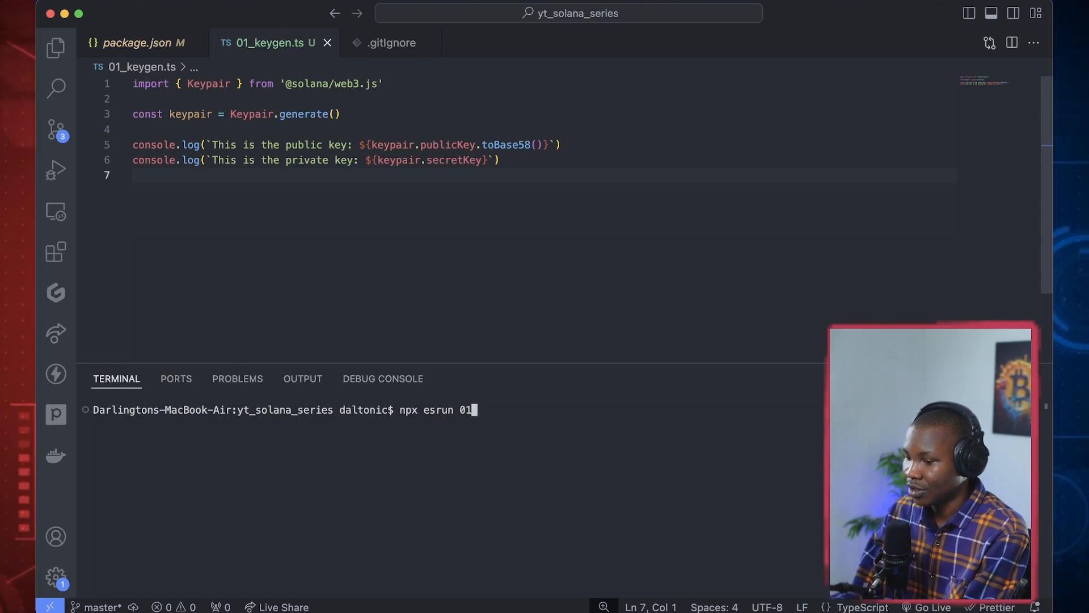
text(_keygen.ts)
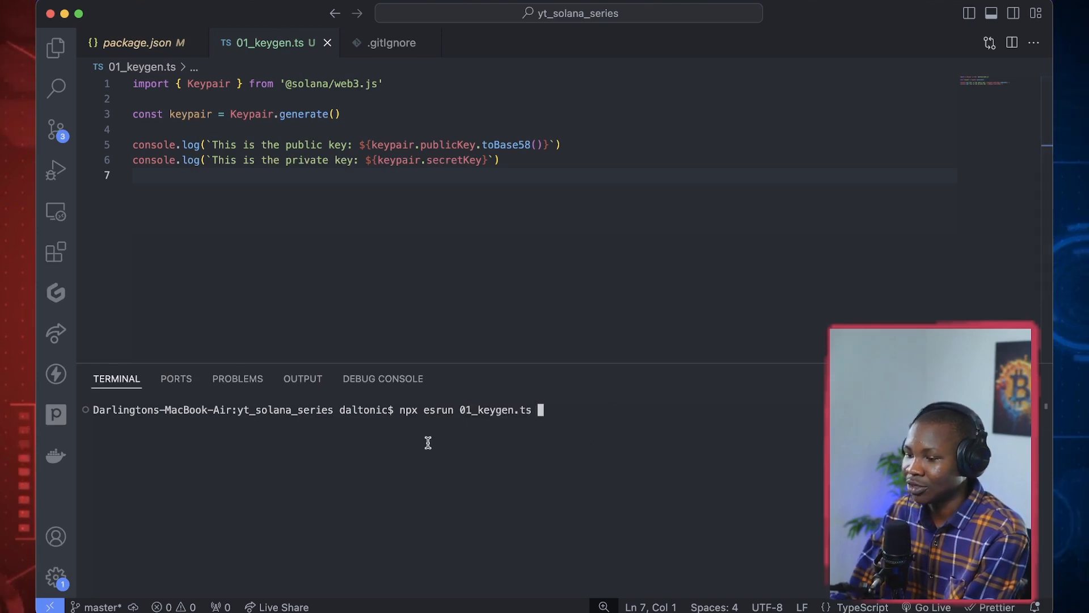
key(Return)
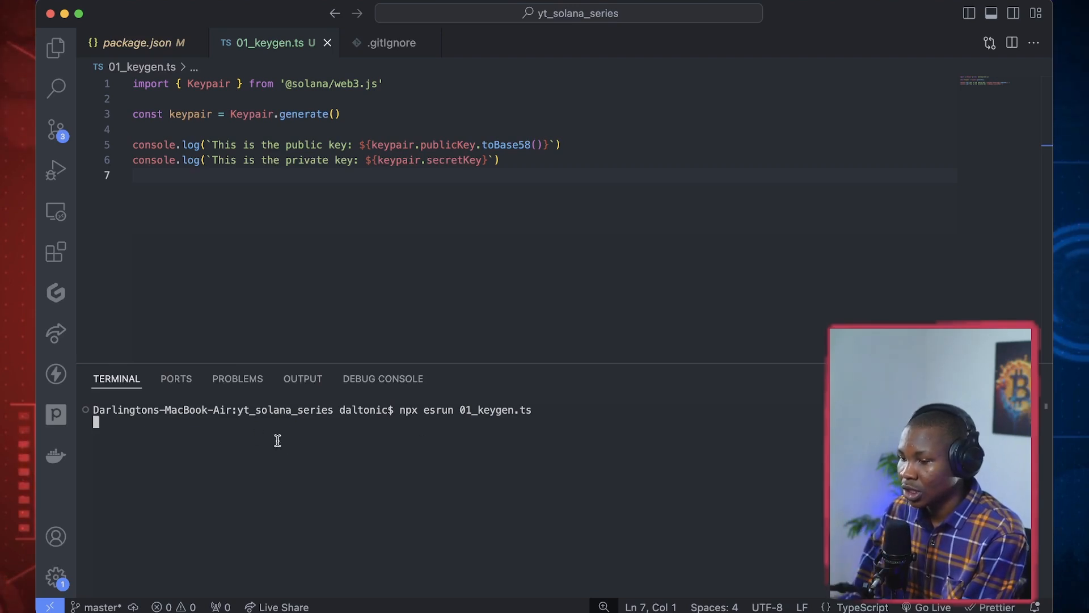
Let the keygen script finish and review the printed public key and private key array
key(Return)
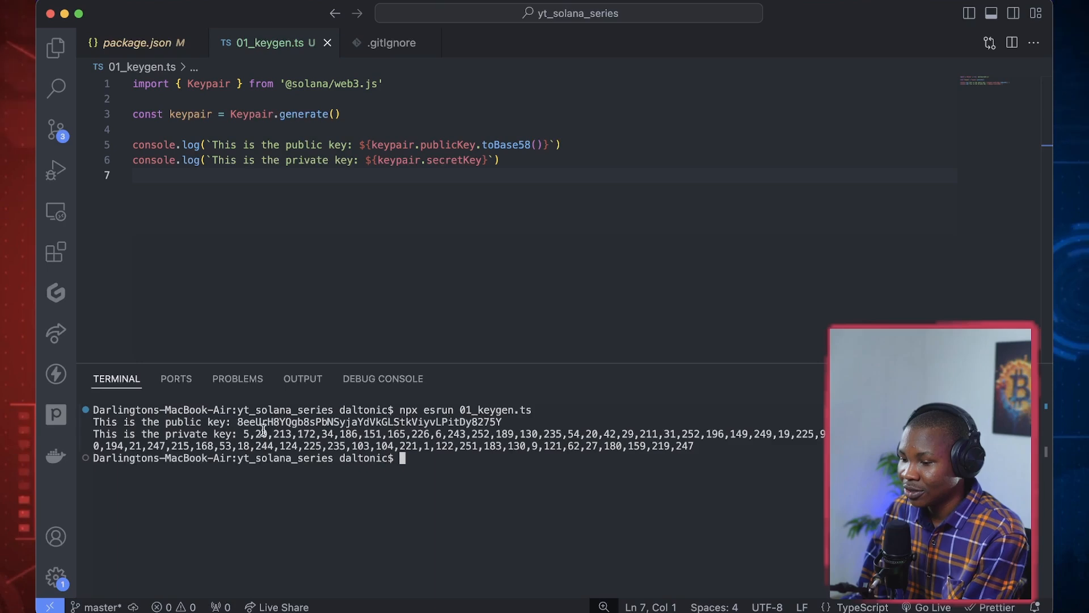
mouse_move(460, 438)
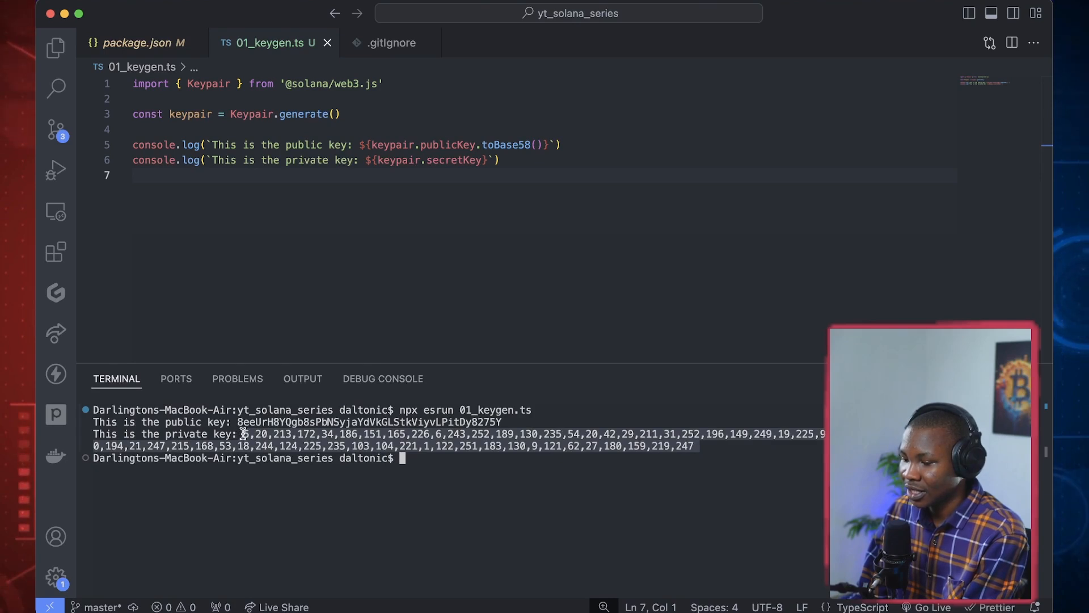
mouse_move(275, 447)
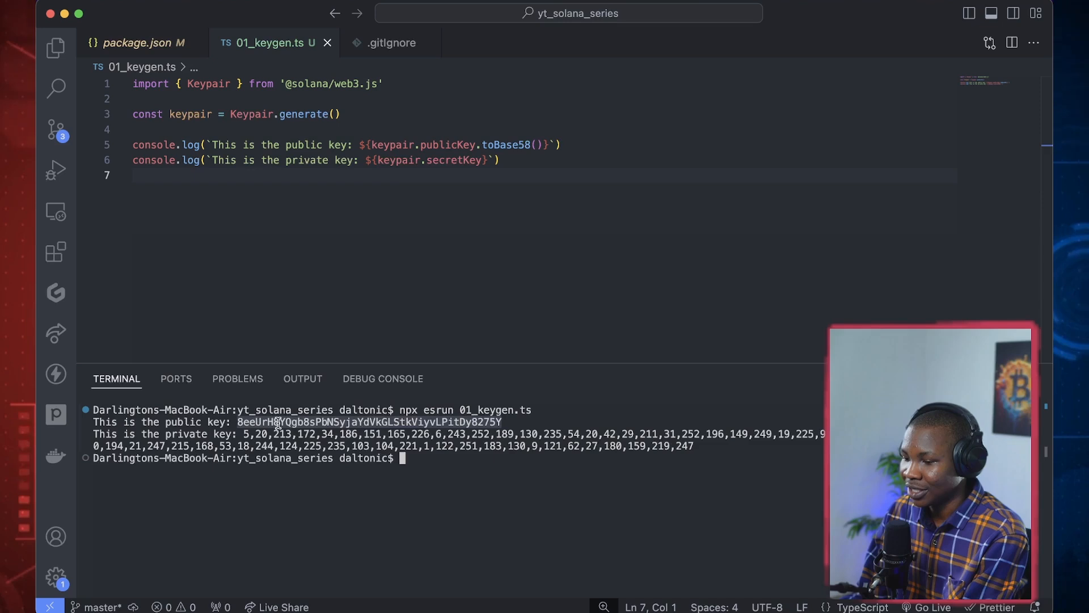
mouse_move(527, 158)
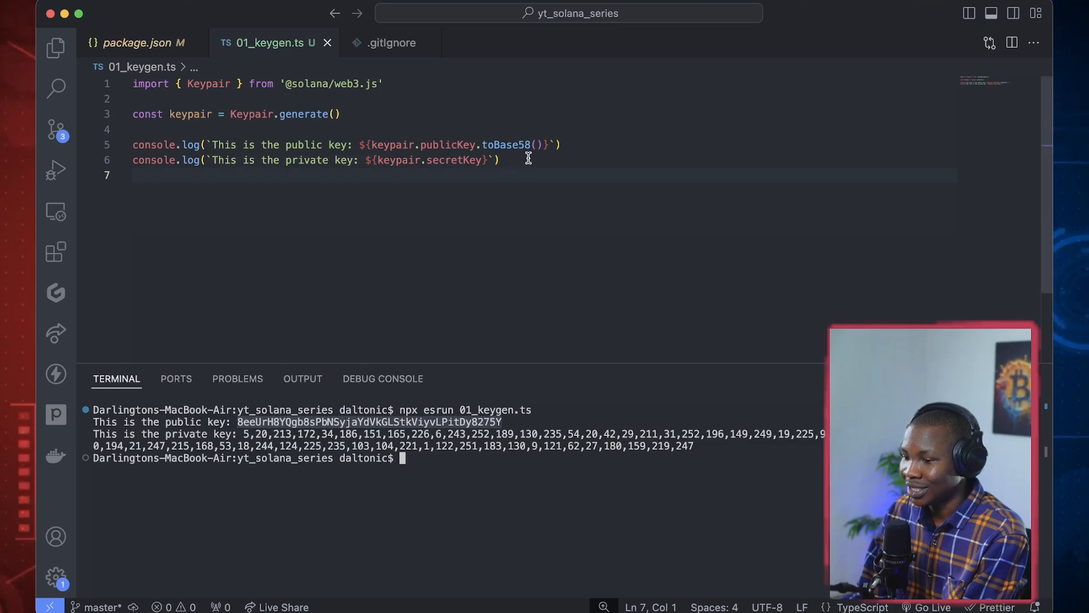
Remove .toBase58() from the public key log and rerun the keygen script
click(496, 160)
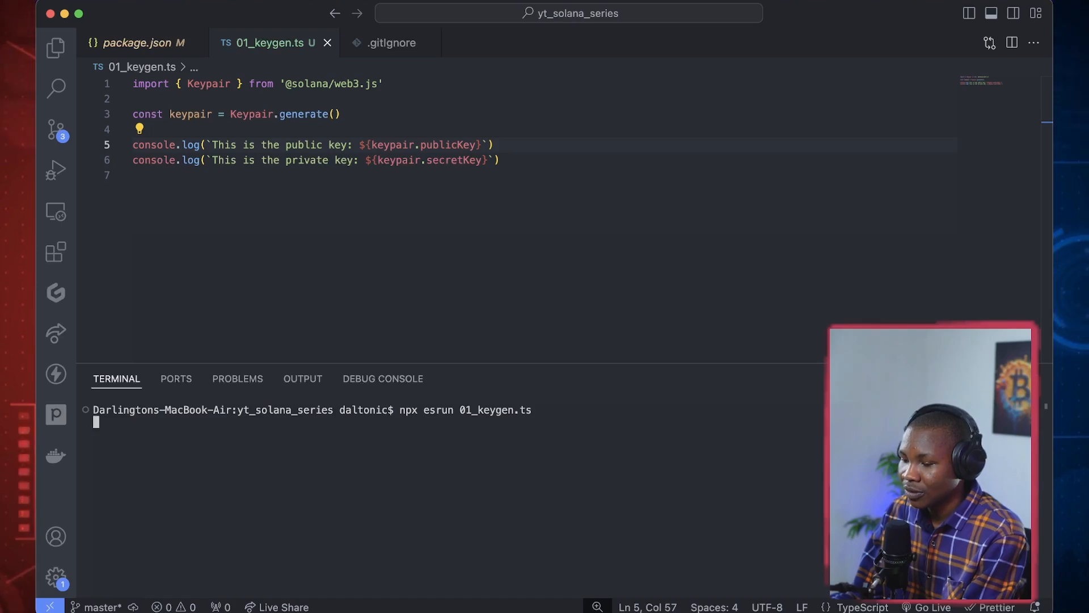
key(Return)
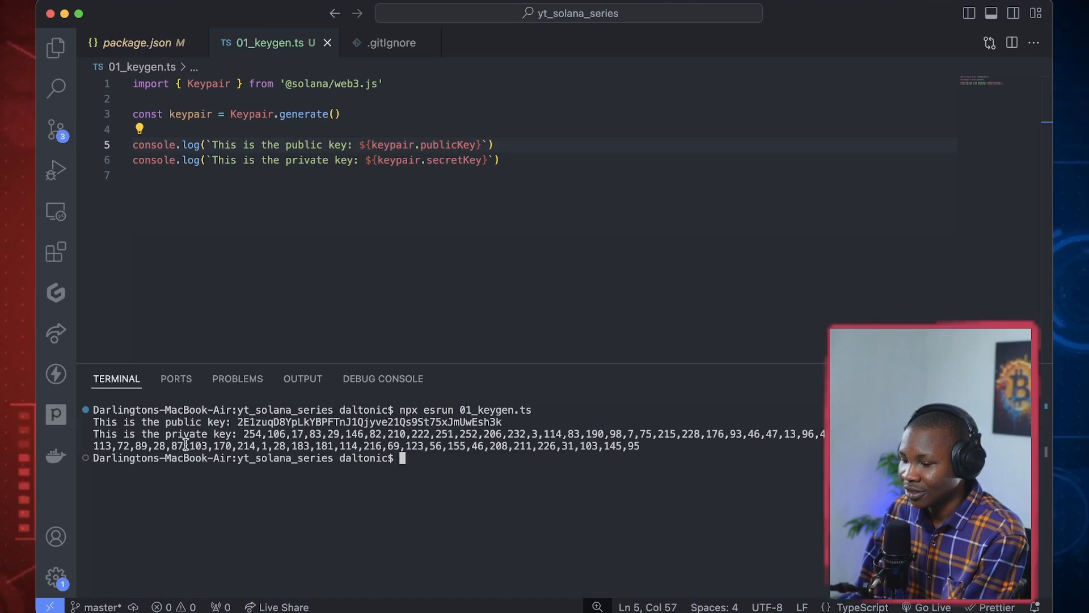
mouse_move(239, 422)
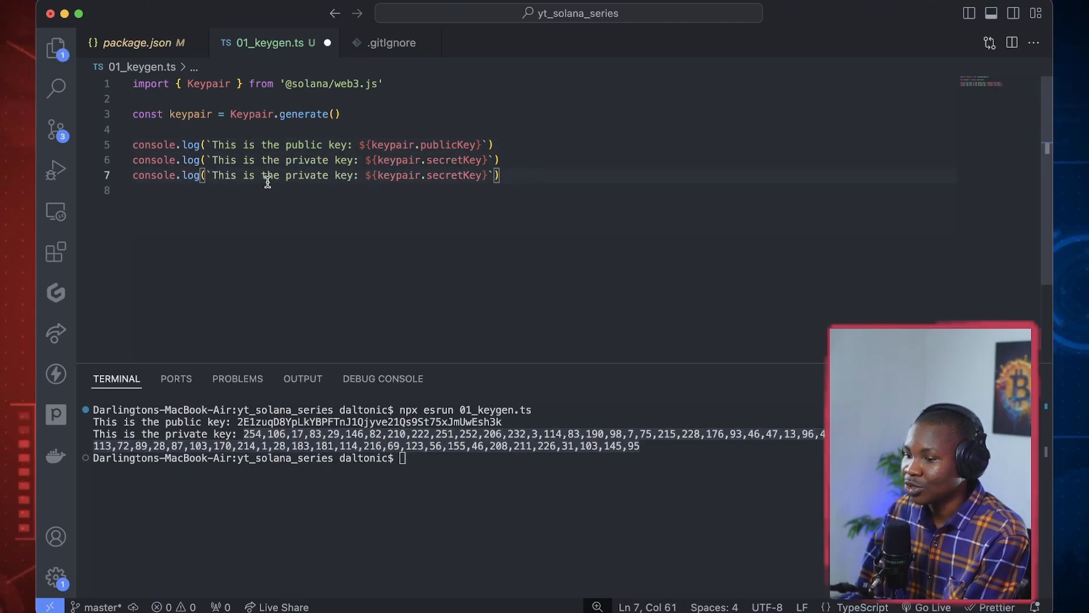
Change the third log line to print ${keypair} and rerun, showing [object Object]
double_click(305, 174)
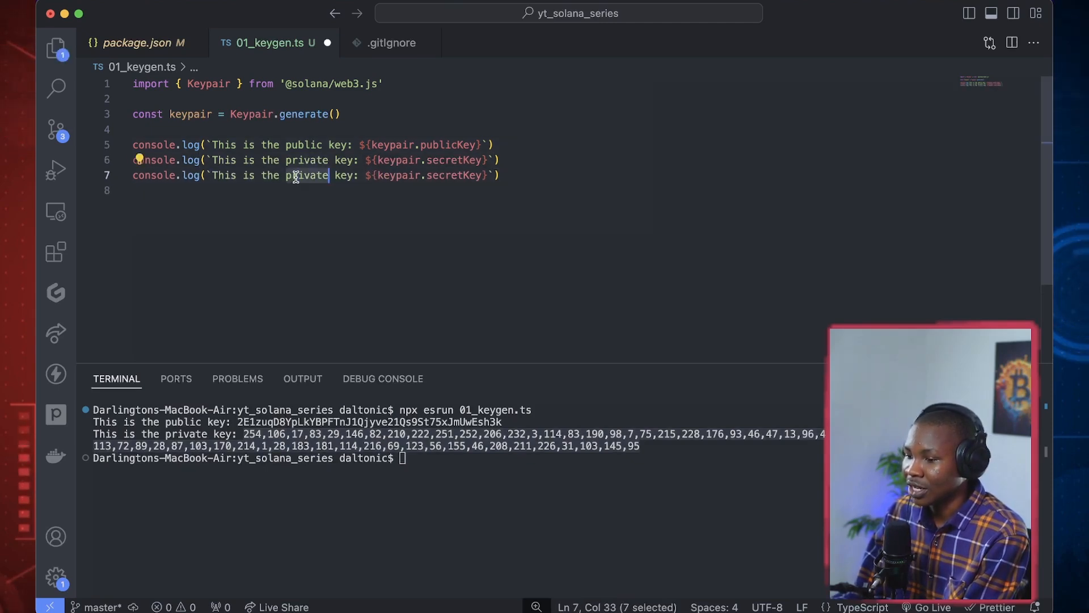
text(k)
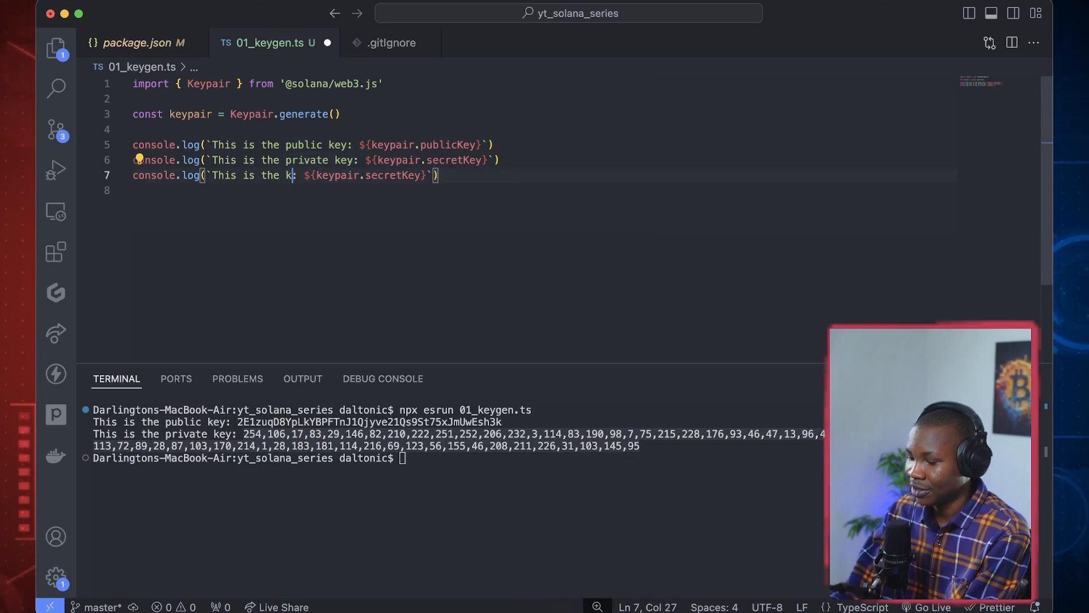
text(eypair)
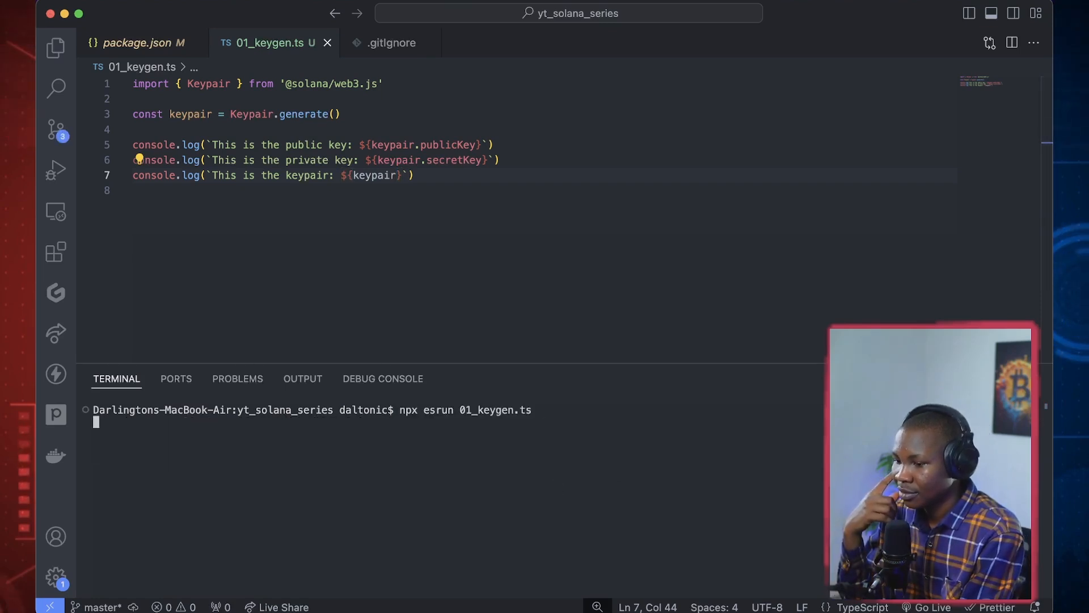
key(Return)
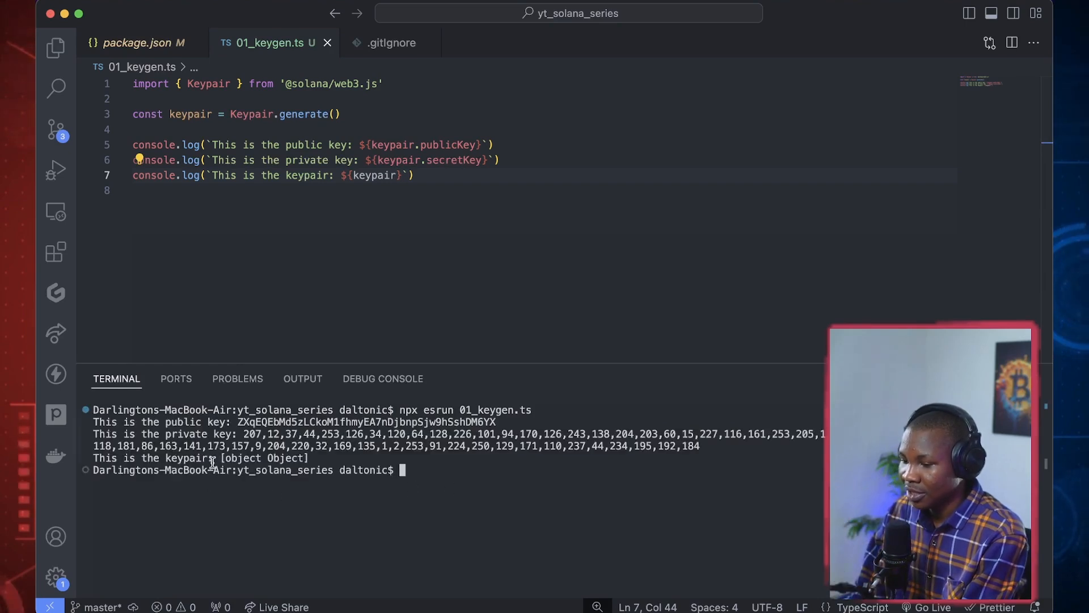
mouse_move(320, 458)
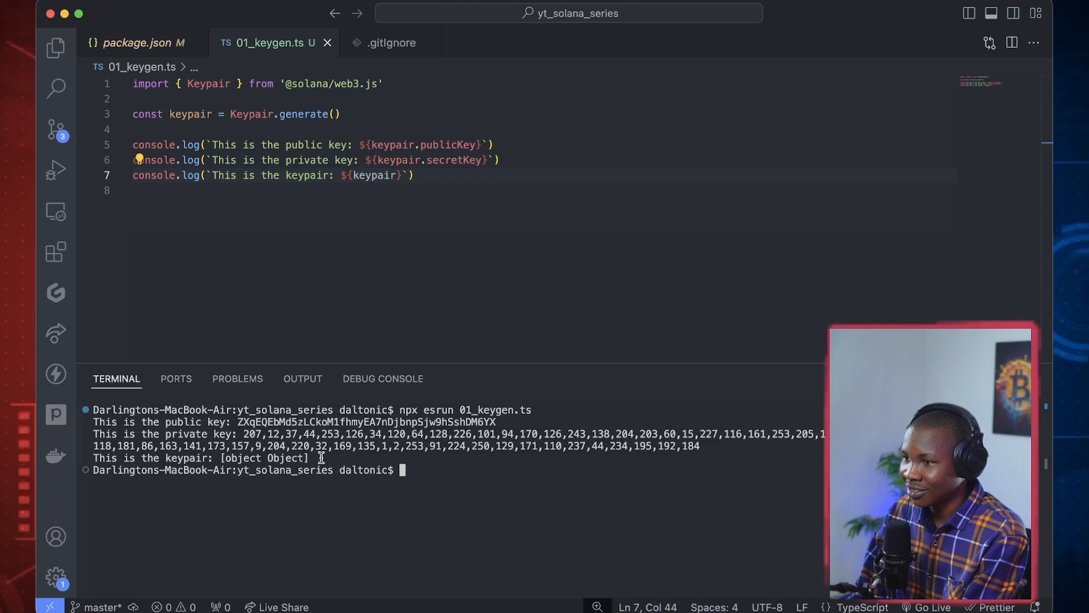
mouse_move(420, 273)
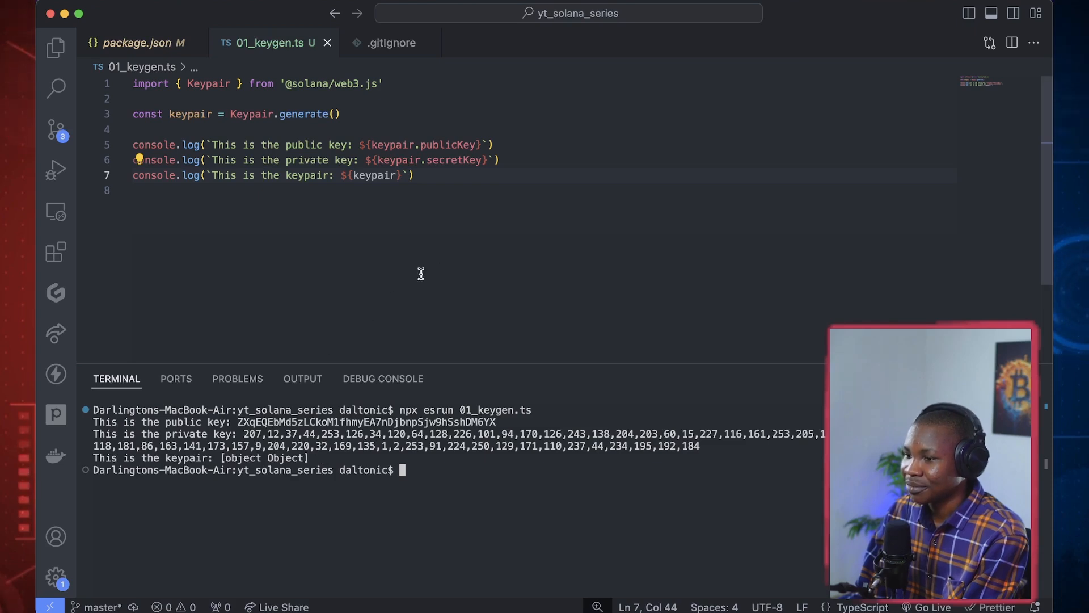
mouse_move(848, 255)
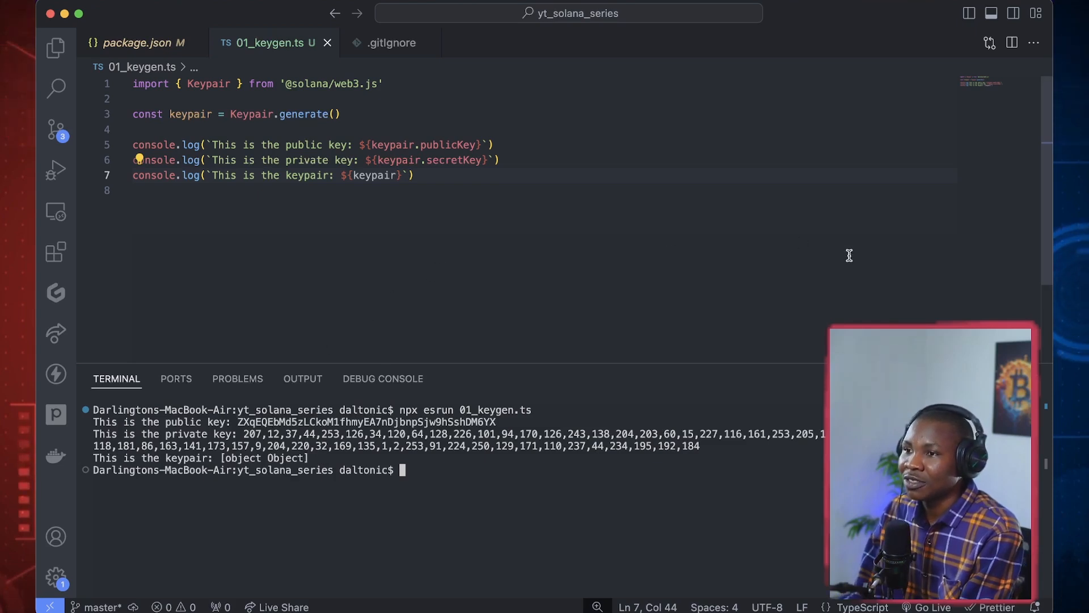
mouse_move(818, 211)
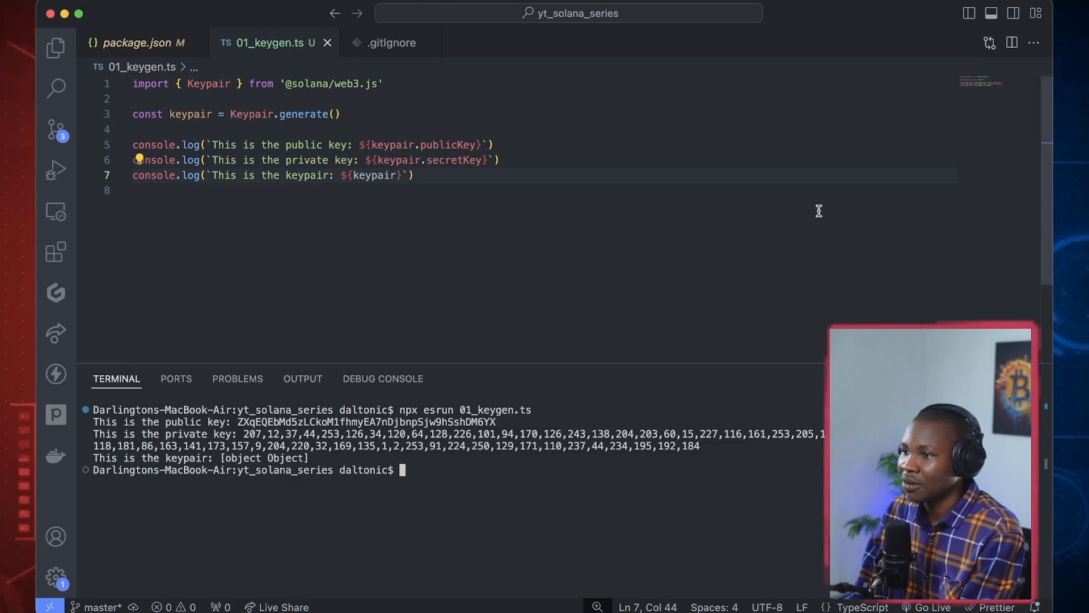
mouse_move(570, 428)
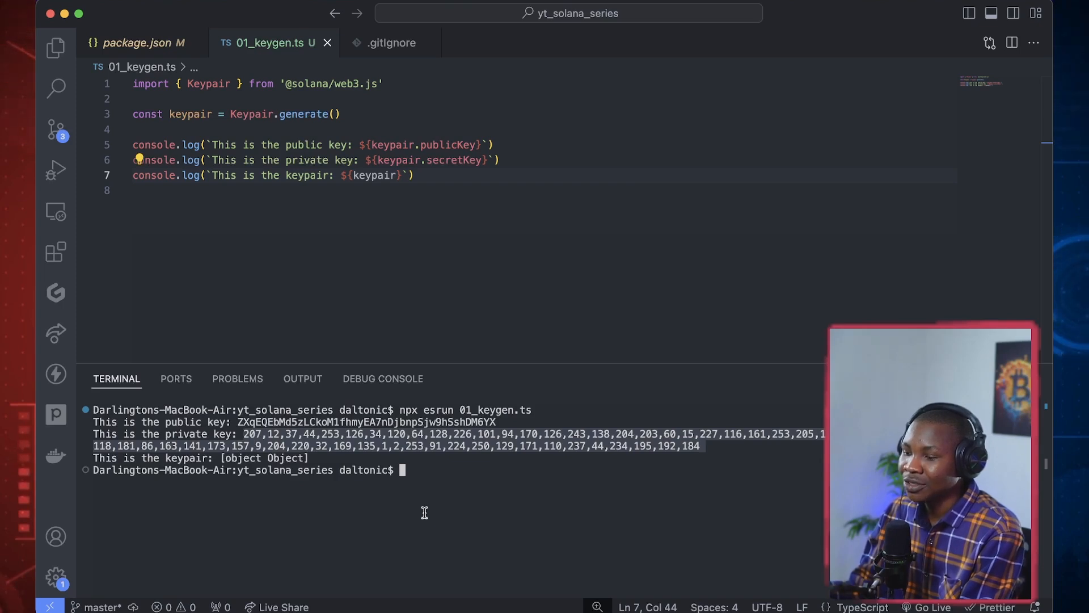
mouse_move(431, 482)
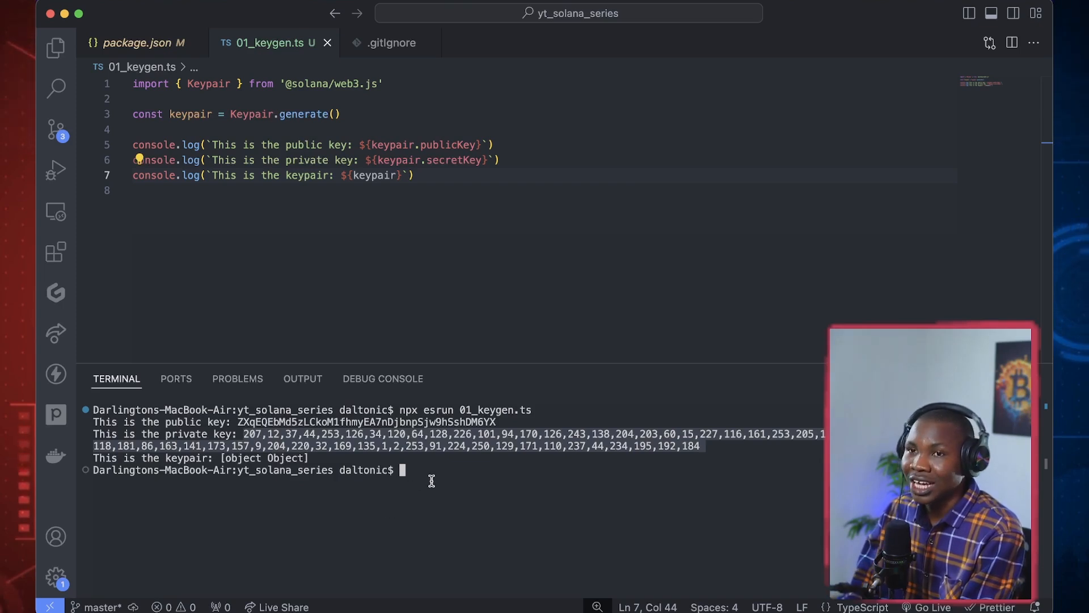
mouse_move(464, 457)
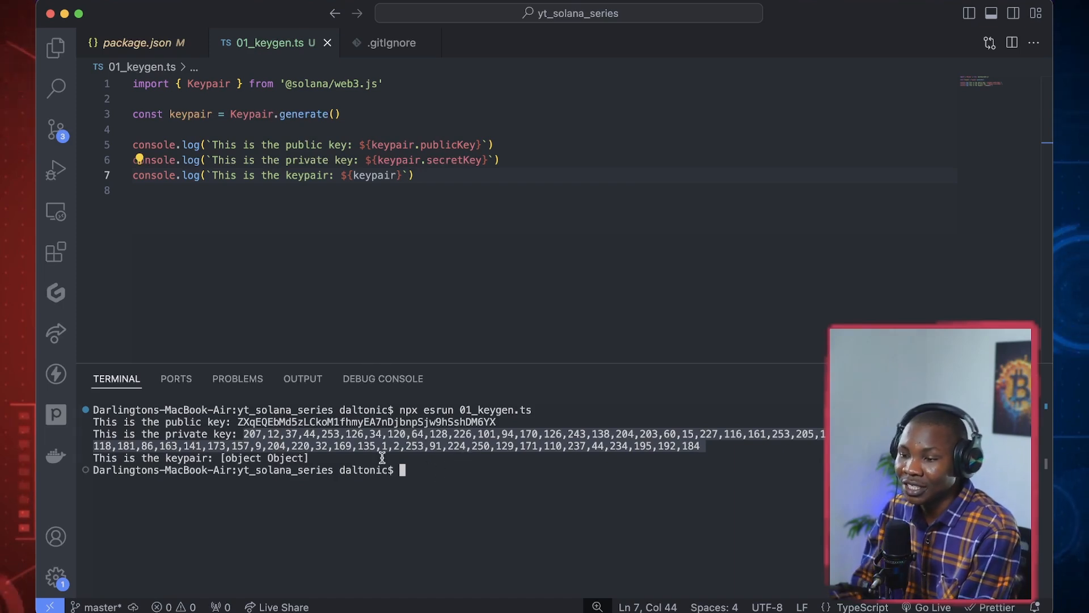
mouse_move(439, 494)
text(do)
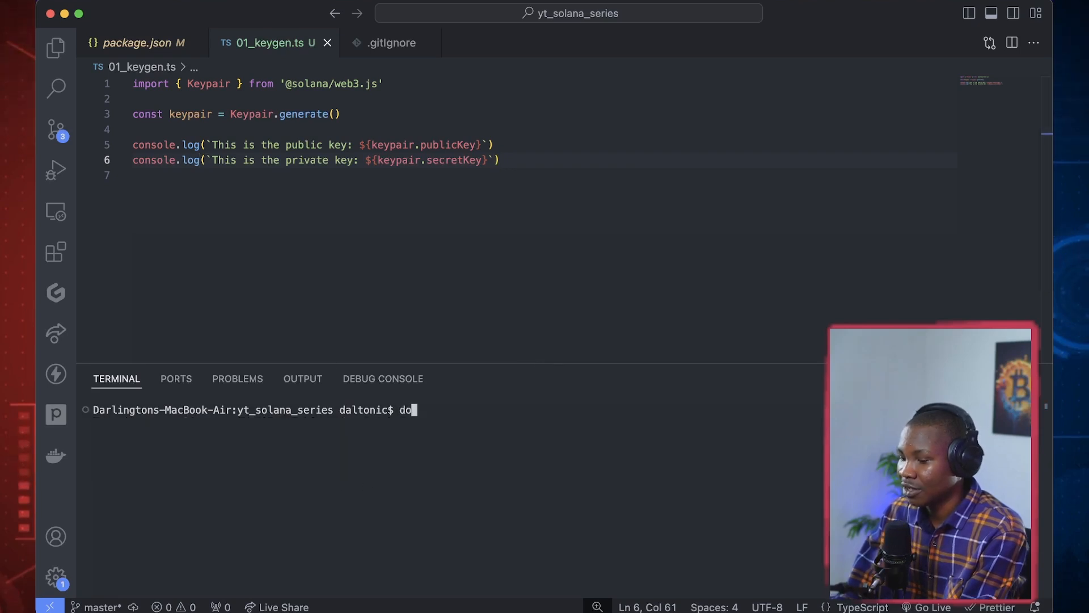
text(yarn)
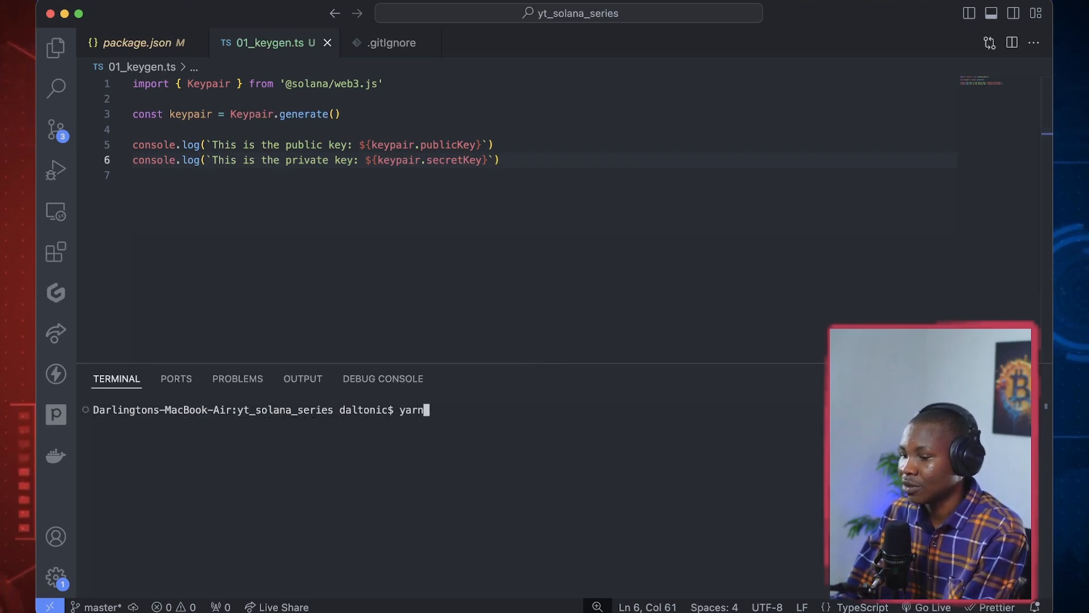
text(doten)
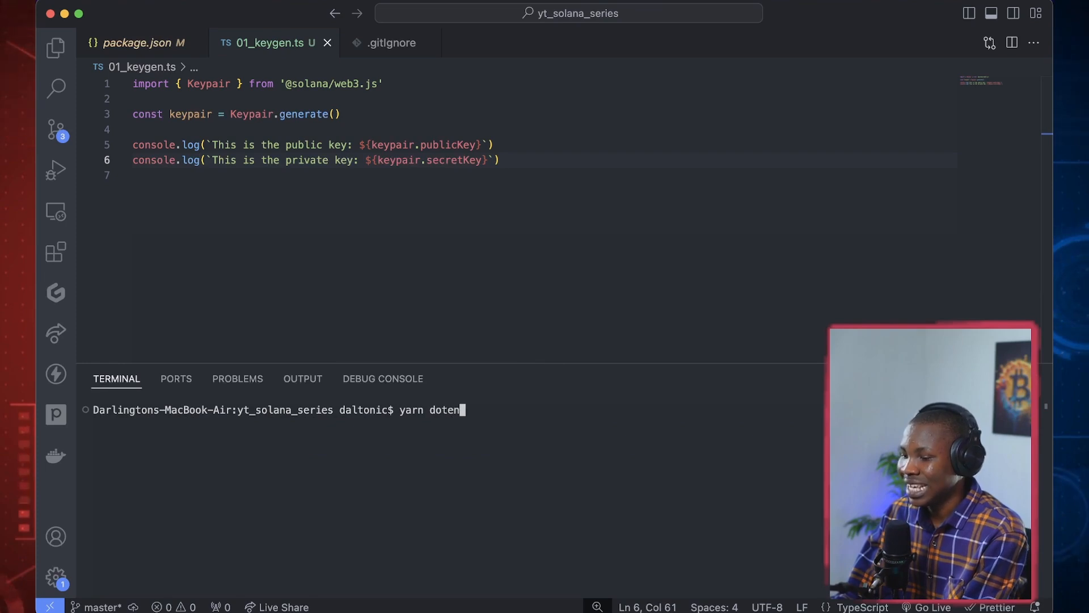
text(v)
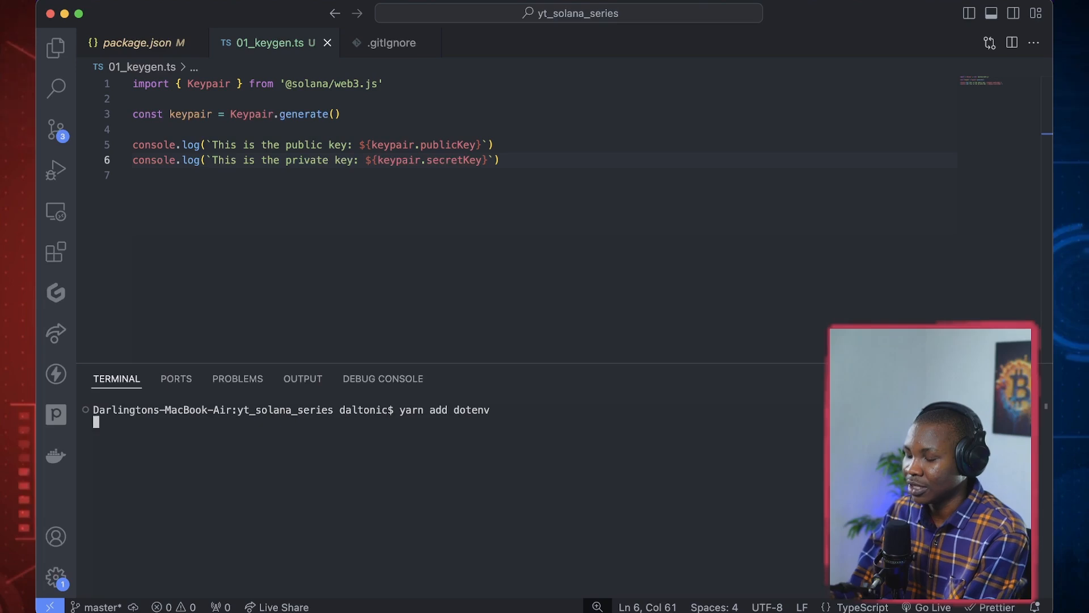
key(Return)
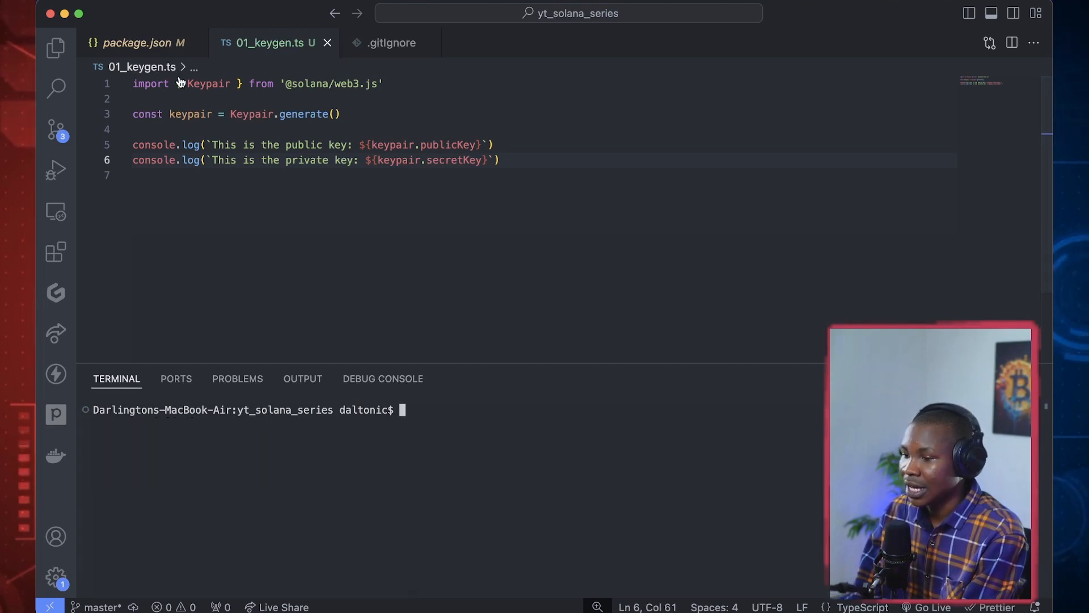
mouse_move(149, 56)
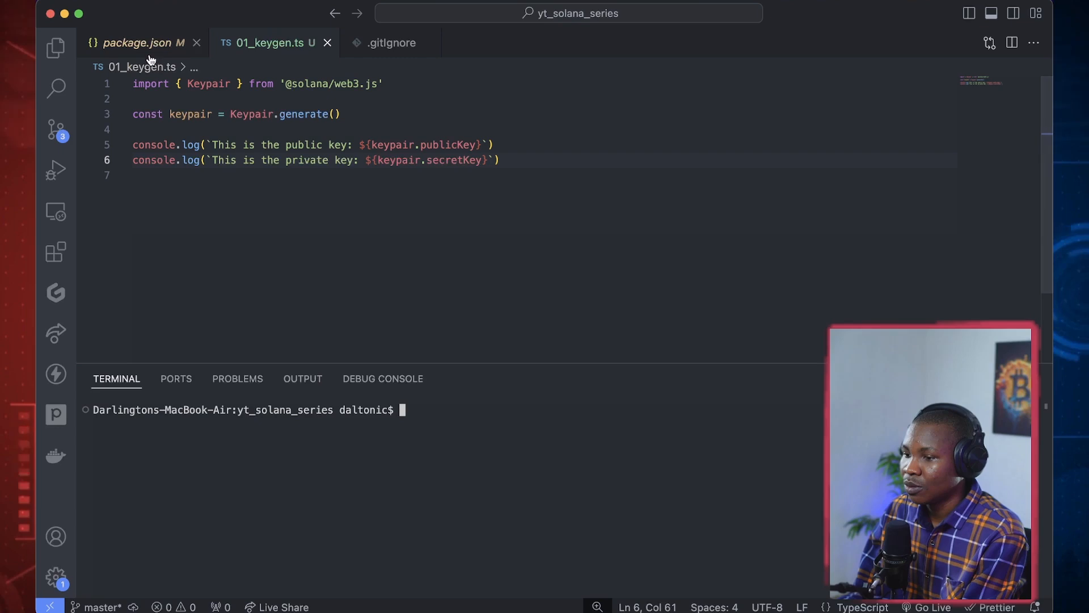
Show the Explorer and create a .env file from the terminal with 'touch .env'
click(54, 47)
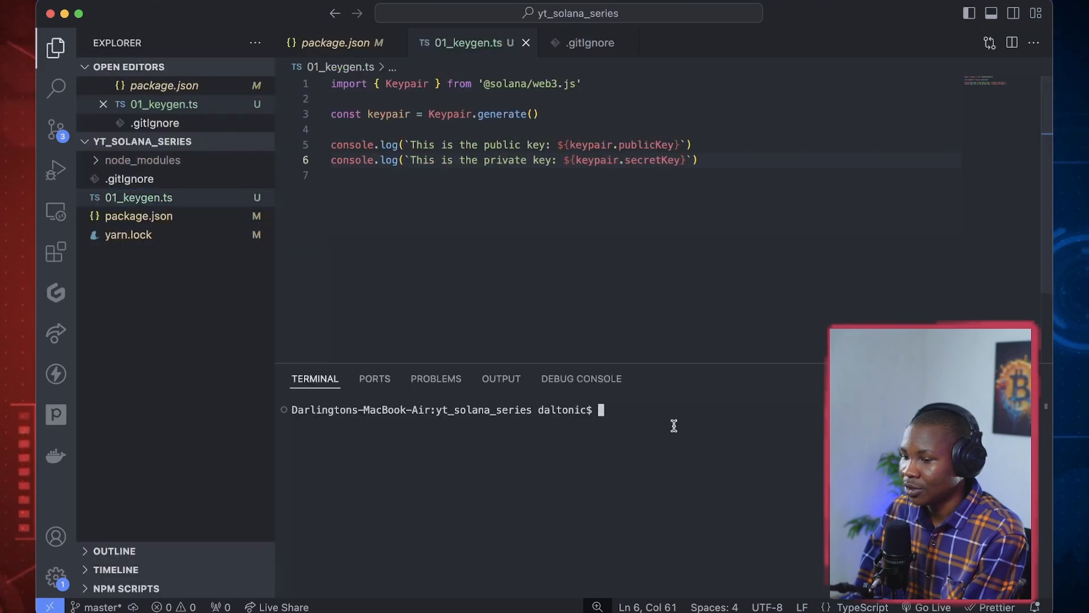
mouse_move(672, 458)
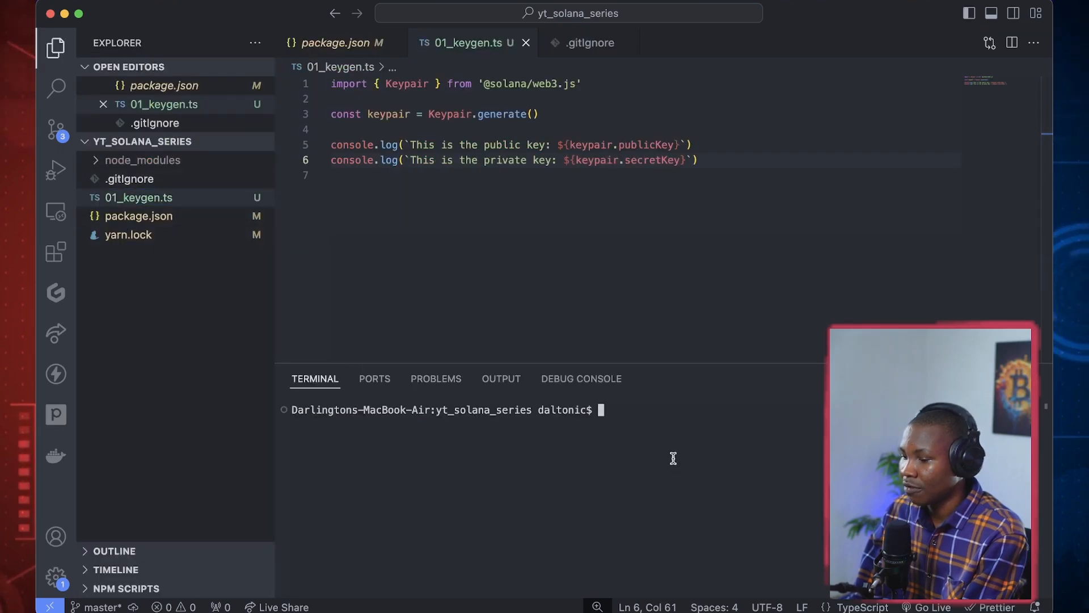
text(touch)
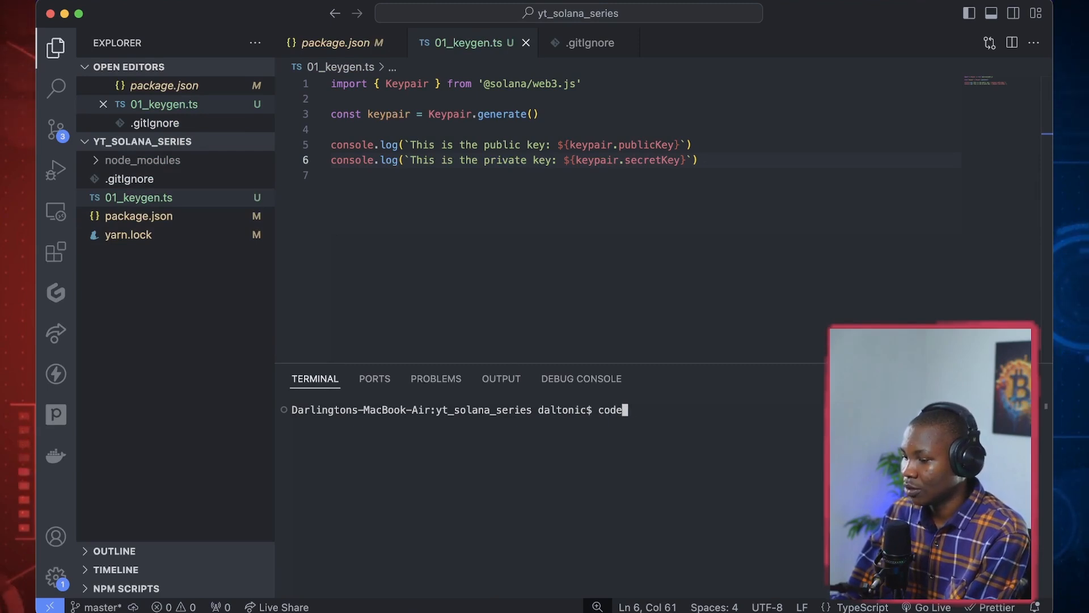
text(.env)
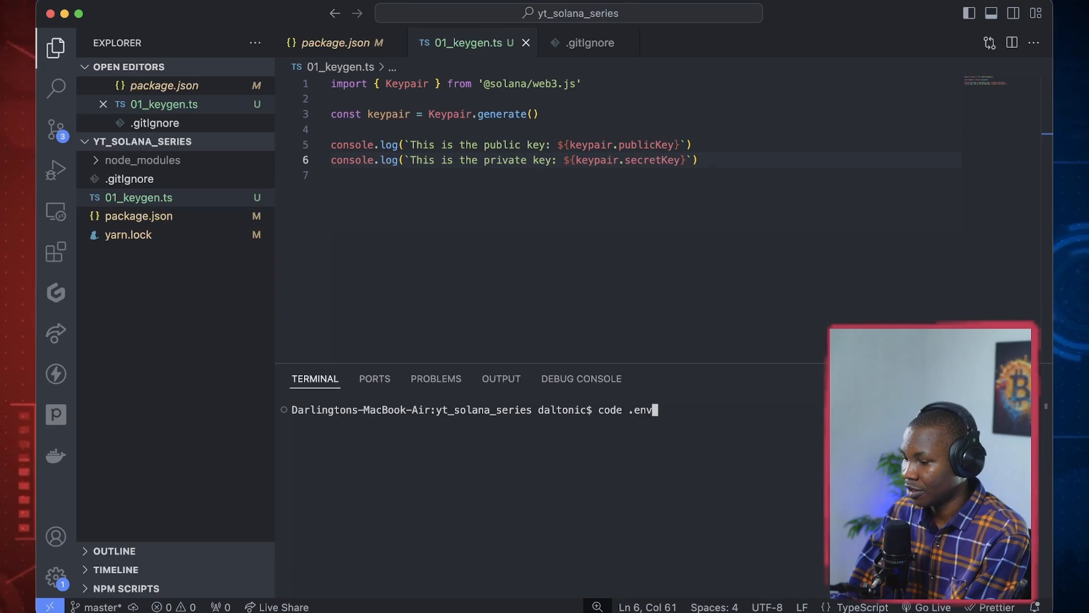
key(Return)
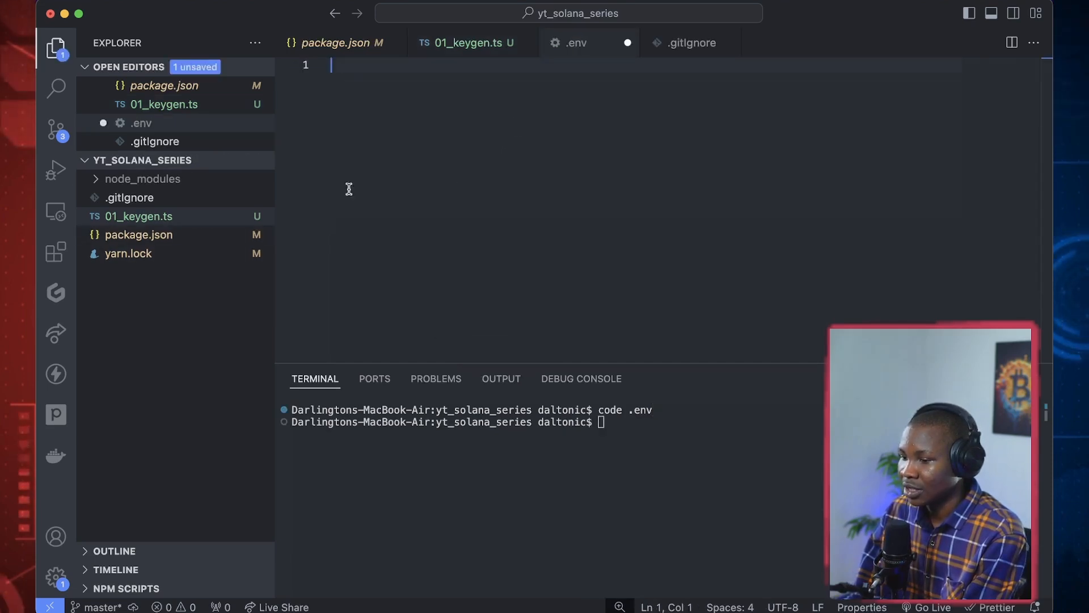
mouse_move(523, 175)
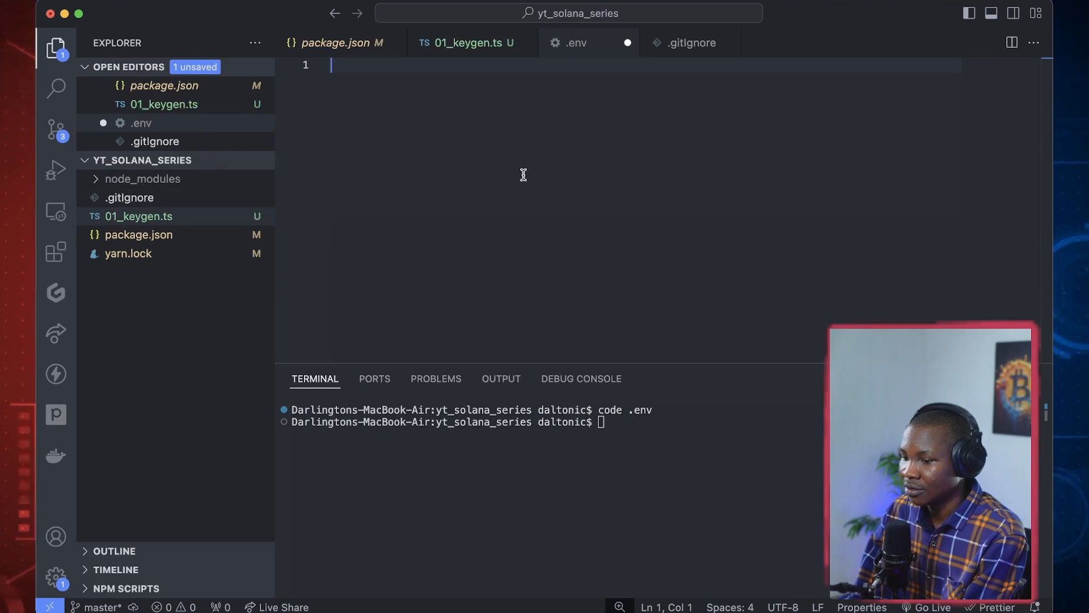
mouse_move(404, 130)
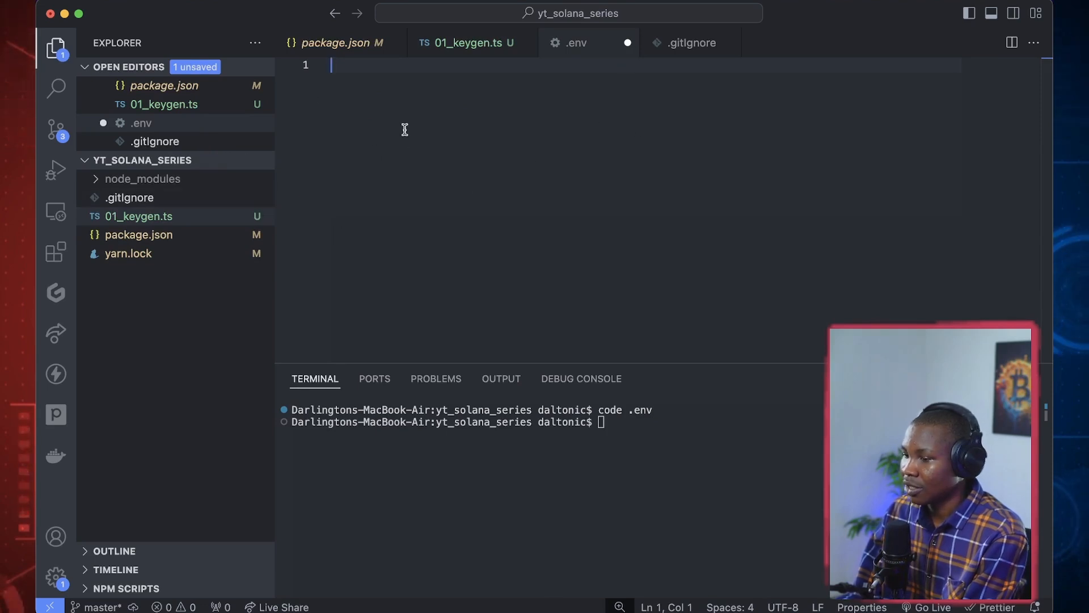
Write KEYPAIR=`[]` in .env with a blank line inside the brackets
text(K)
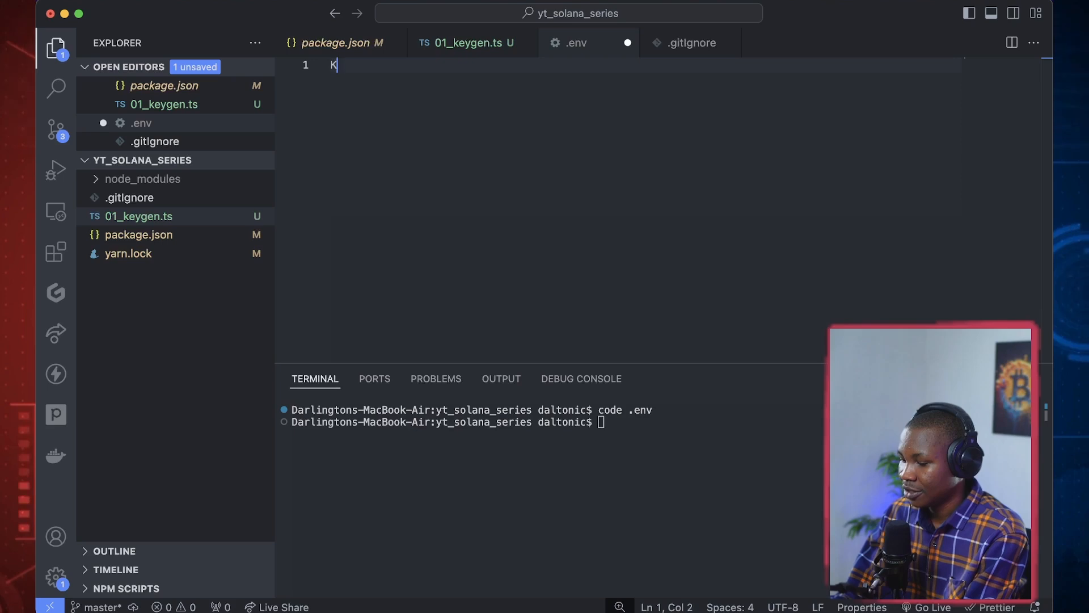
text(EYPAIR)
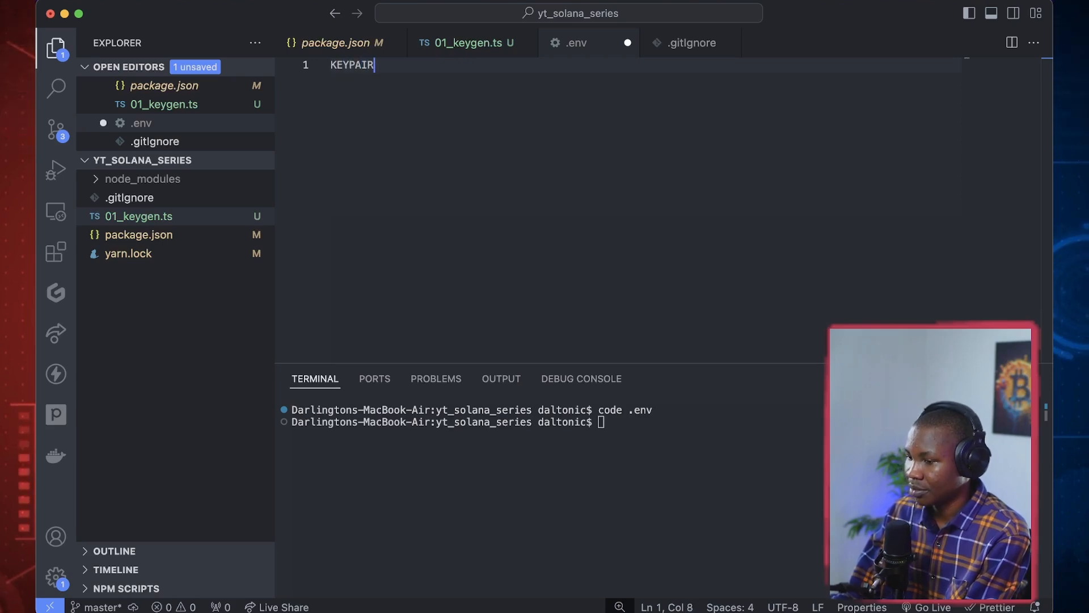
text(=)
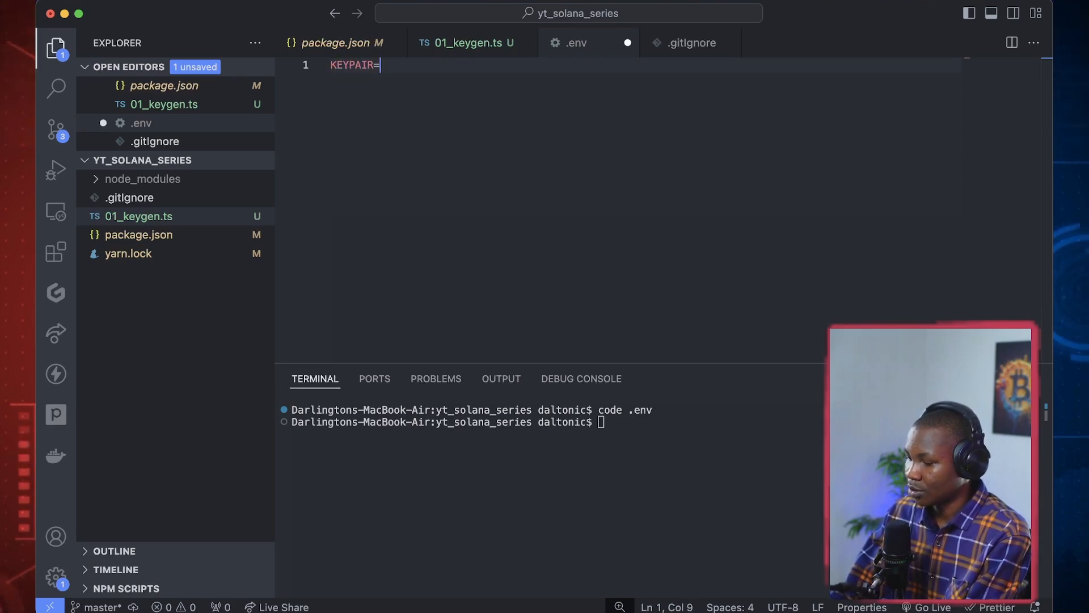
text(`)
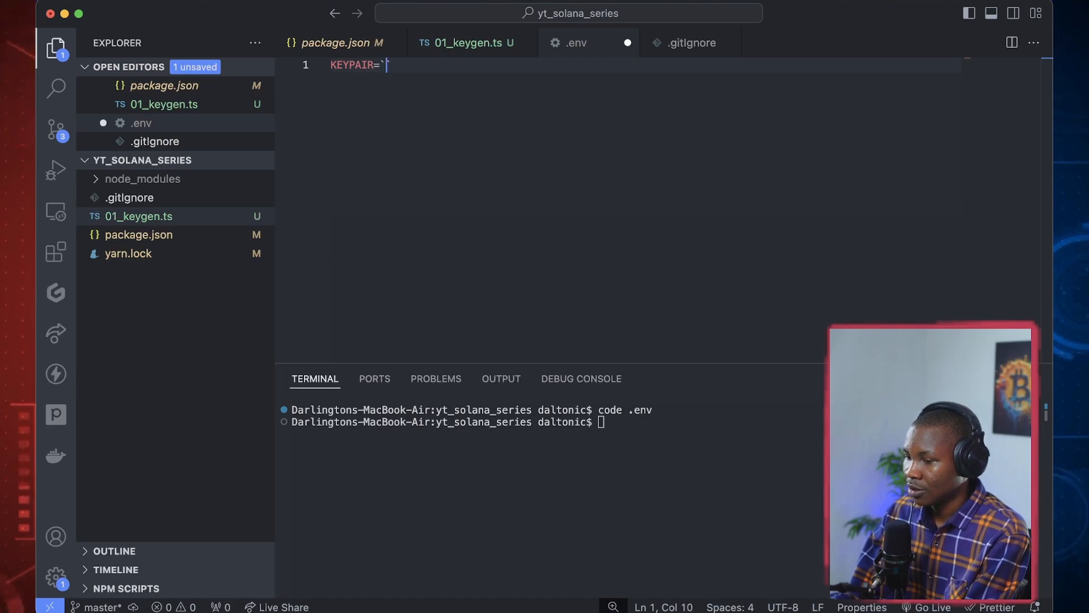
text([])
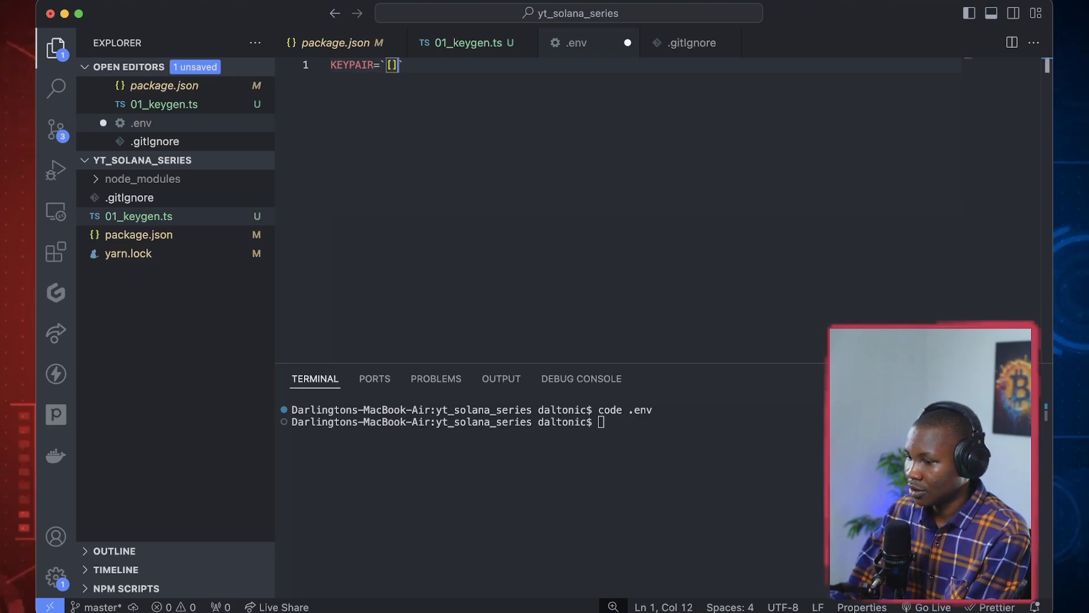
key(Enter)
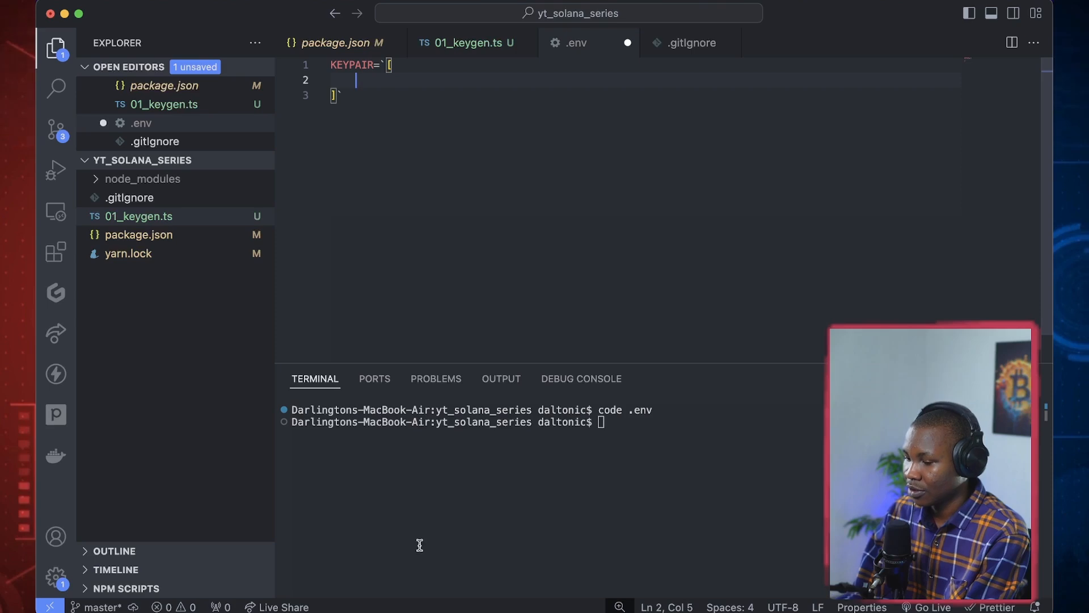
mouse_move(565, 182)
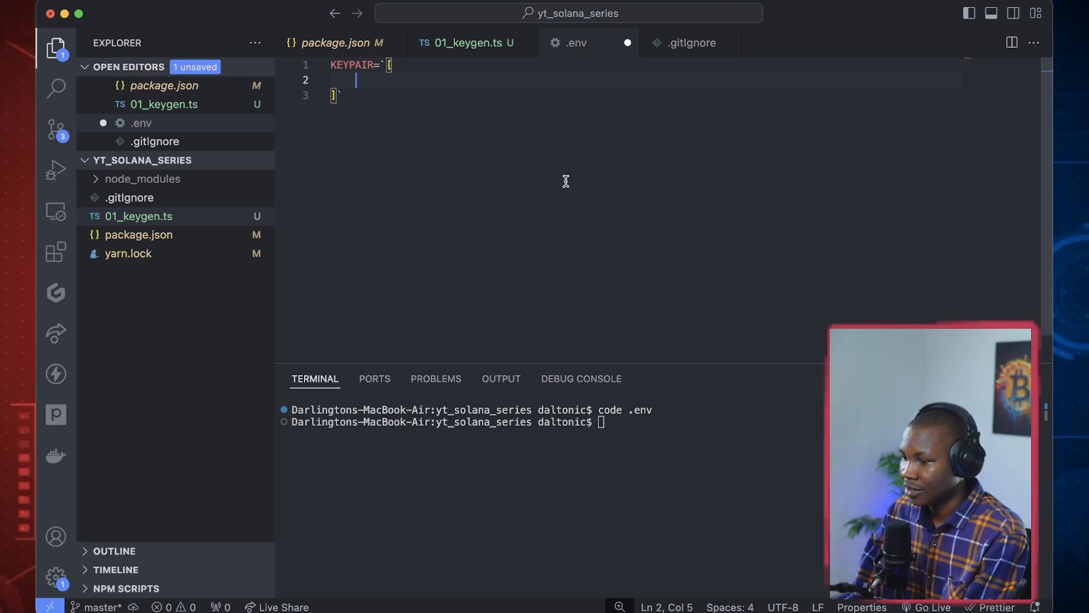
Run 'yarn add dotenv' from the keygen script's terminal, then return to the .env file
click(465, 42)
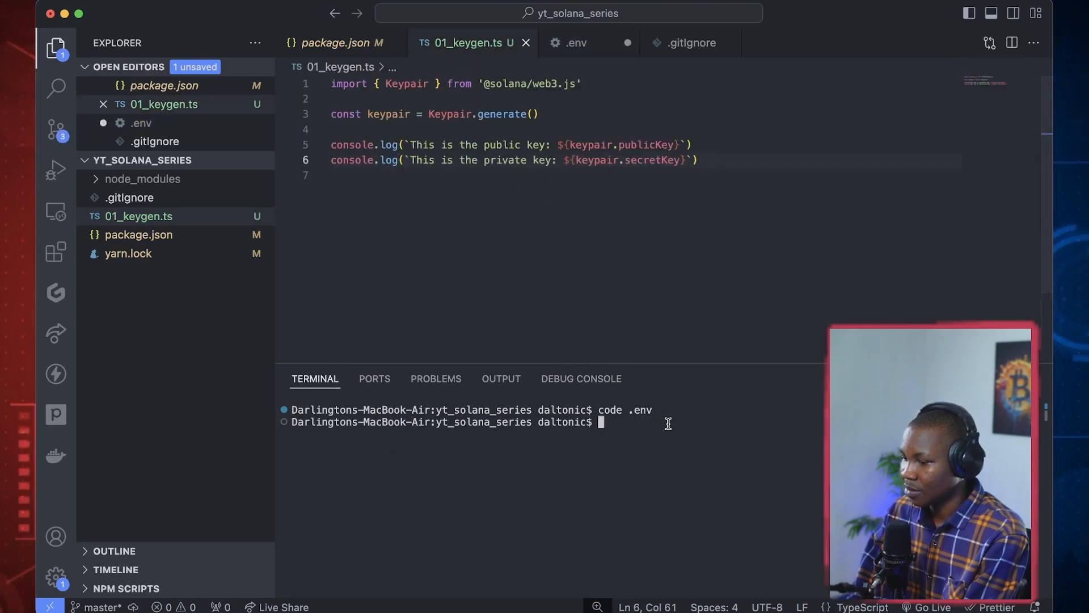
text(yarn add dotenv)
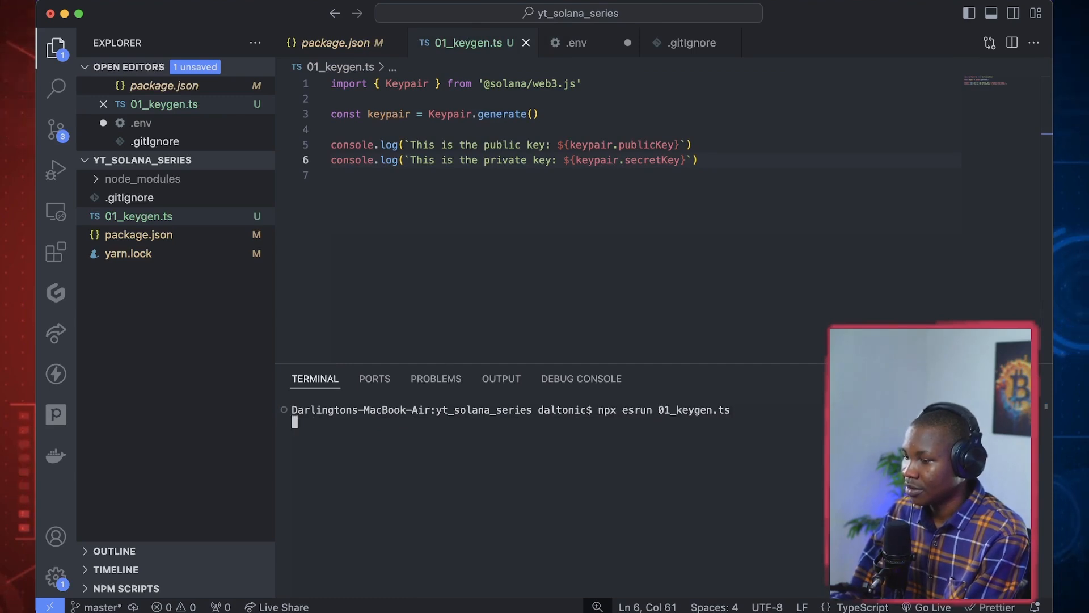
mouse_move(451, 490)
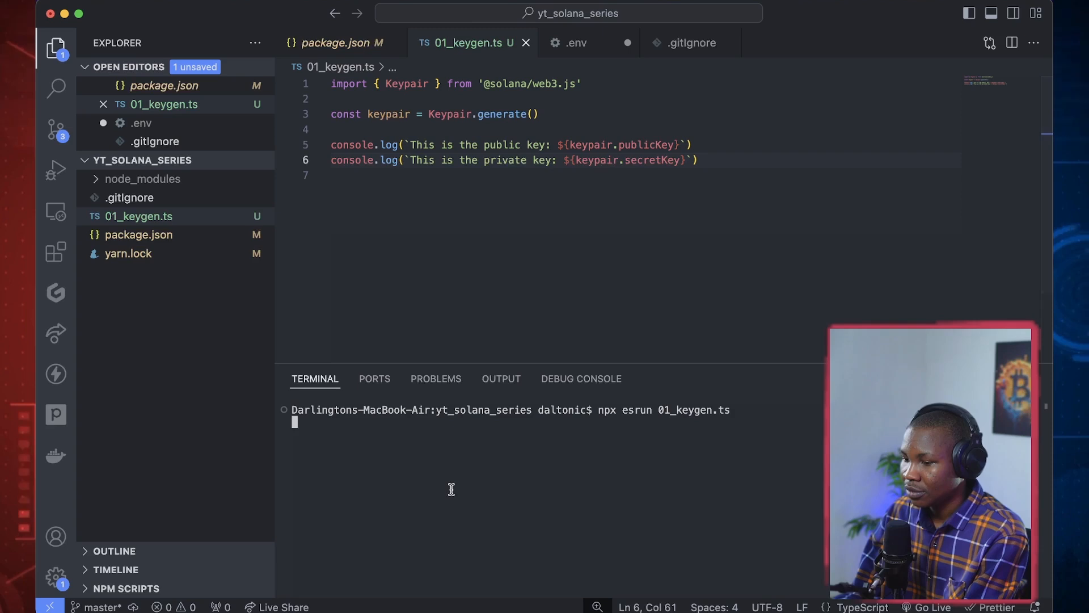
key(Return)
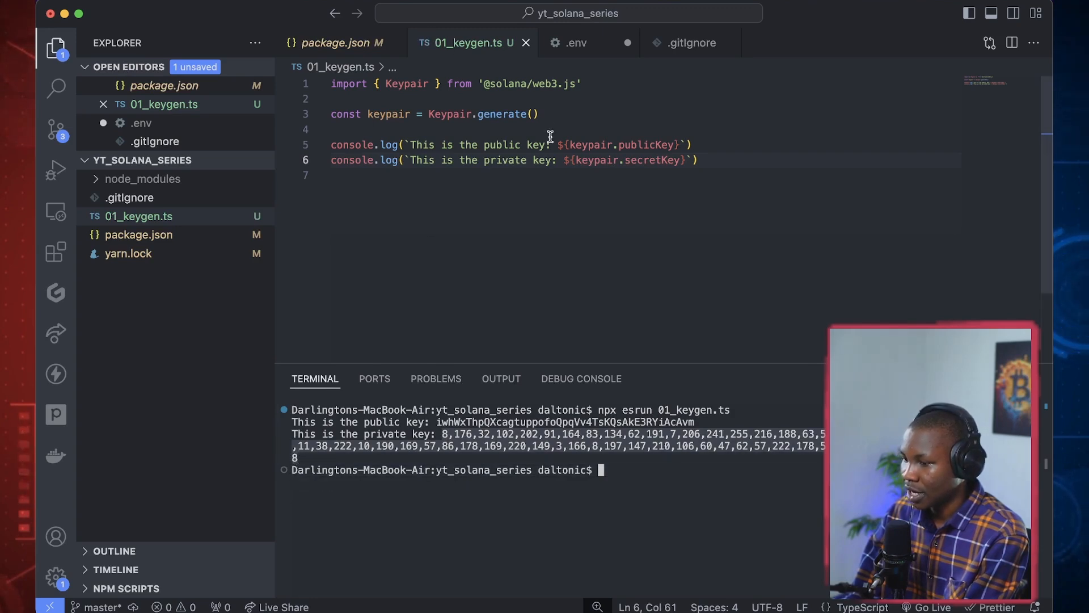
click(576, 42)
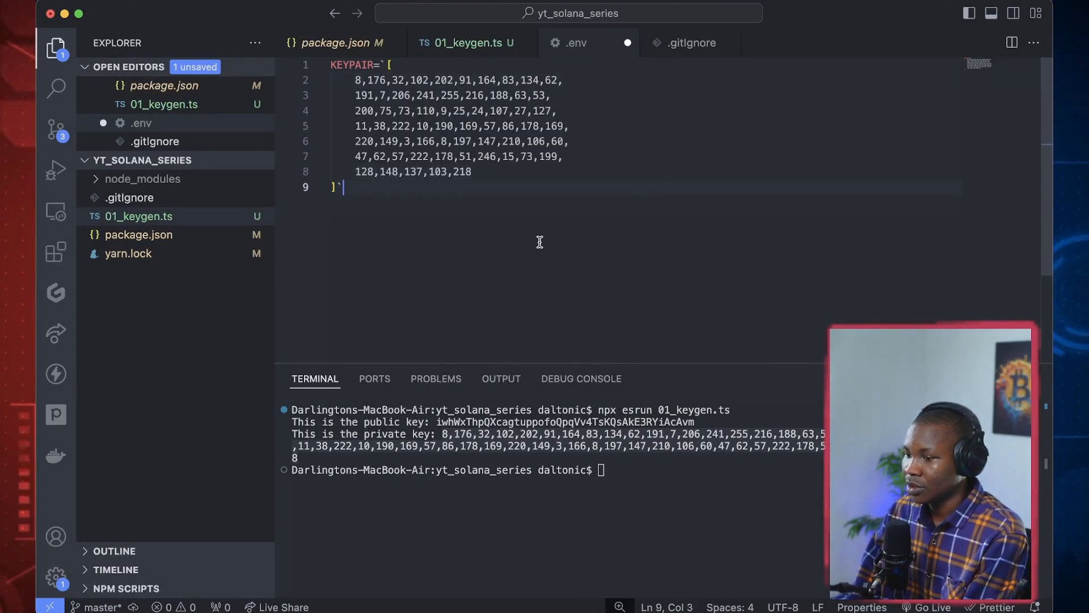
mouse_move(407, 215)
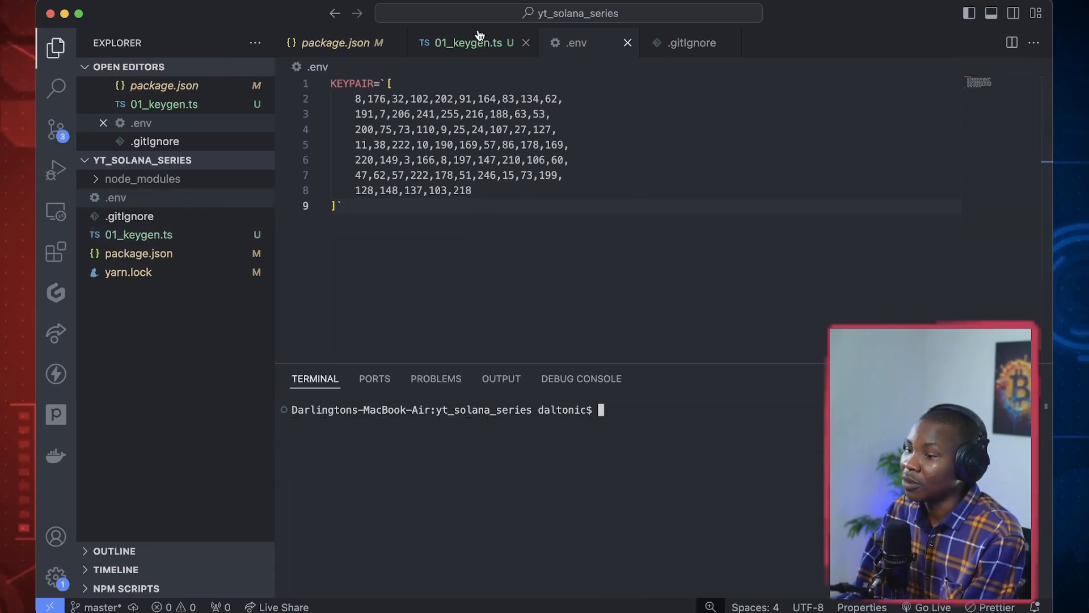
Switch back to the 01_keygen.ts tab
click(466, 42)
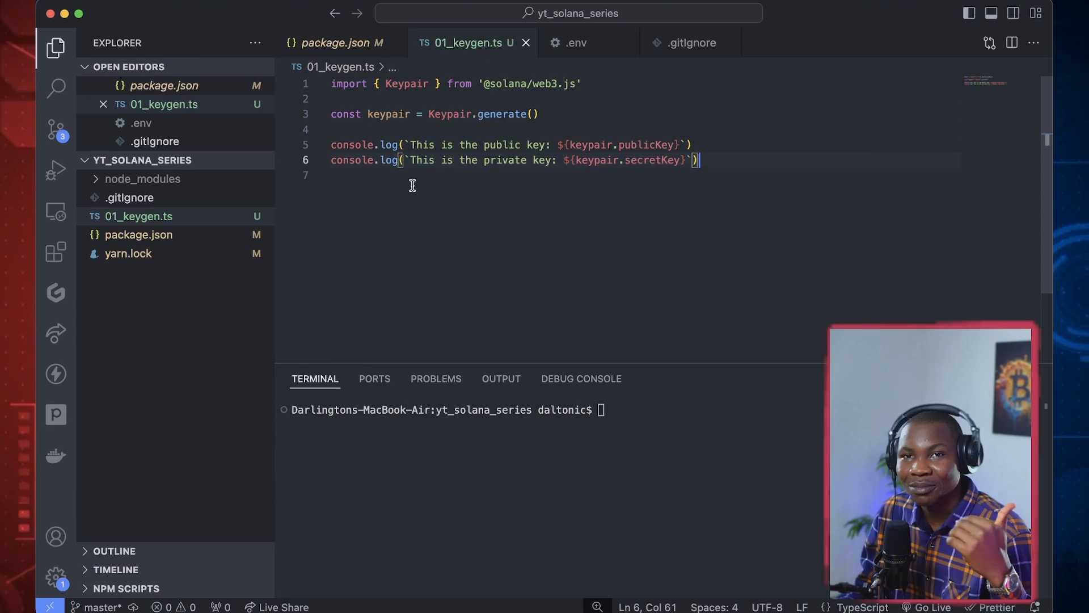
mouse_move(538, 178)
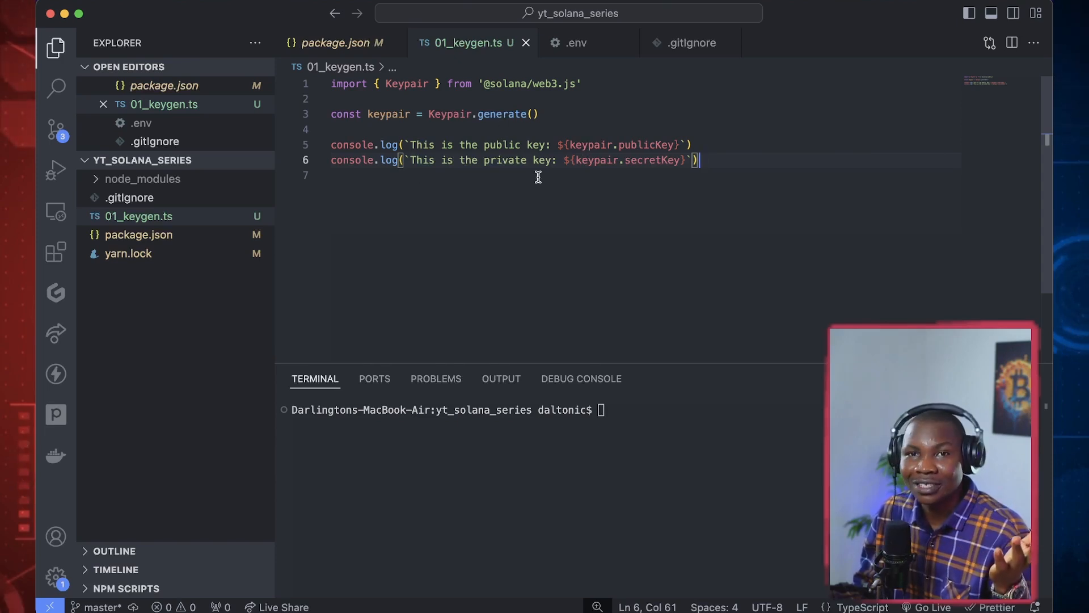